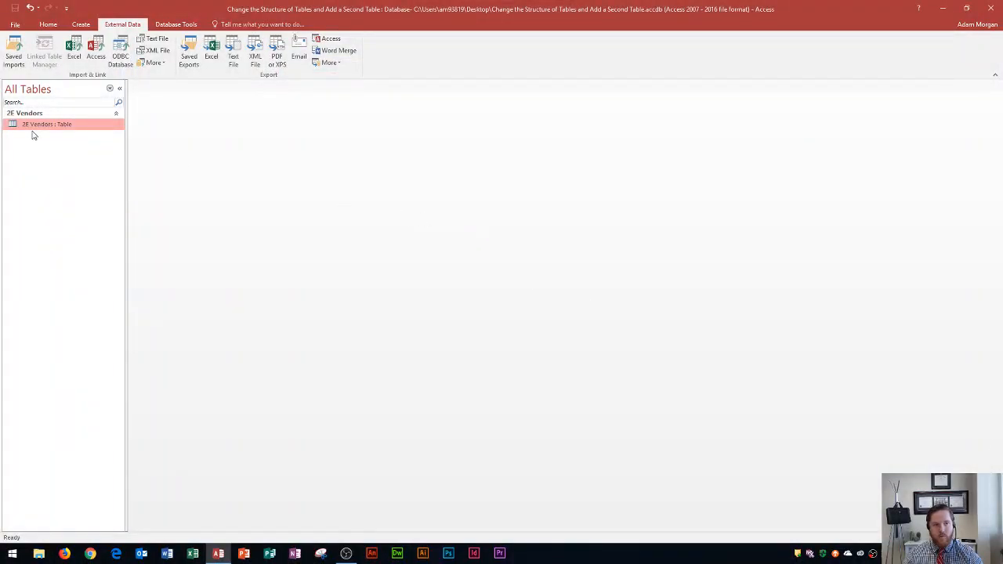
mouse_move(43, 124)
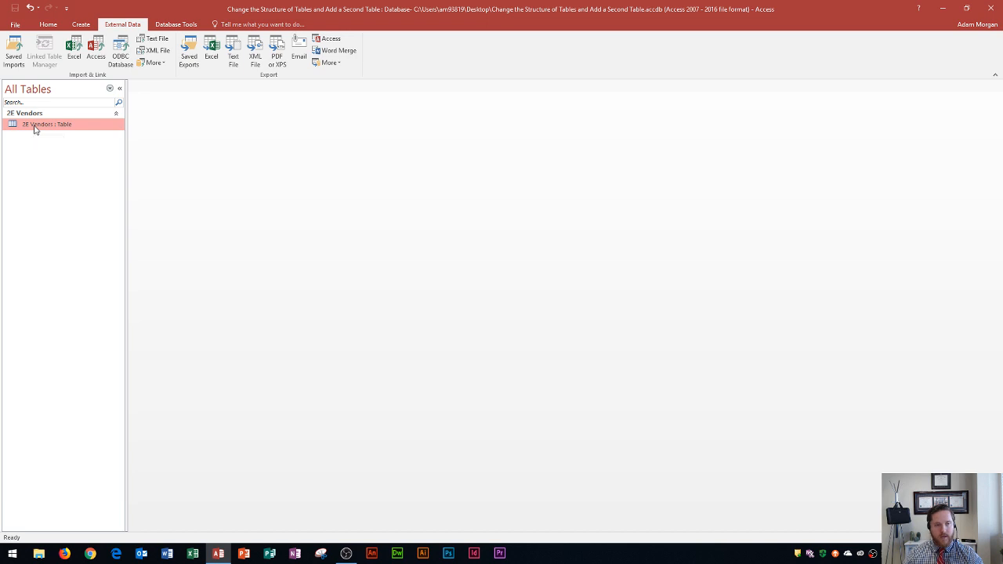
Step: Open 2E Vendors and widen the Current Vendor column so its full heading shows
double_click(45, 123)
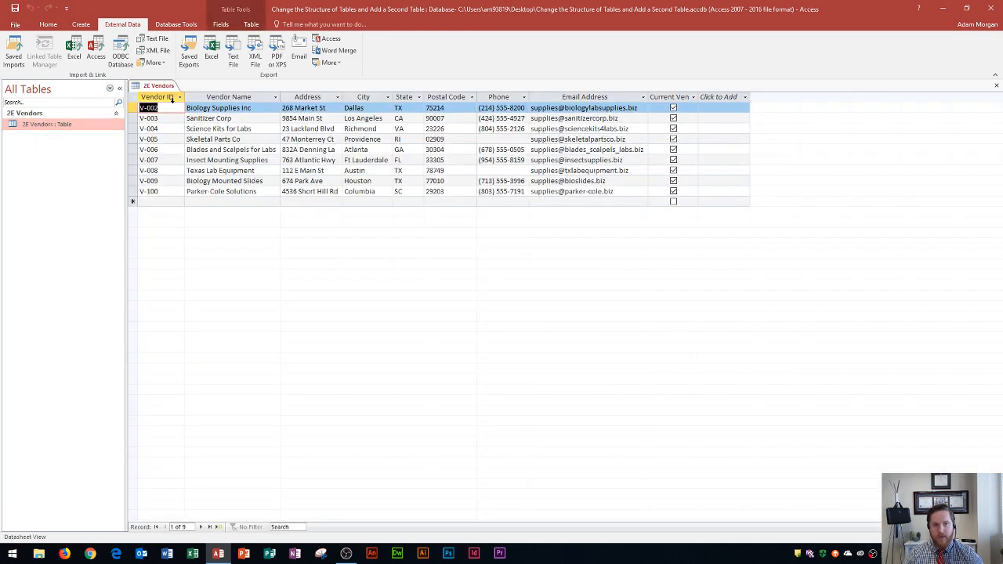
mouse_move(275, 97)
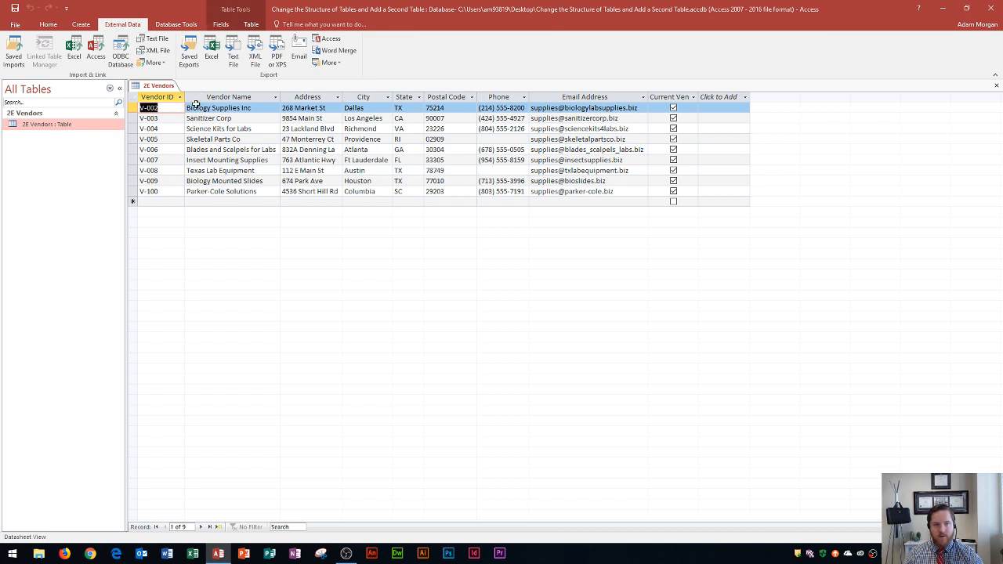
left_click(220, 24)
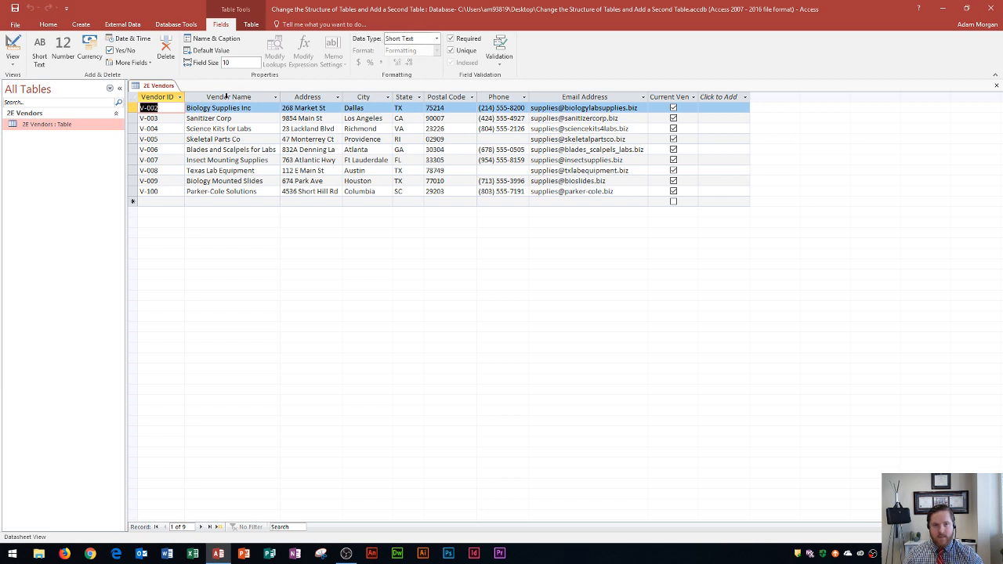
left_click(307, 96)
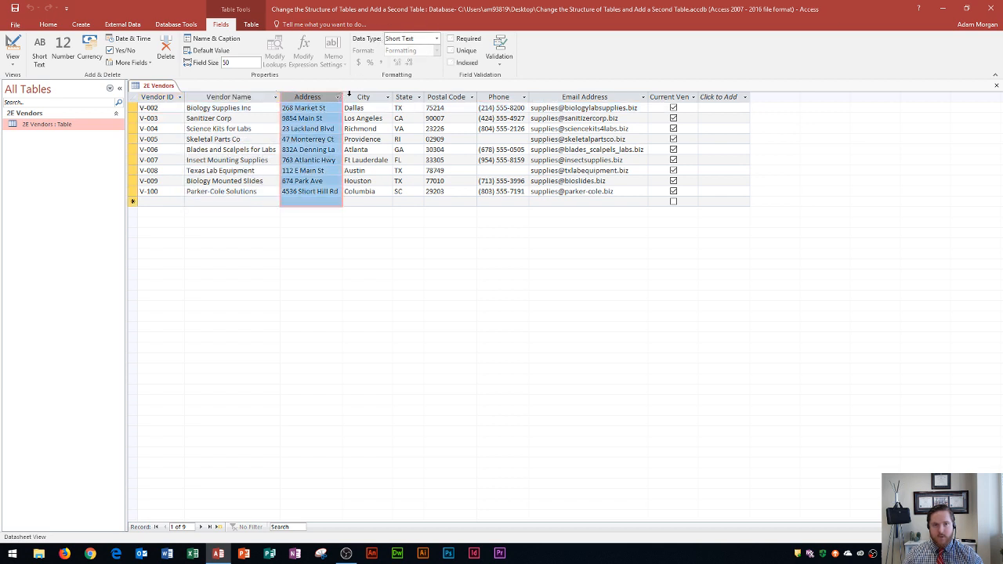
left_click(405, 97)
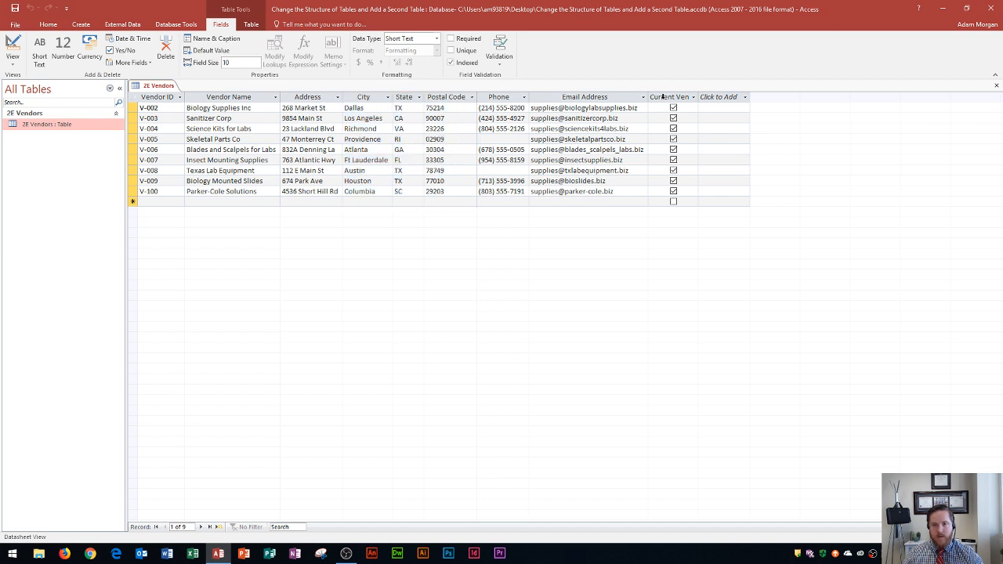
left_click(669, 96)
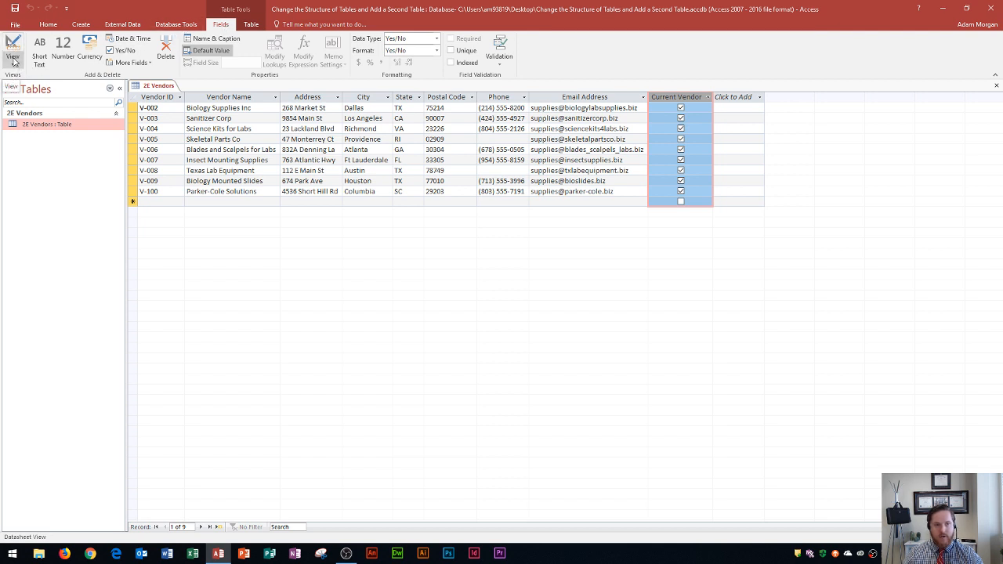
Step: Switch the 2E Vendors table to Design view
left_click(13, 47)
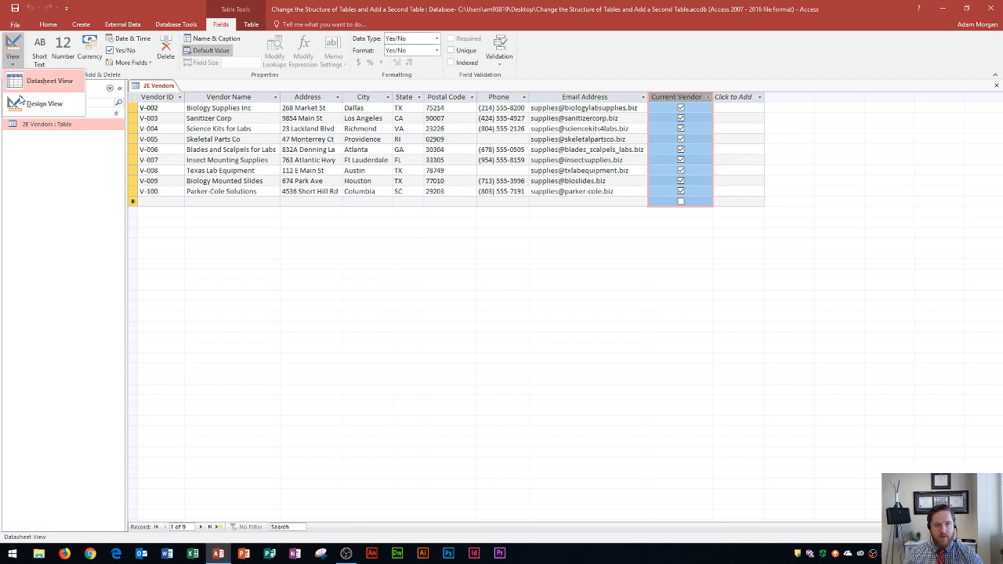
left_click(13, 44)
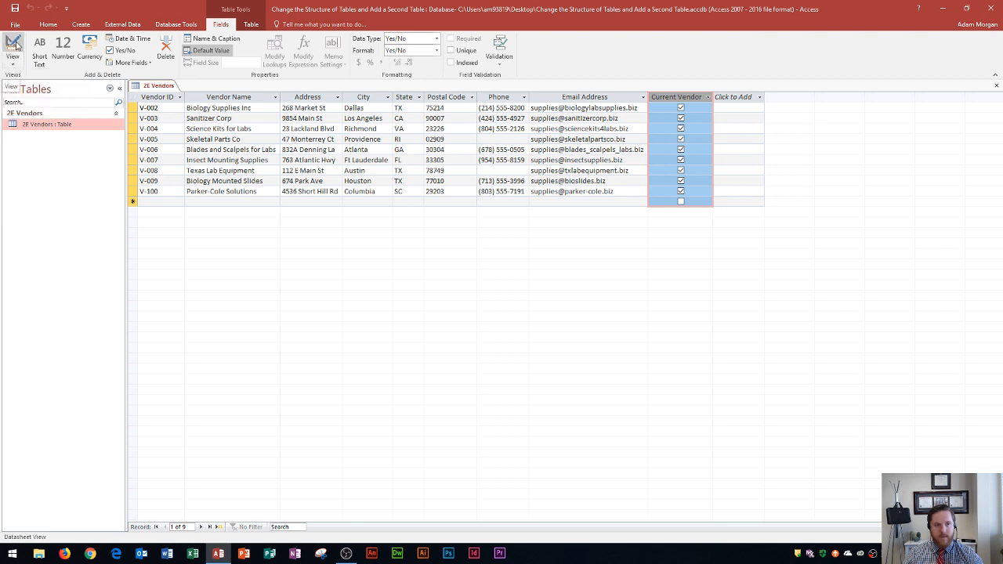
left_click(12, 47)
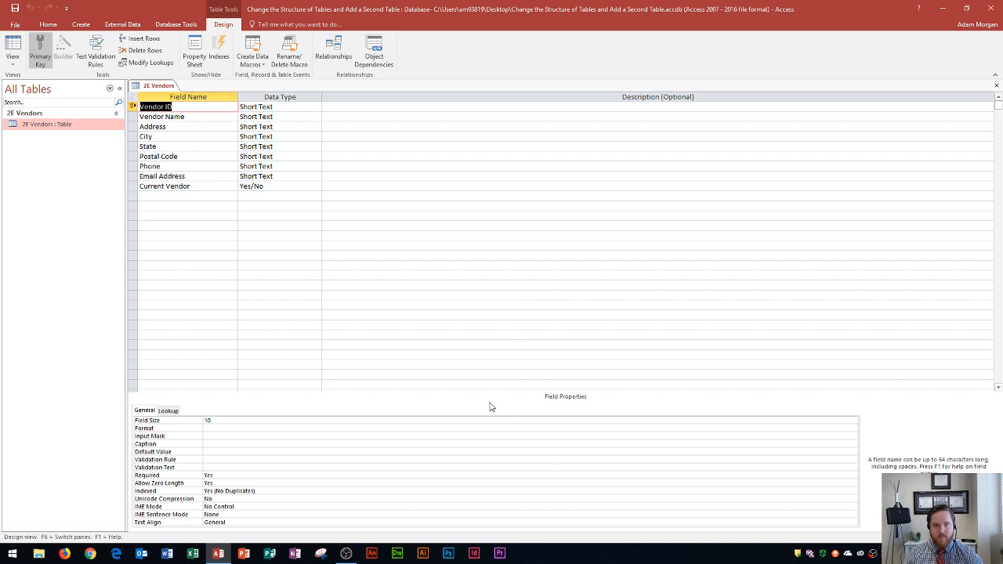
mouse_move(331, 100)
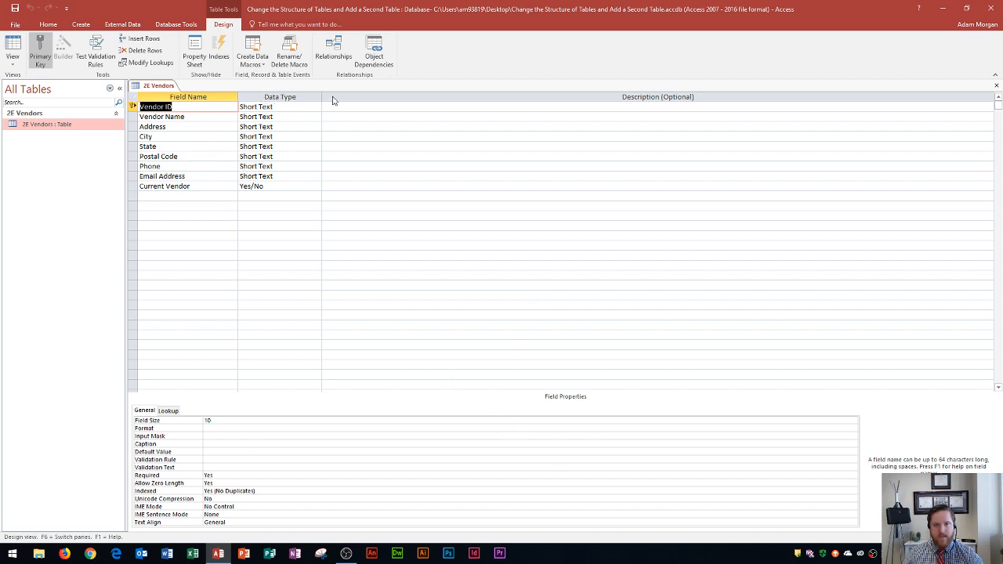
mouse_move(452, 102)
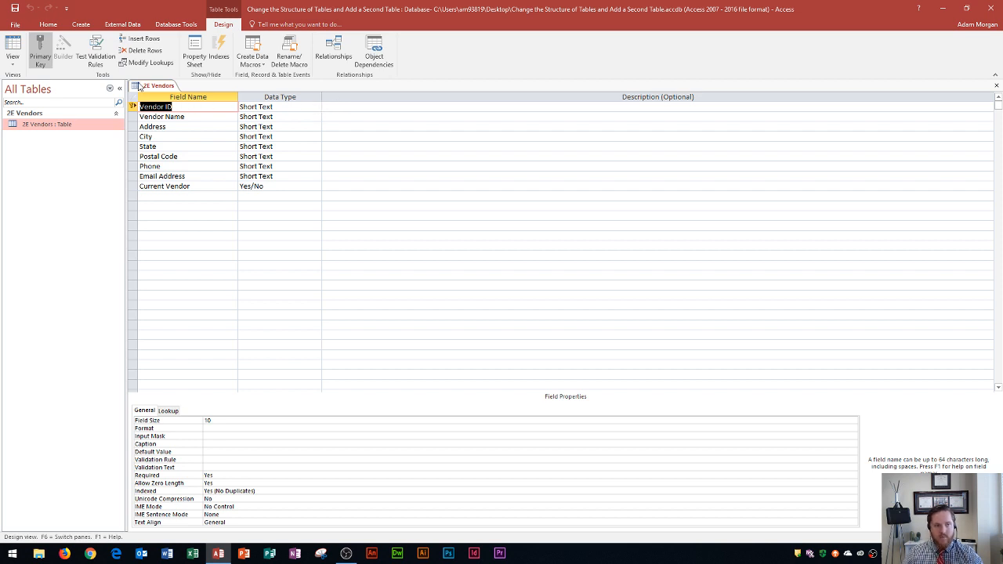
mouse_move(237, 146)
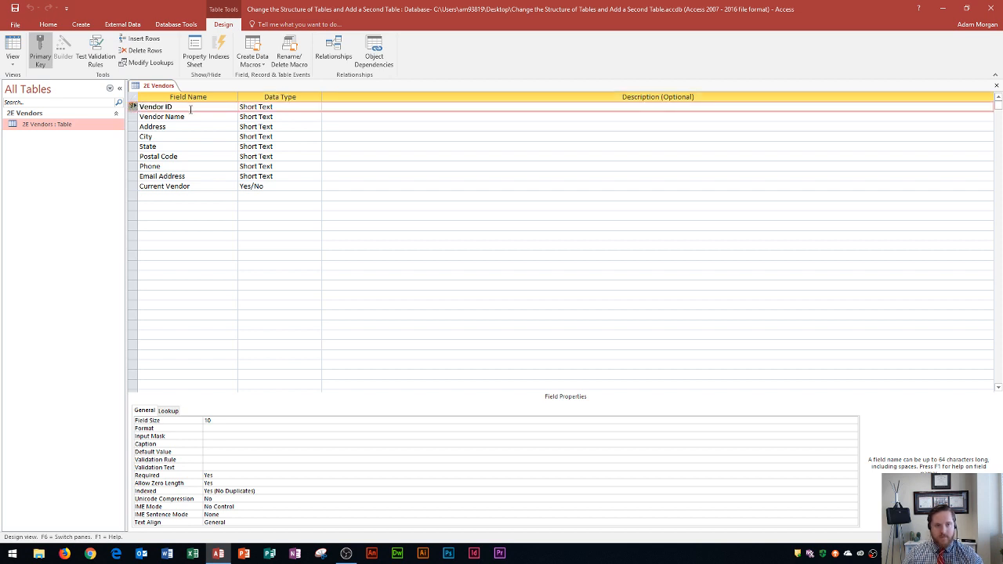
Step: Review the Vendor ID field, its primary key status and its data type
left_click(162, 117)
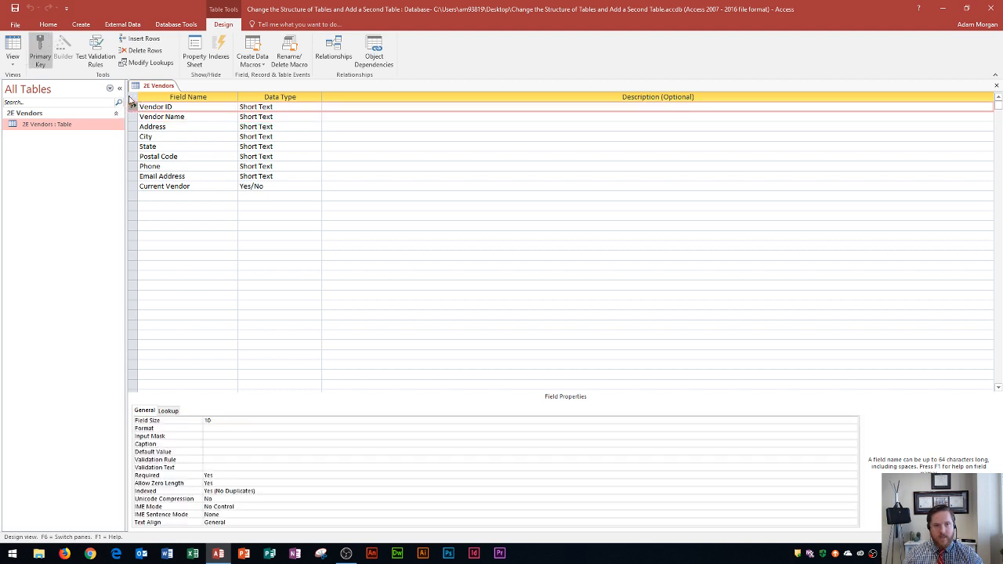
mouse_move(131, 103)
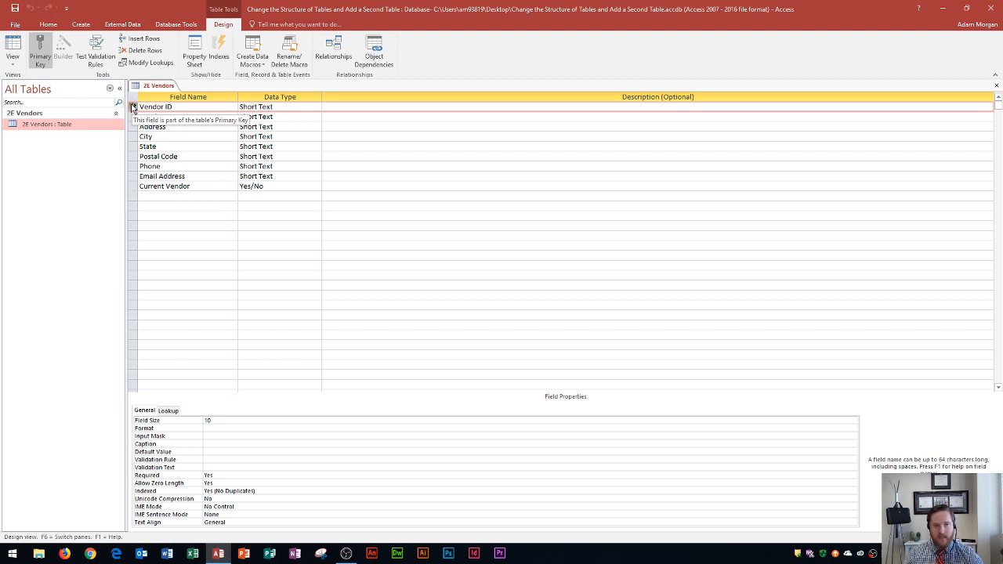
left_click(12, 47)
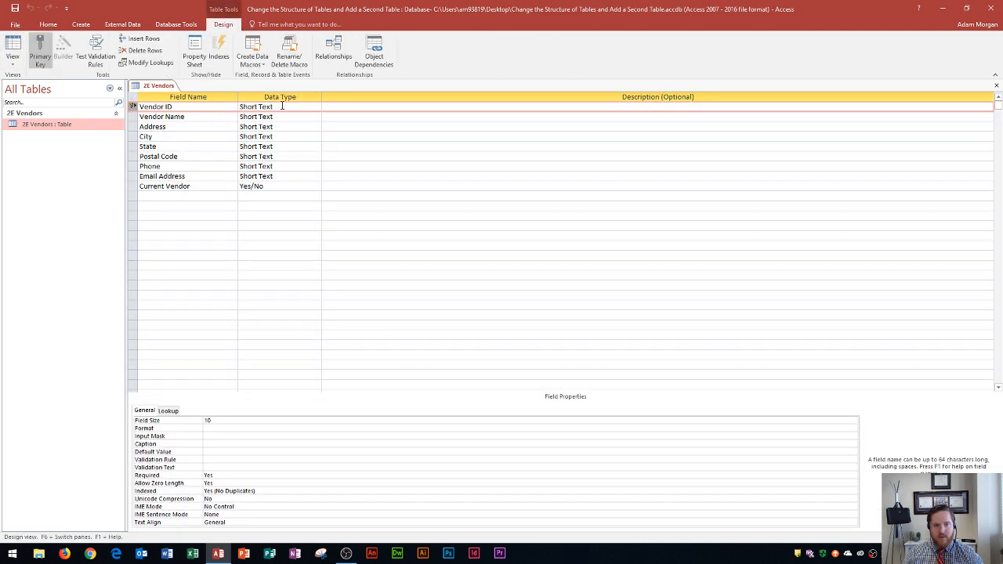
left_click(259, 107)
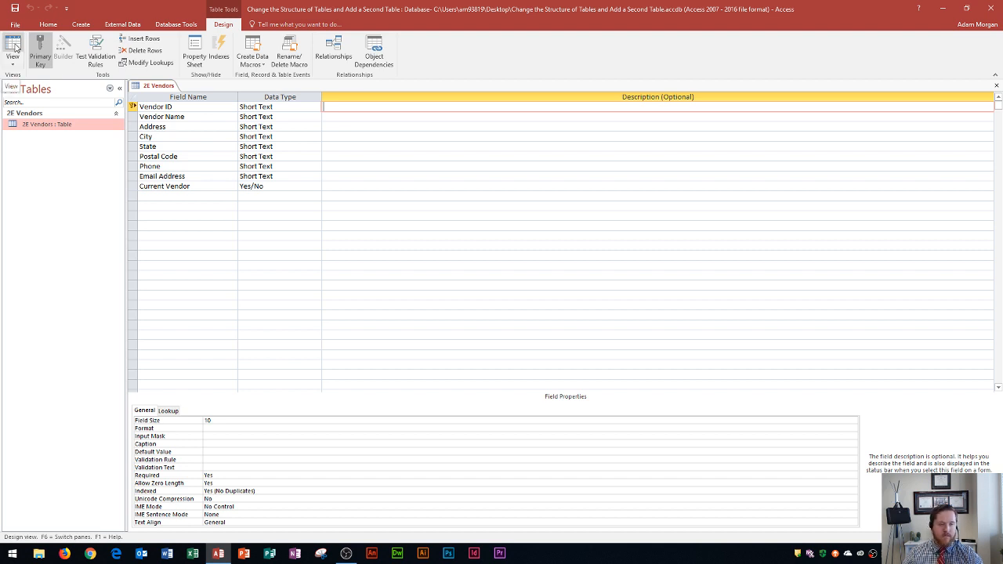
Step: Describe Vendor ID as "Start with V, then -, then 3 digit vendor number. Ex. V-001"
left_click(12, 47)
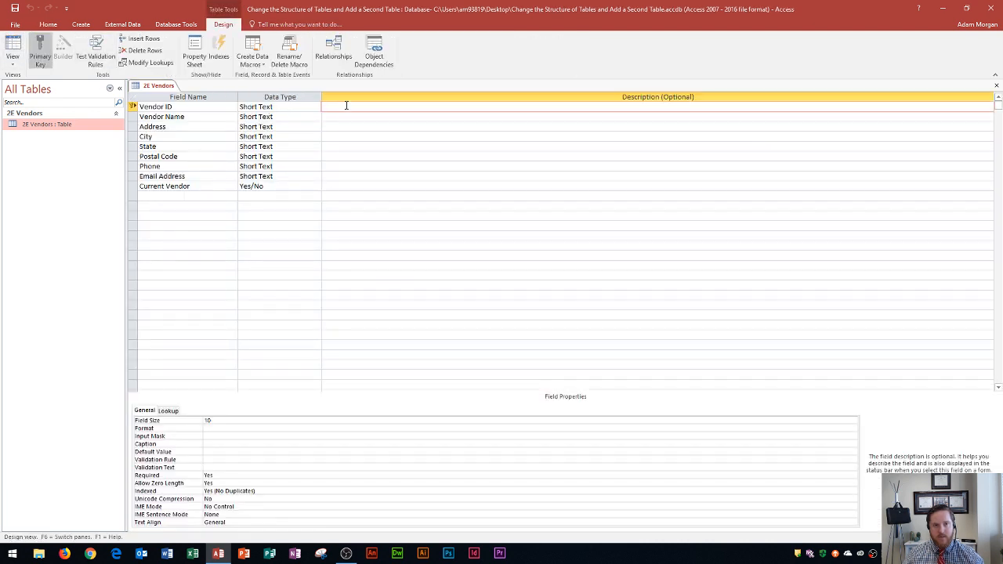
type("Start with V, then -")
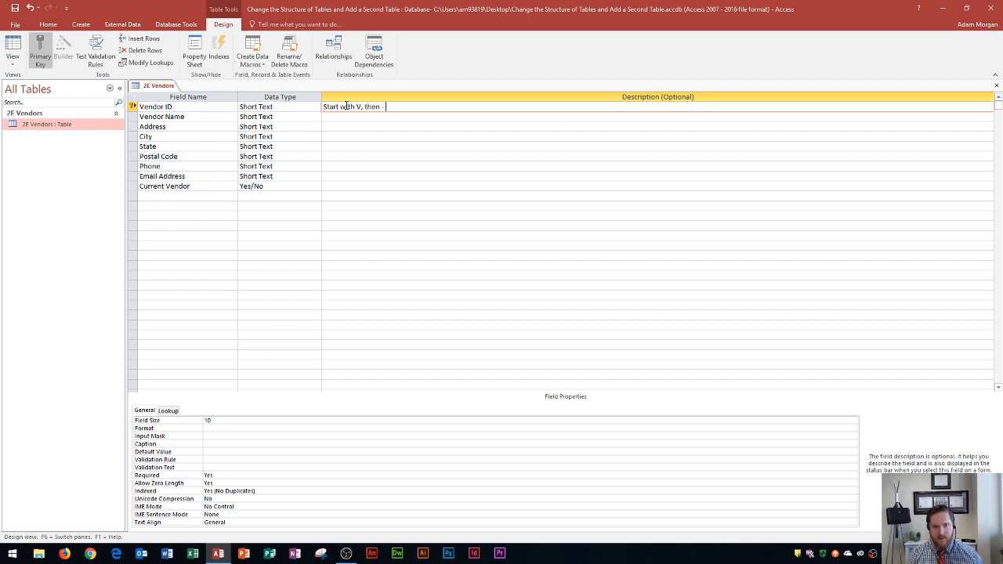
type(", then 3 digit em")
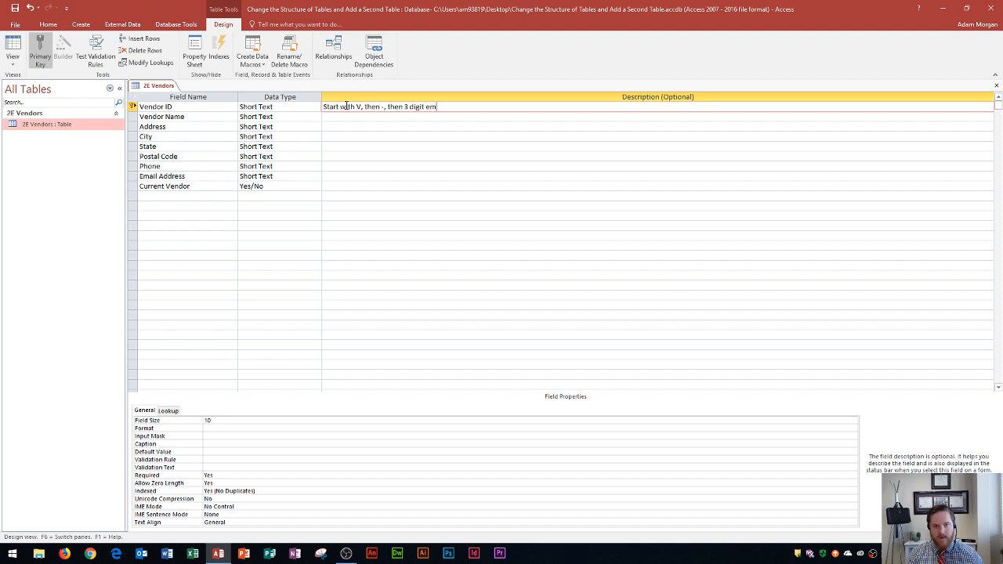
type("vendor")
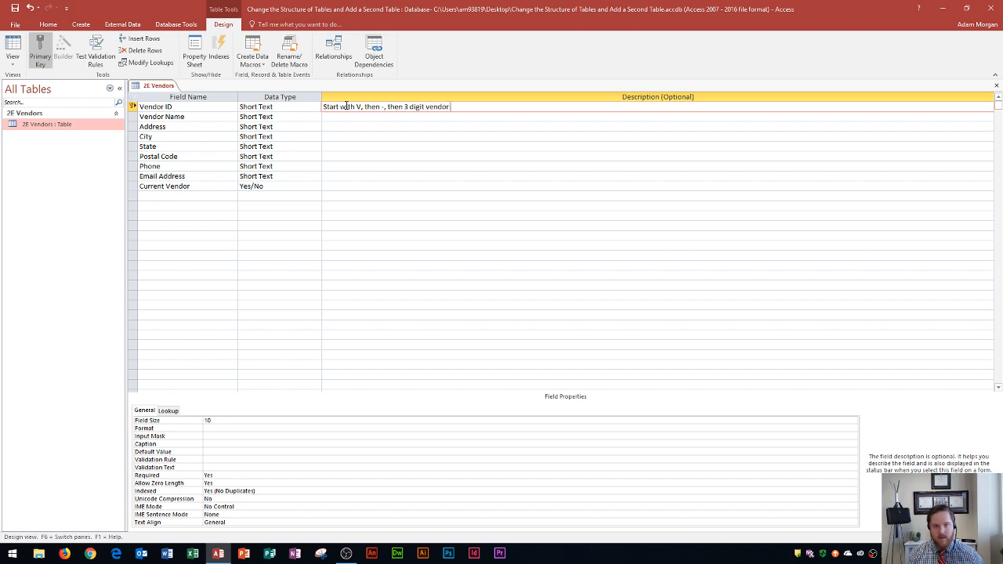
type("number")
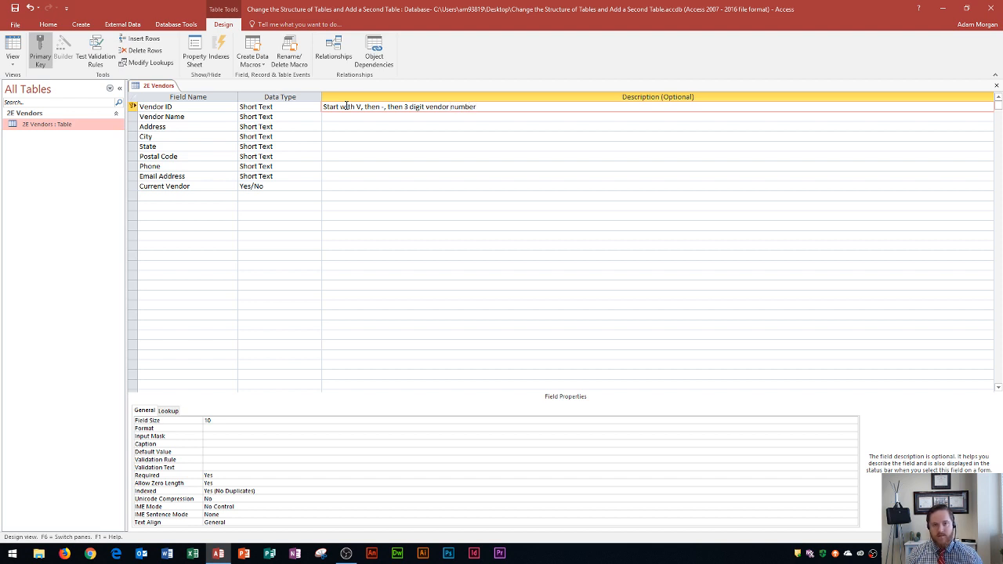
type(".")
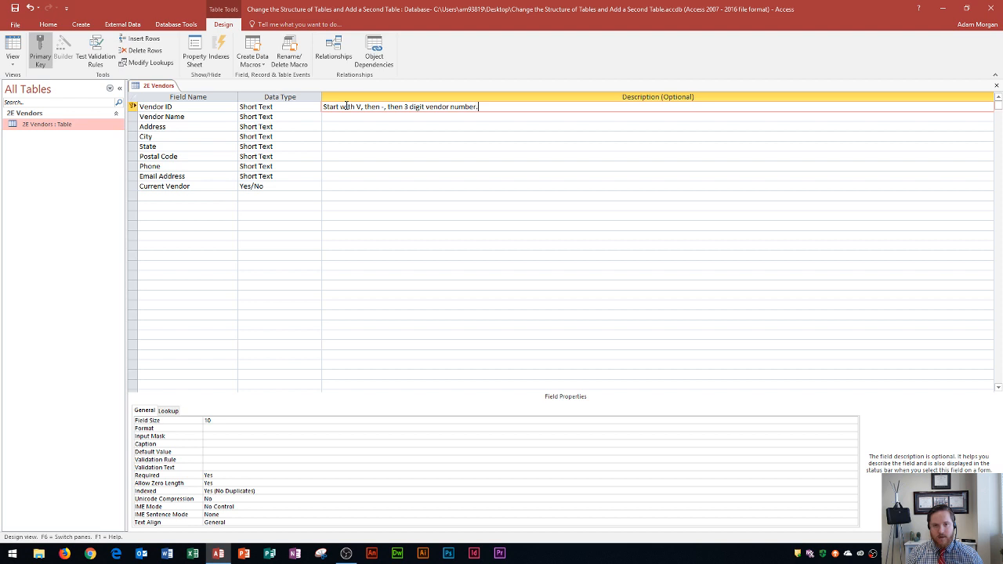
type("E")
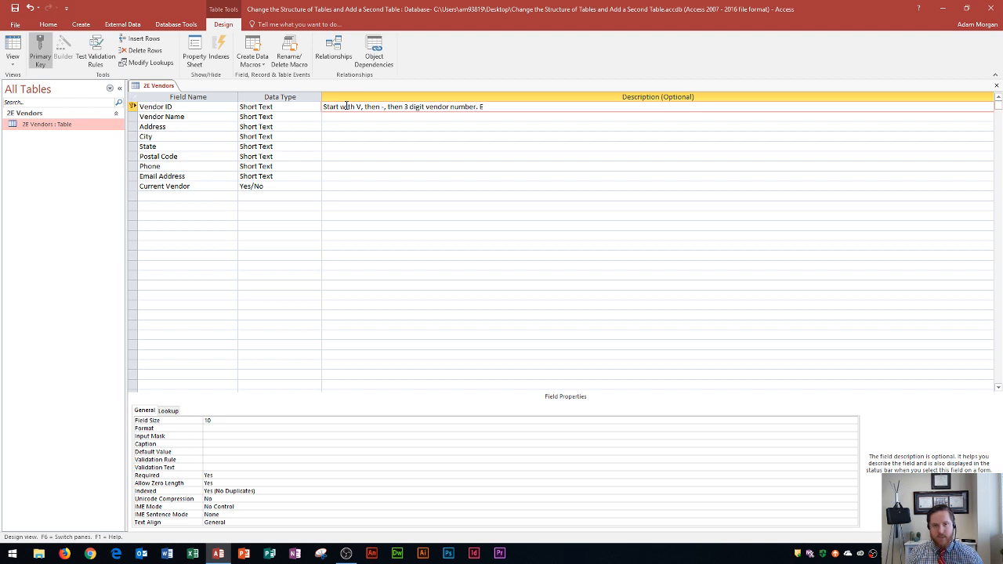
type("x.")
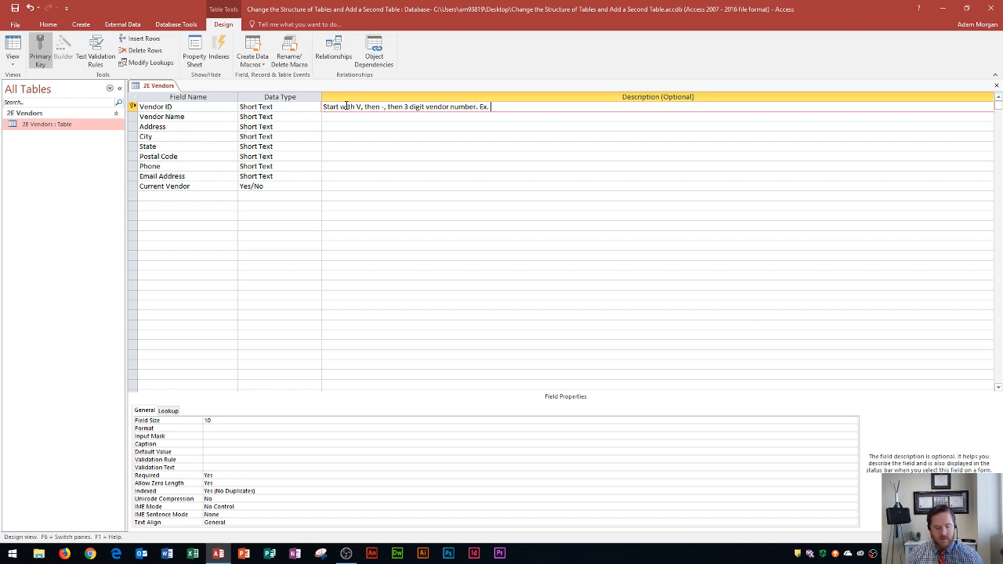
type("V-001")
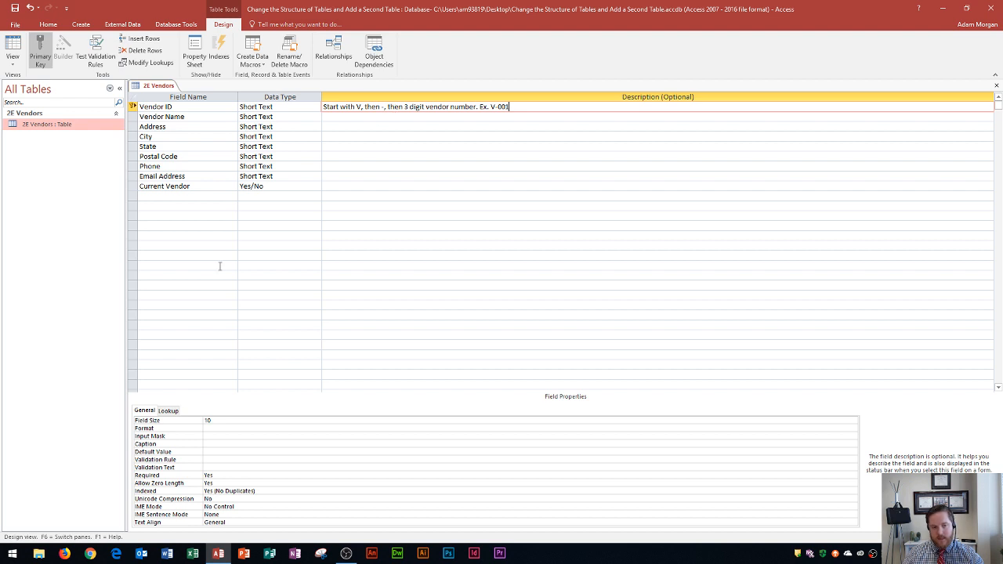
mouse_move(121, 421)
type("5")
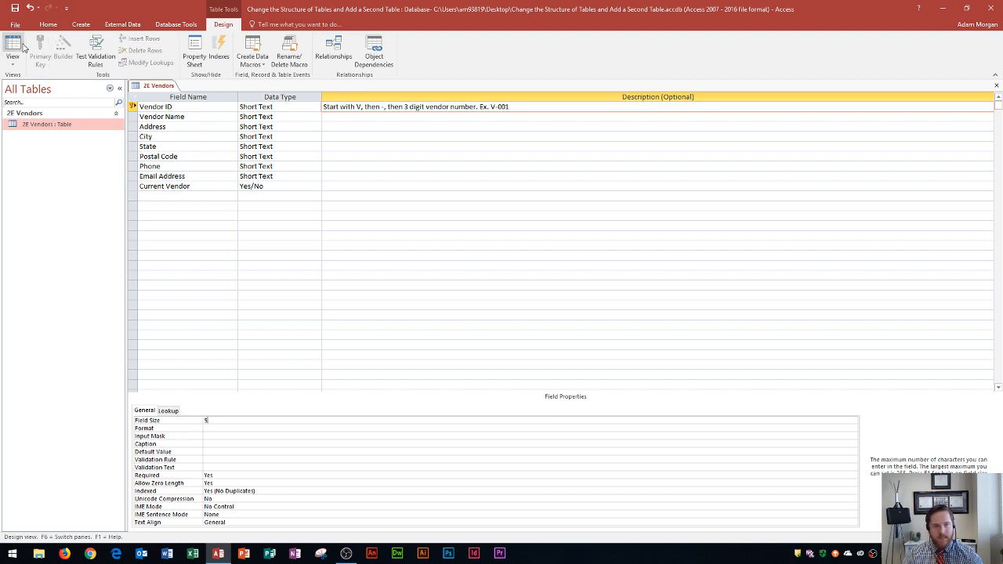
Step: Head back to Datasheet view after setting Vendor ID's field size to 5
left_click(13, 44)
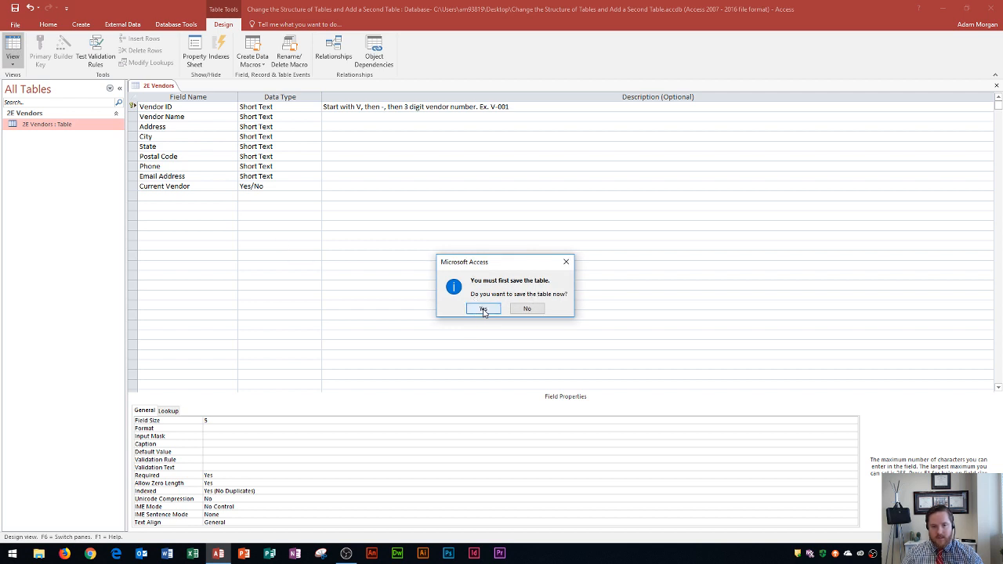
Step: Save the table and accept the data-loss warning for the shorter Vendor ID
left_click(483, 308)
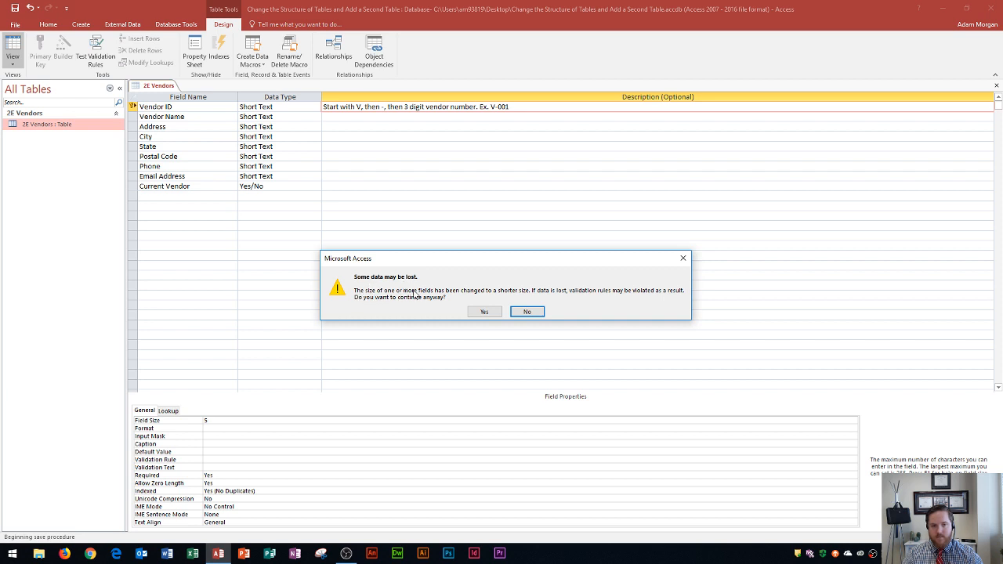
mouse_move(494, 302)
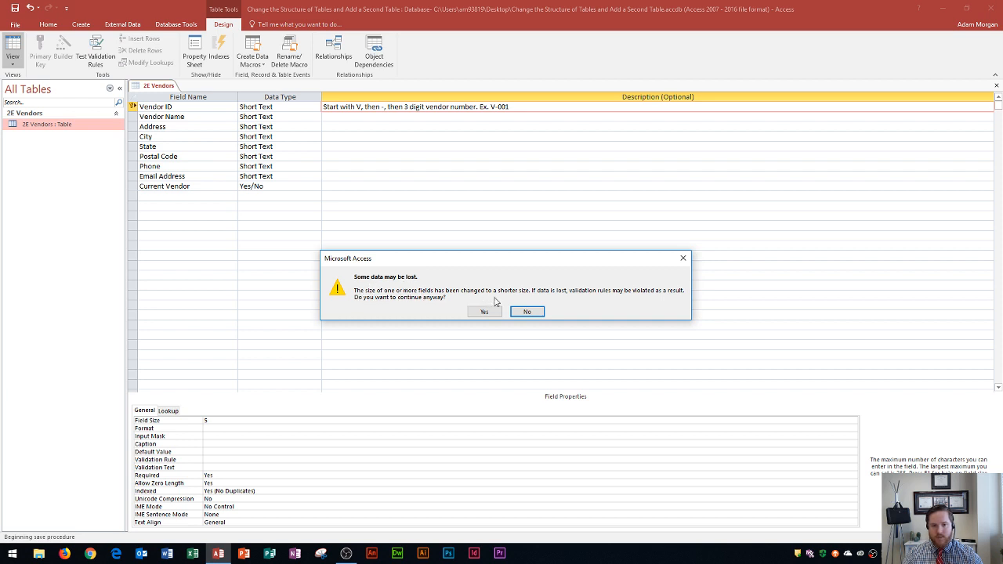
mouse_move(646, 299)
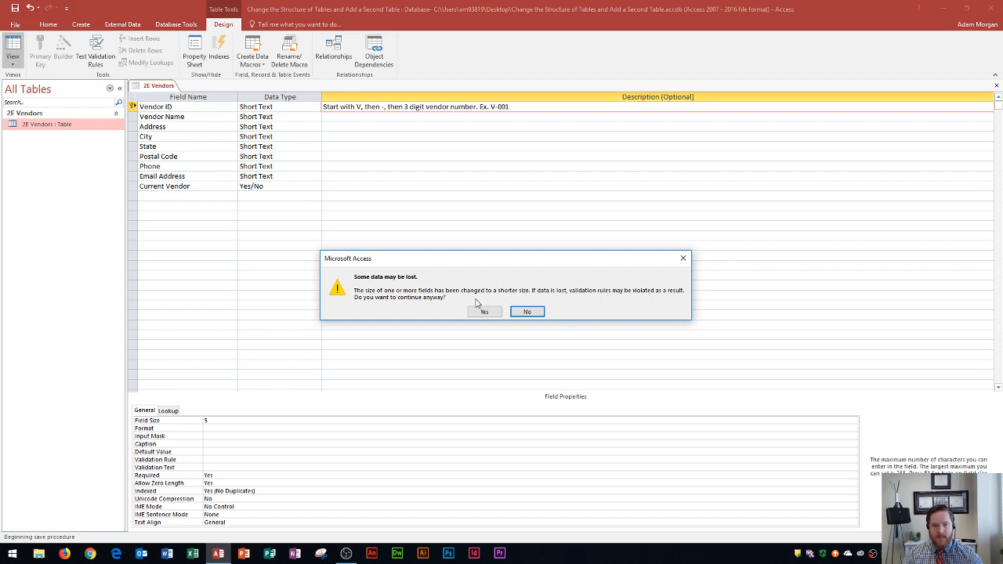
mouse_move(449, 309)
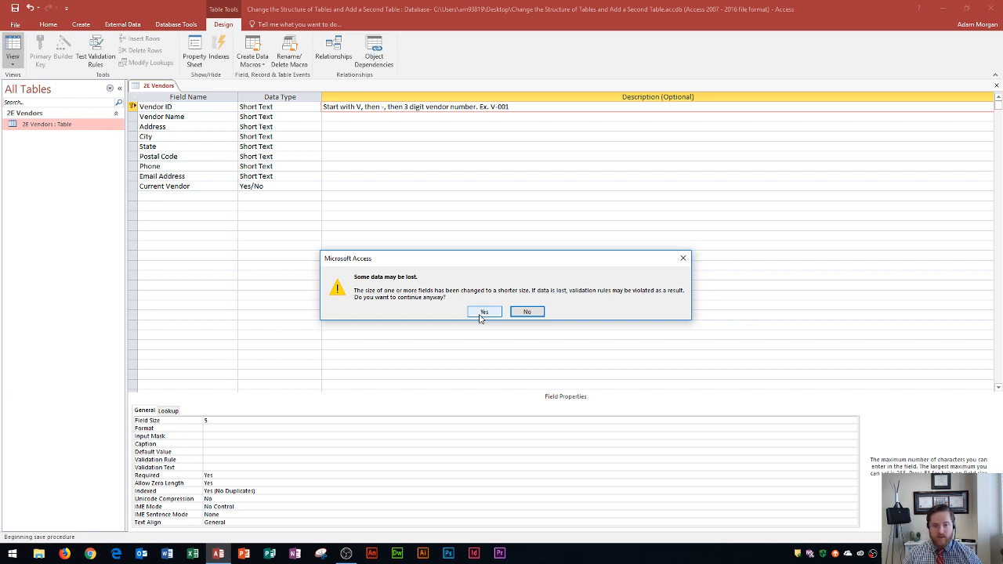
left_click(484, 311)
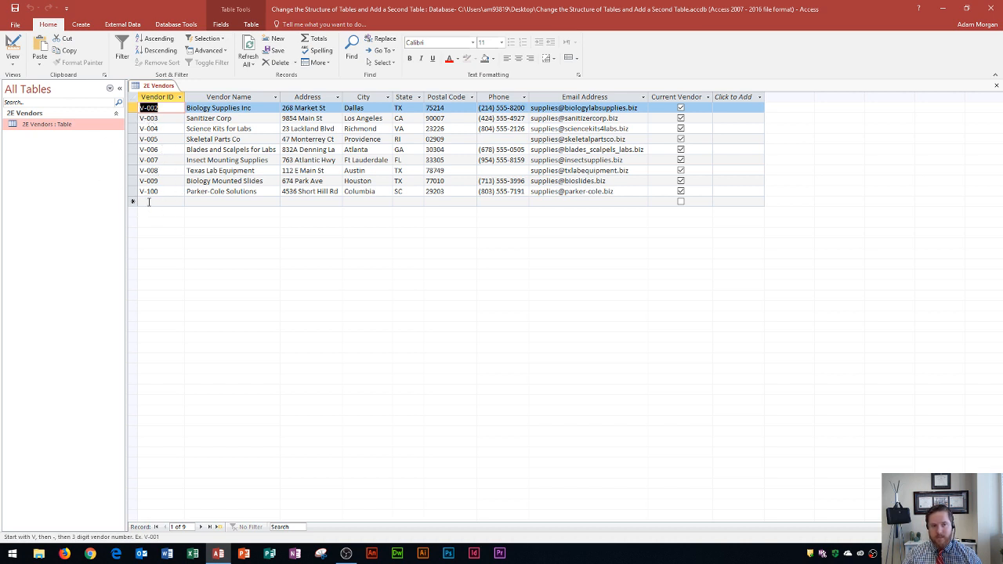
Step: Enter a test Vendor ID of V1234 in a new record, then select it for removal
left_click(162, 202)
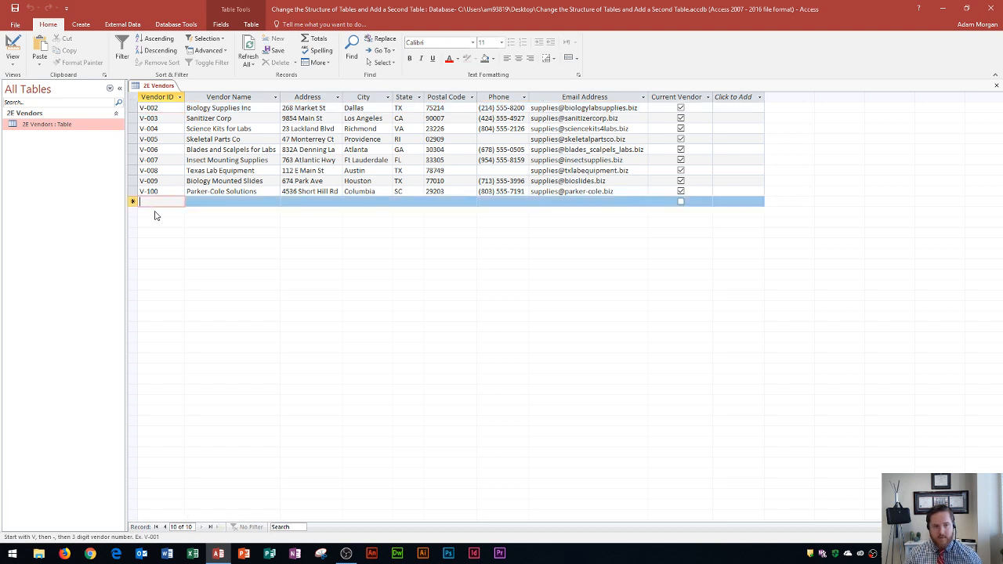
type("V1234")
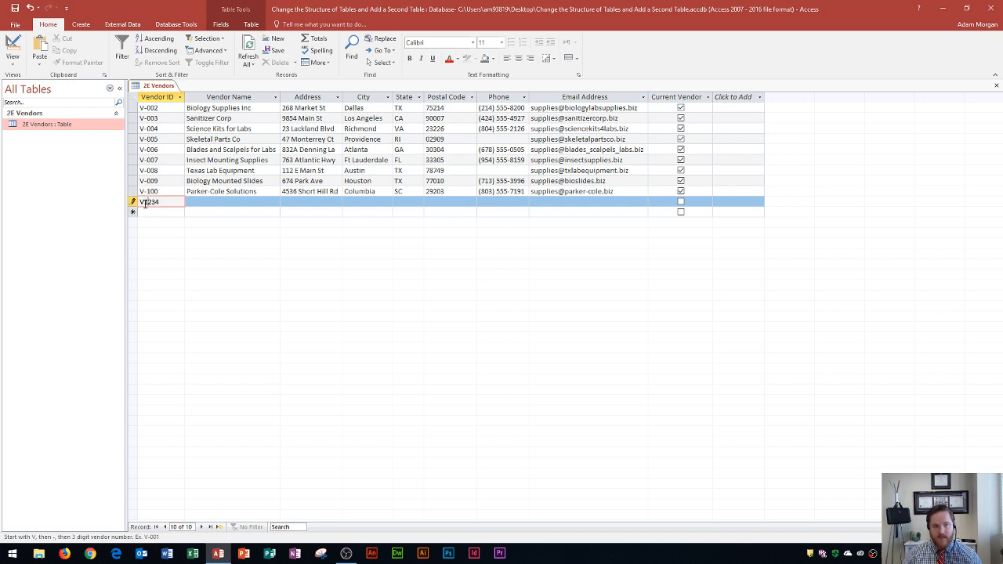
type("1234")
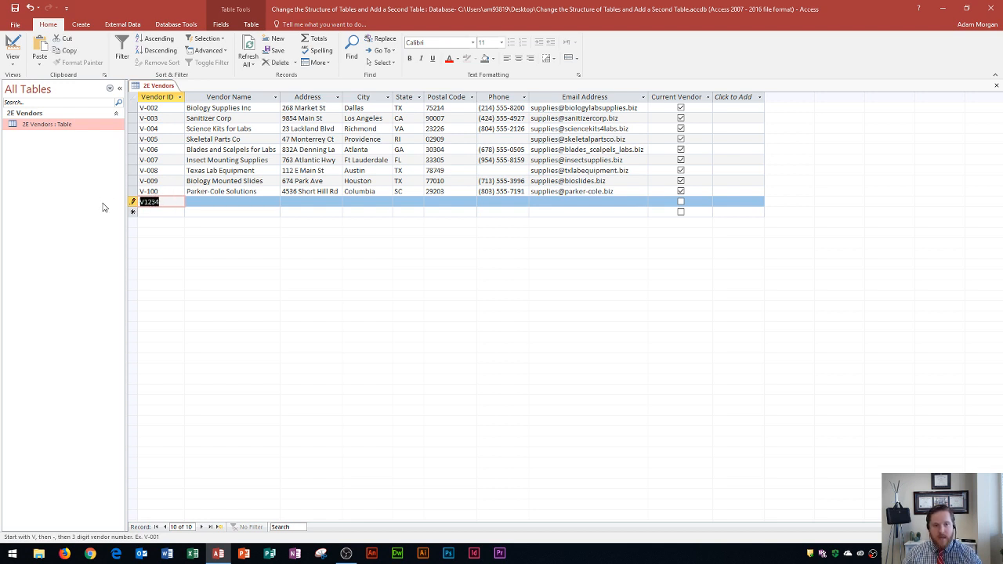
left_click(231, 202)
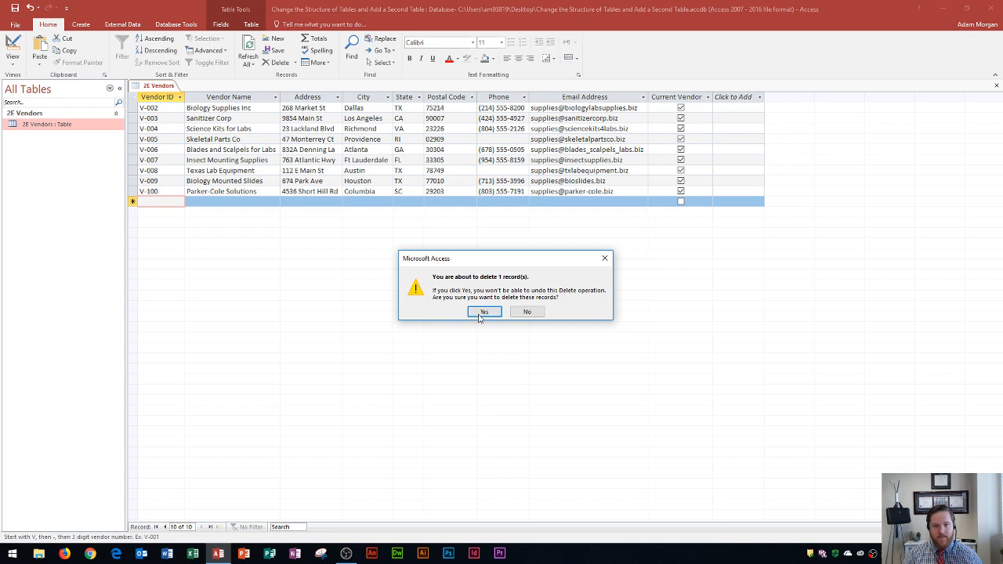
Step: Confirm deleting the V1234 test record
left_click(484, 312)
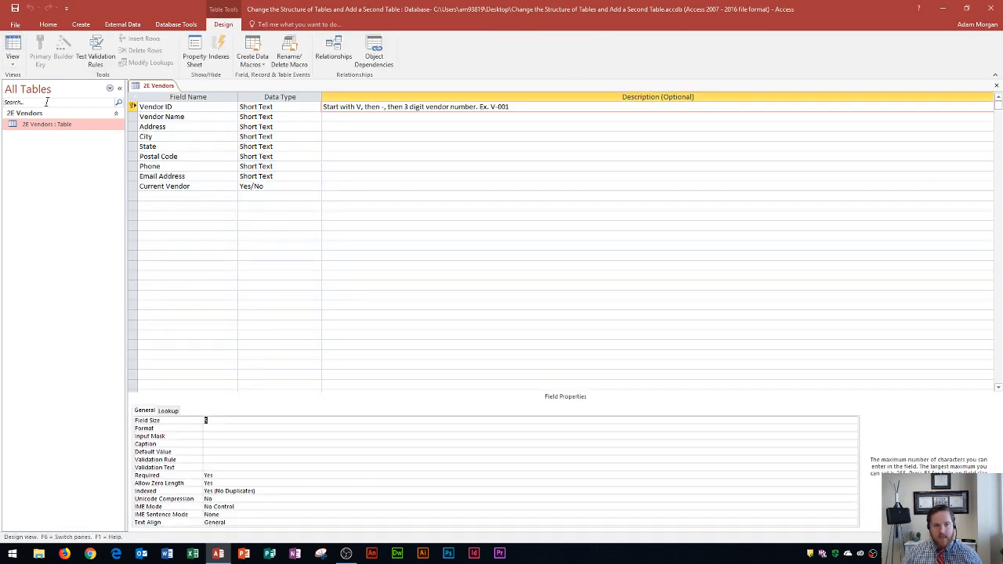
mouse_move(347, 99)
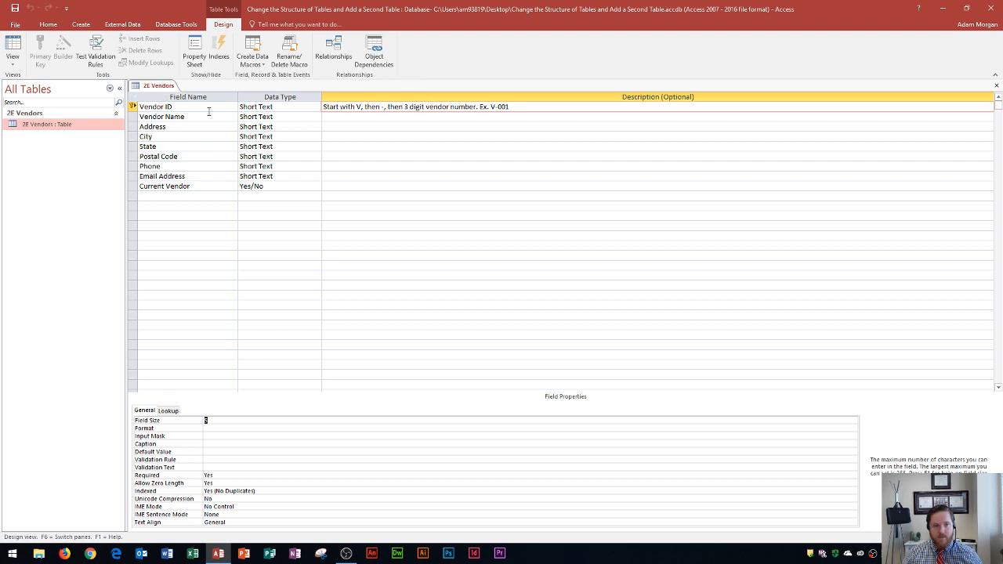
mouse_move(179, 116)
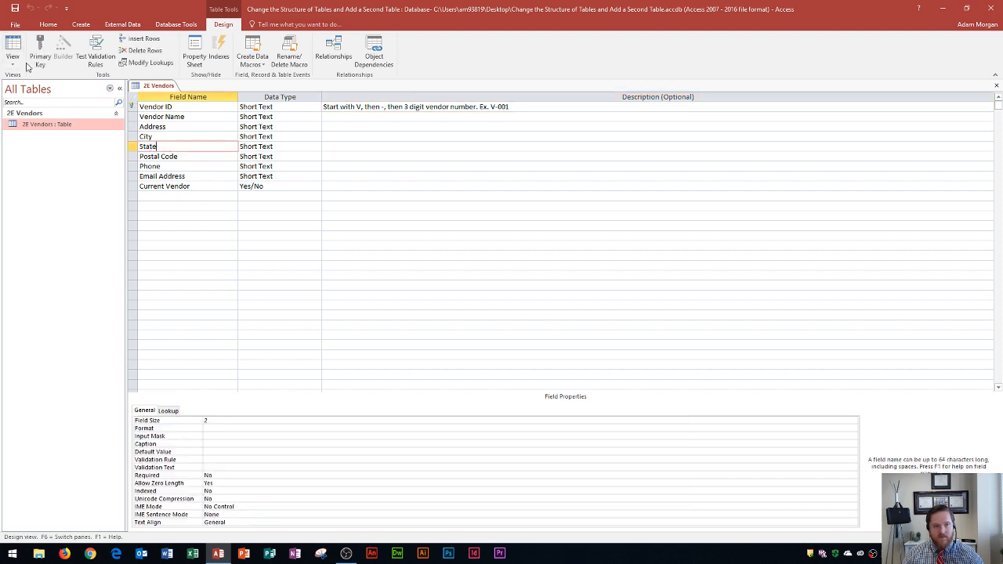
Step: Describe the State field as "2 character state code" and return to the vendor records
left_click(13, 51)
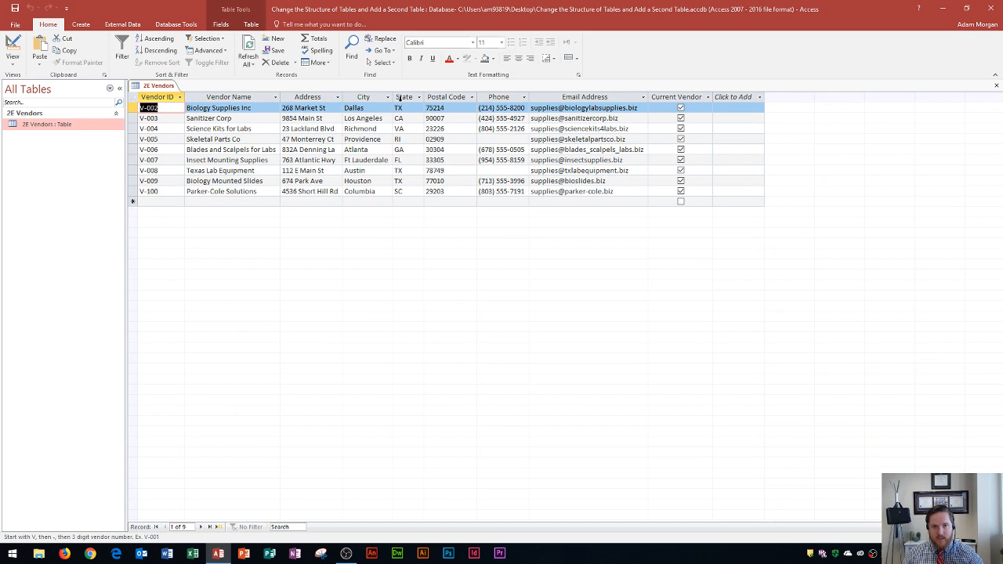
left_click(404, 96)
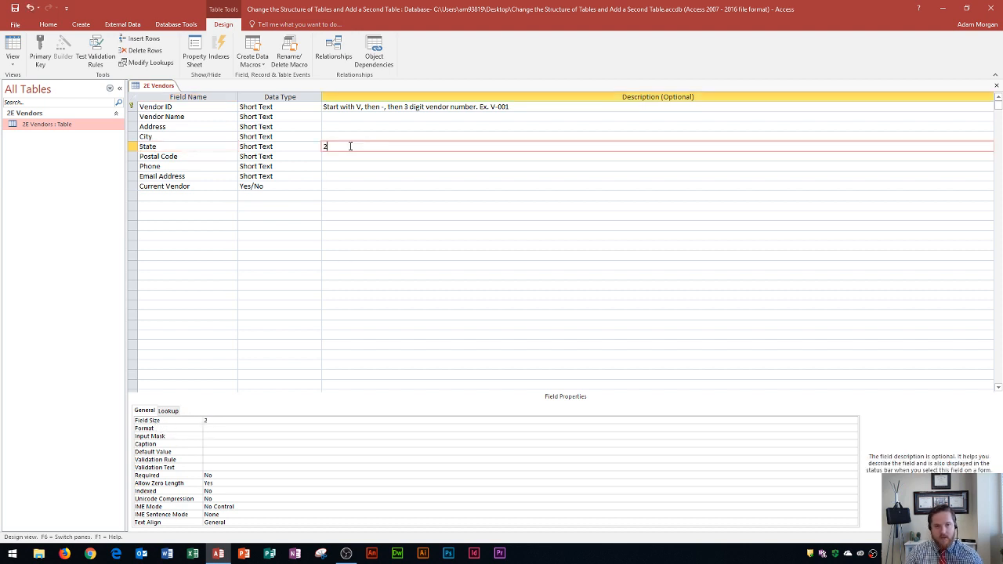
type("character")
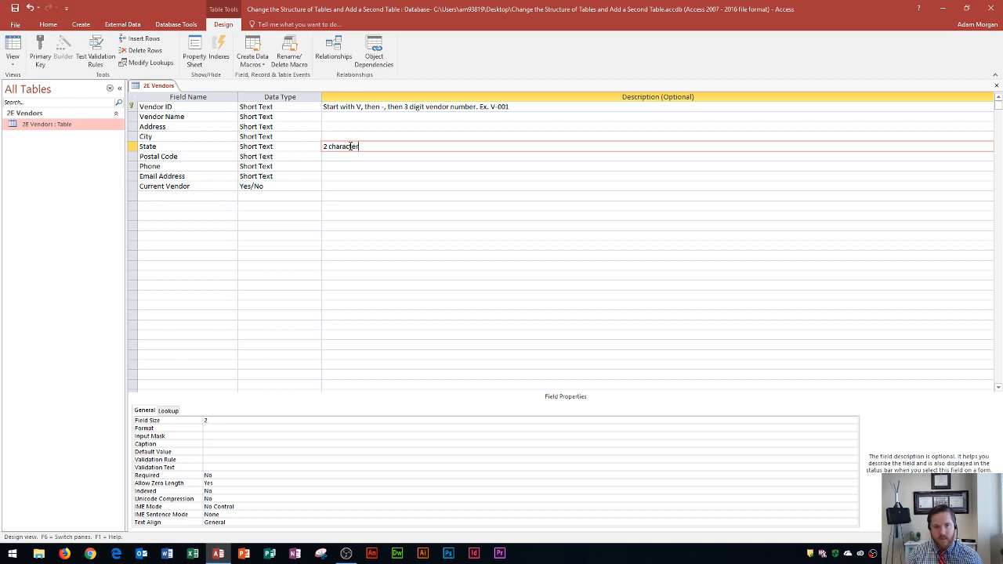
type("state code")
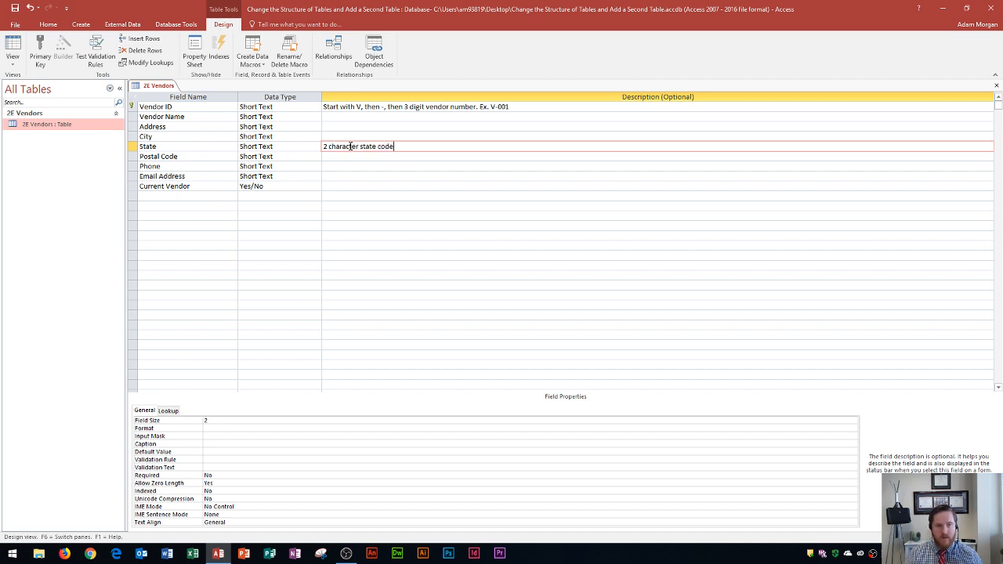
mouse_move(368, 173)
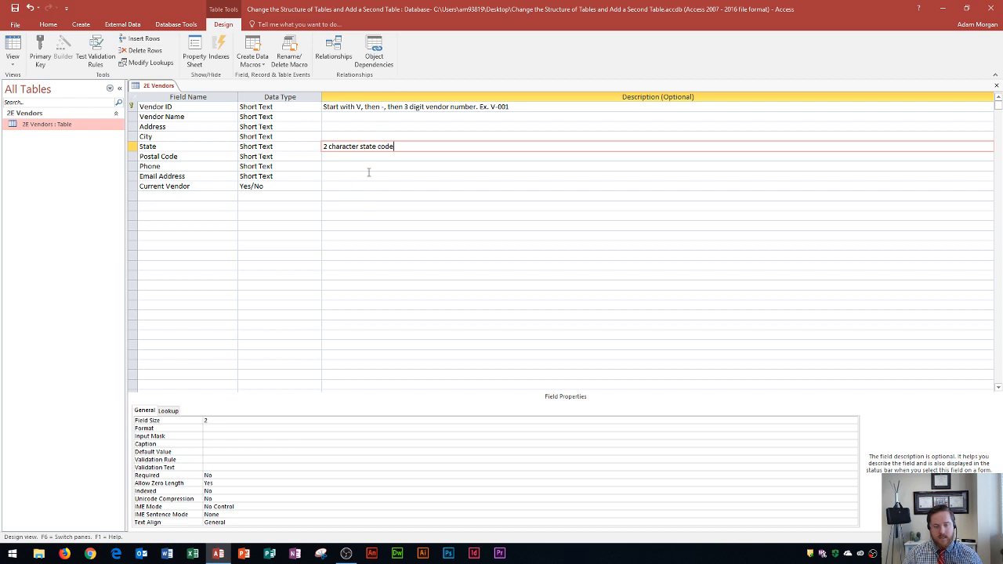
mouse_move(341, 155)
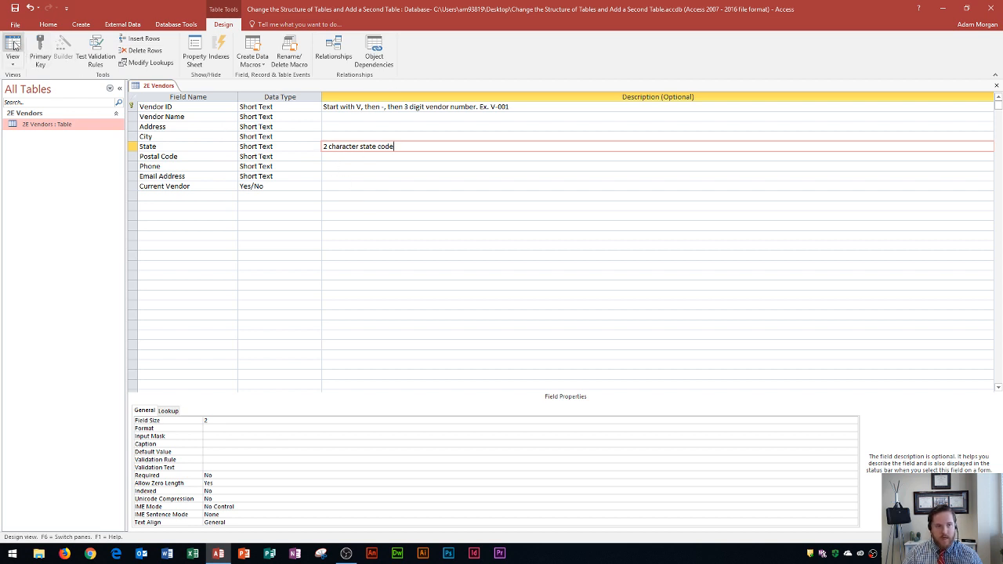
left_click(13, 51)
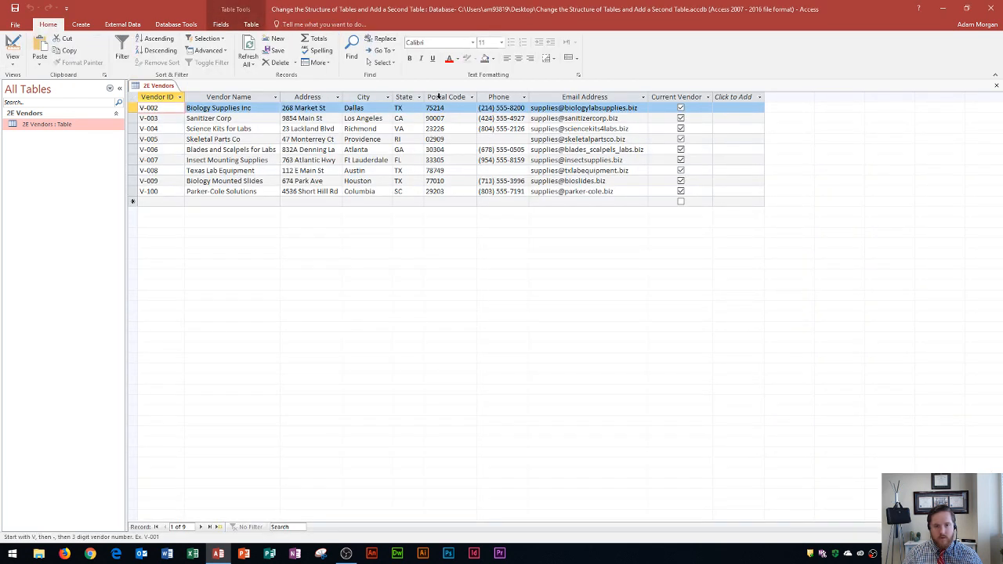
Step: Set Postal Code's field size to 5, save through the data-loss warning and view the records
left_click(447, 97)
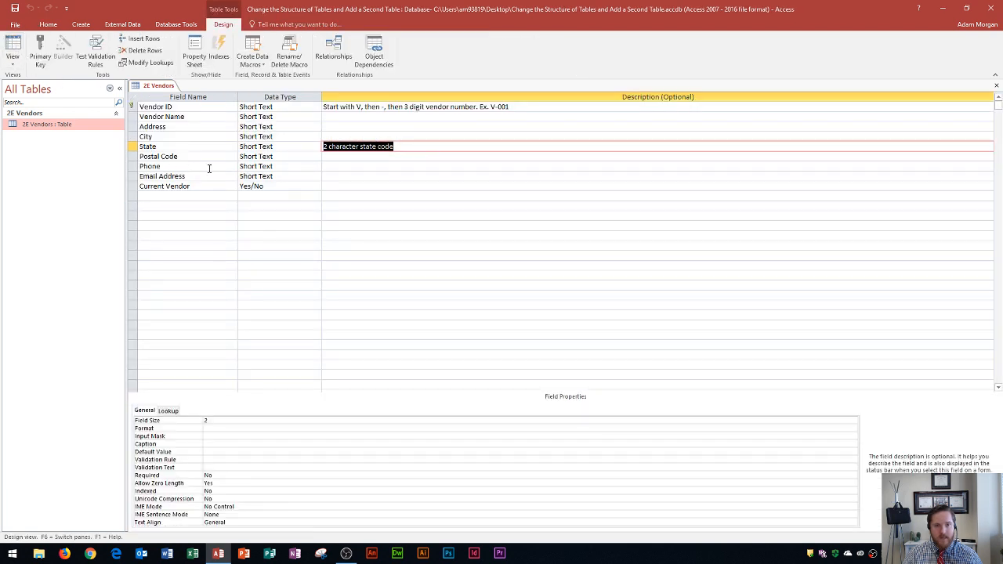
left_click(159, 156)
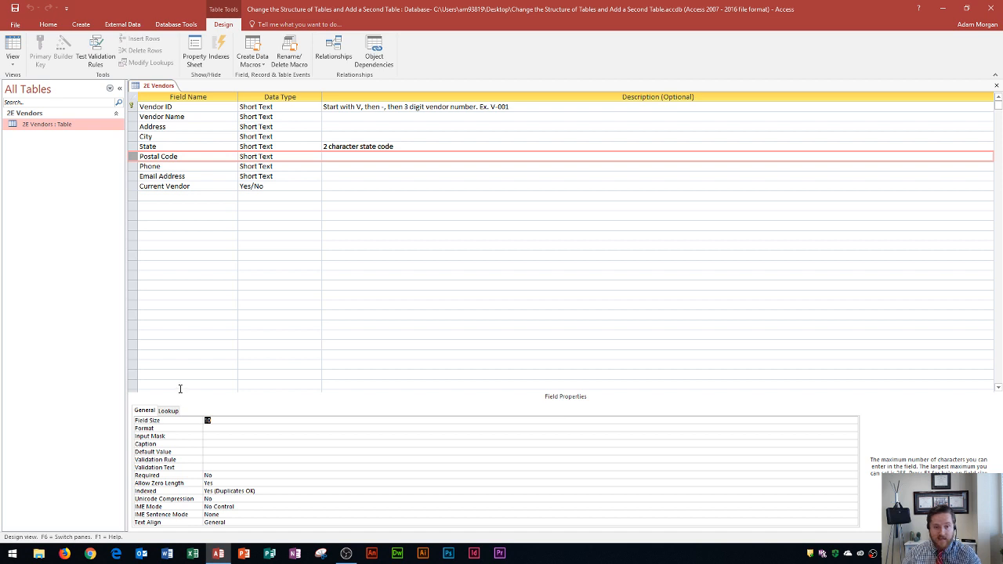
type("5")
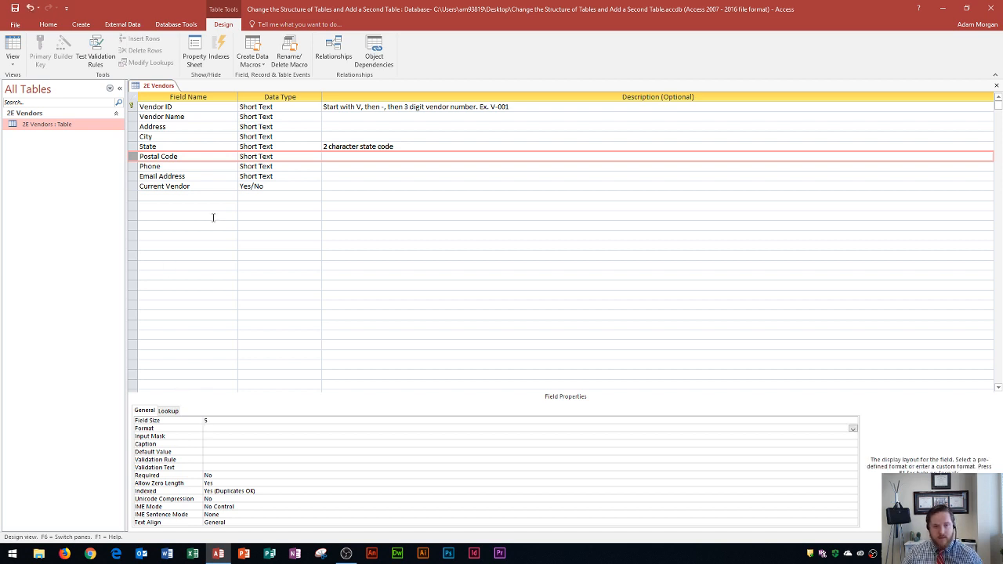
left_click(13, 47)
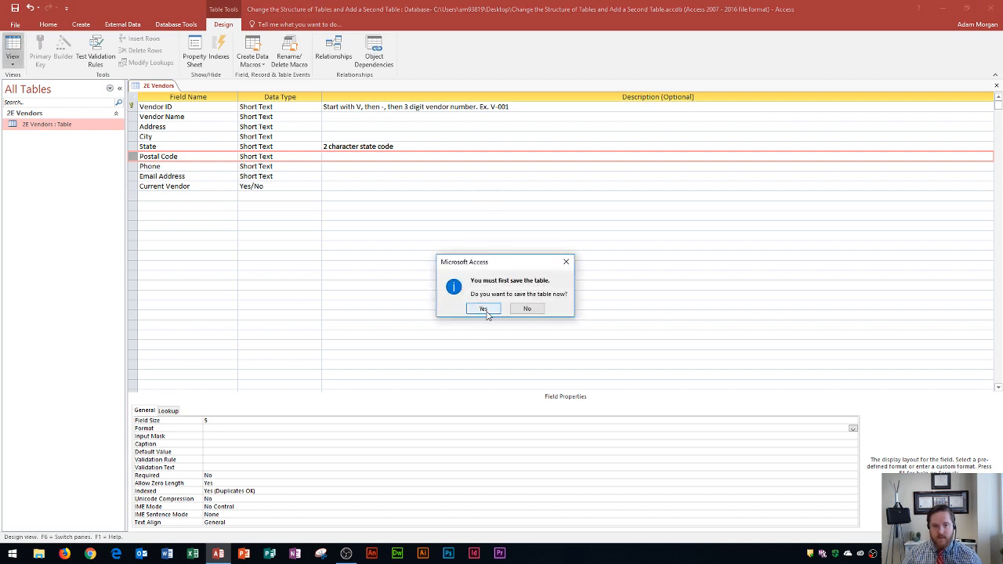
left_click(483, 308)
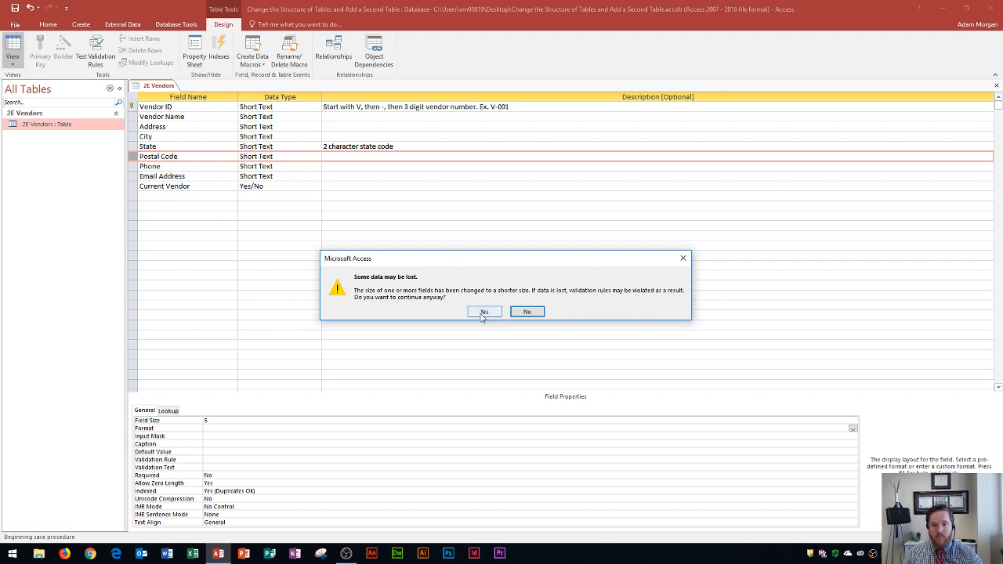
left_click(483, 311)
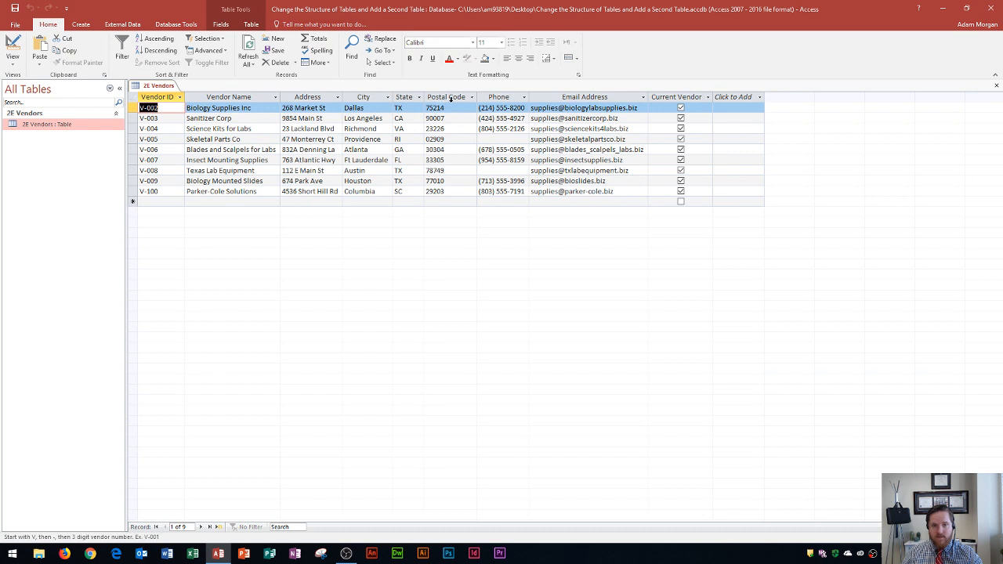
left_click(447, 96)
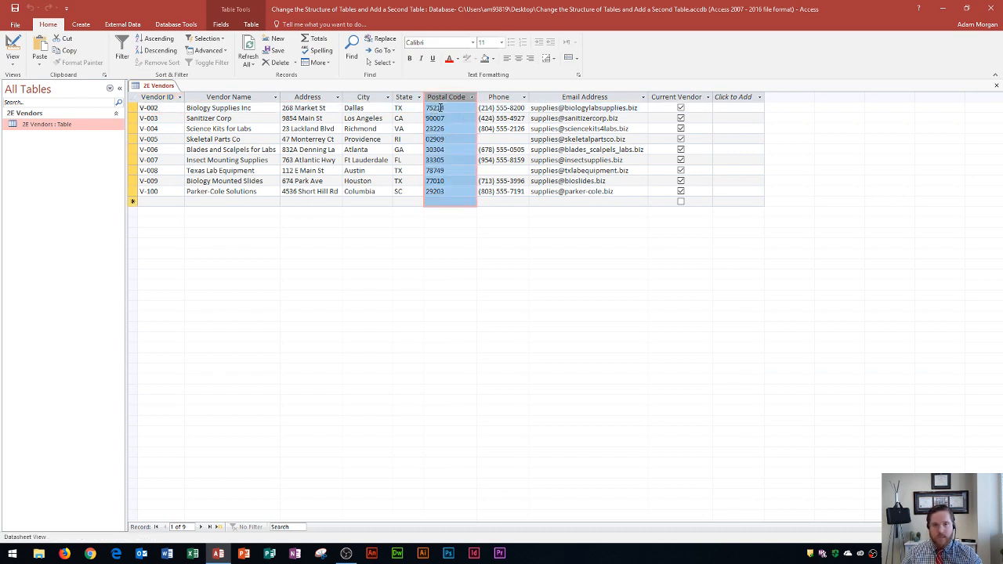
Step: Delete the Current Vendor field from the design and confirm removing its data
left_click(676, 97)
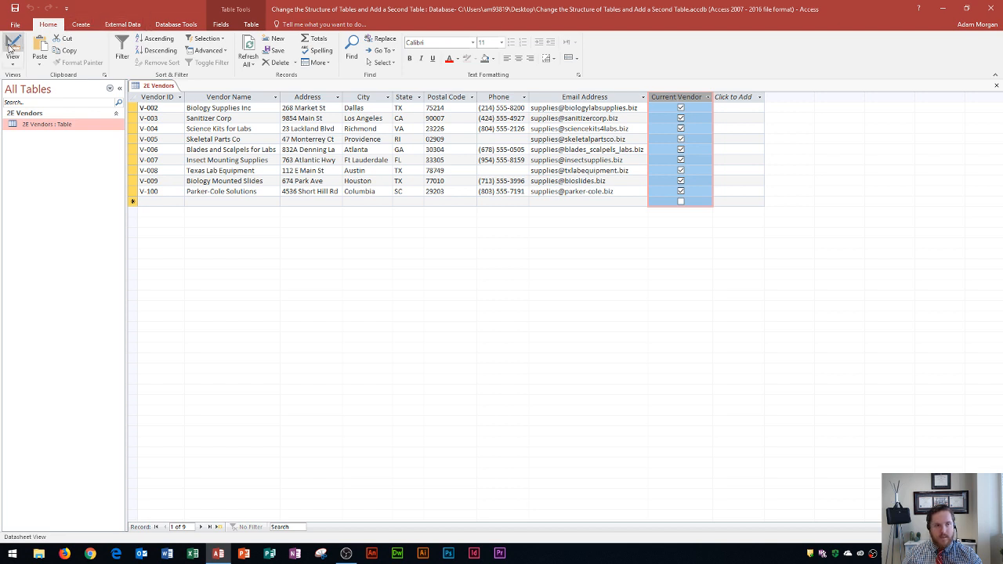
left_click(12, 47)
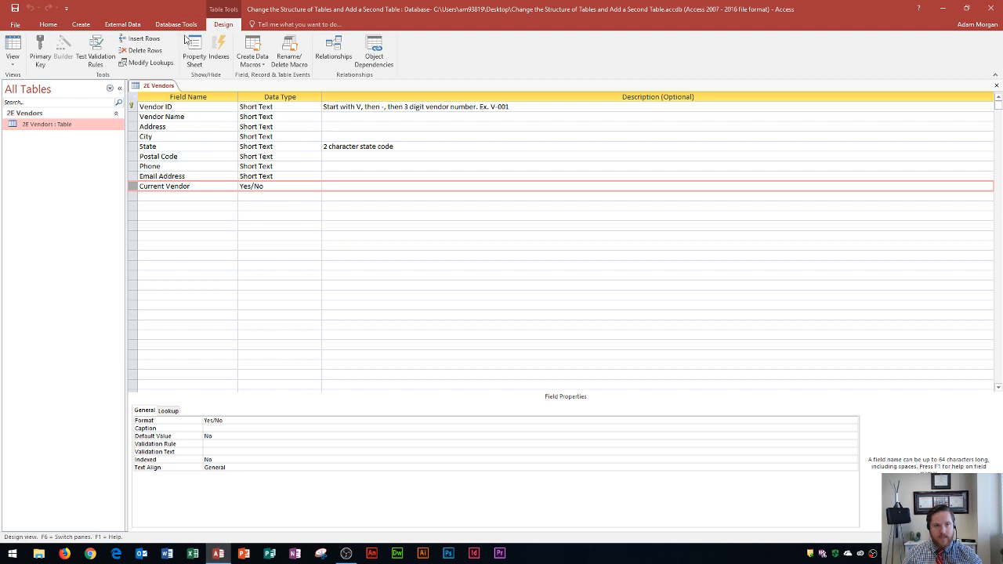
mouse_move(144, 50)
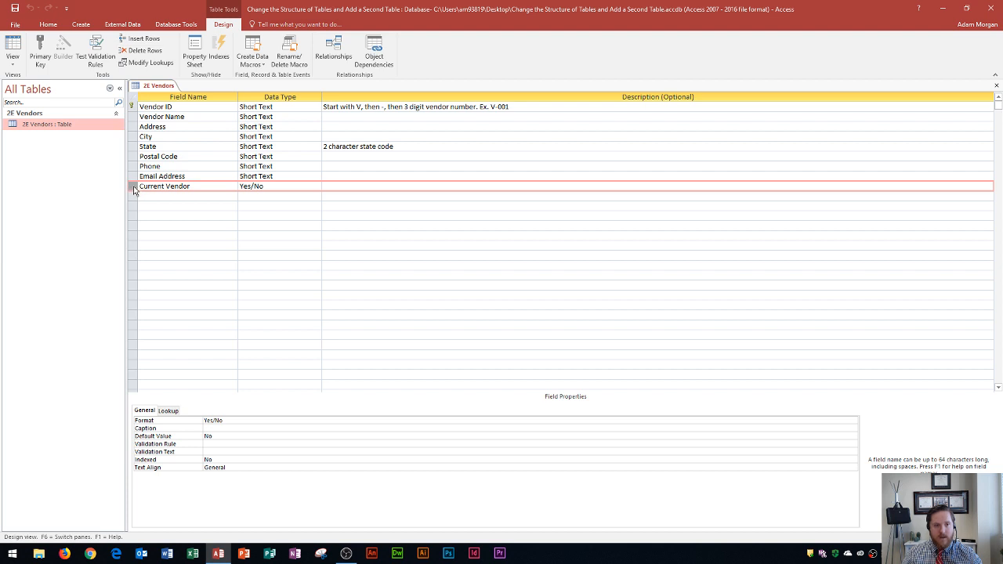
right_click(134, 187)
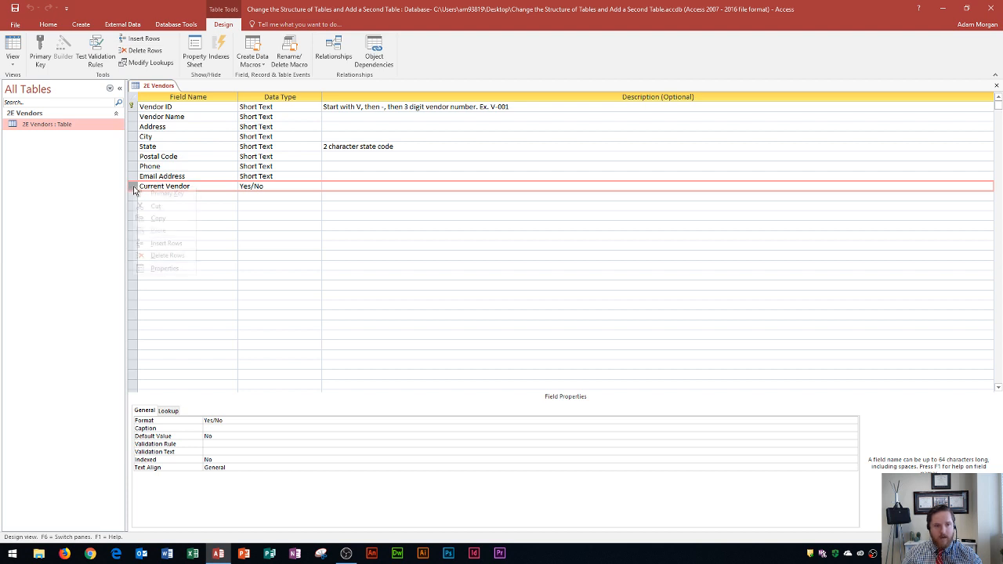
mouse_move(167, 255)
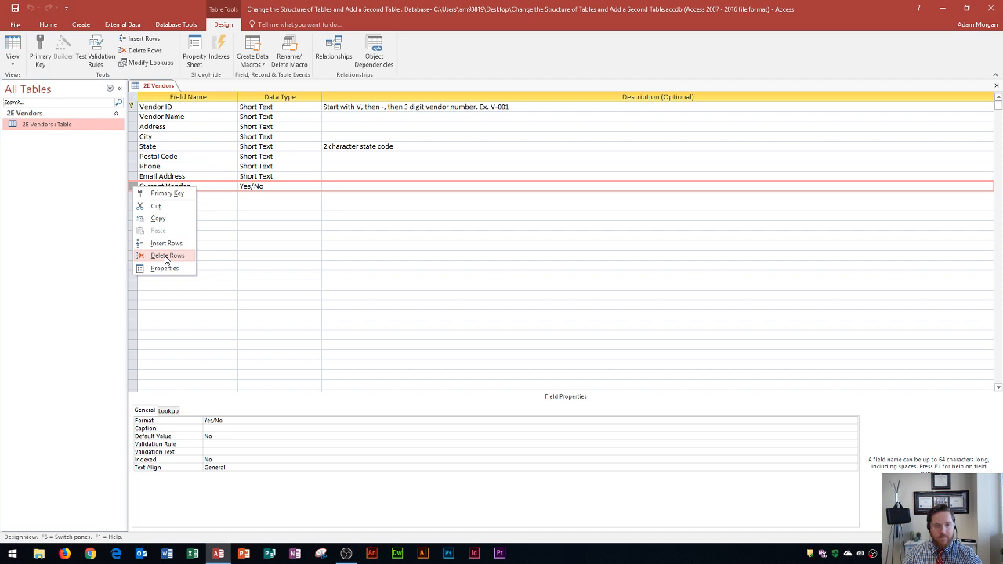
left_click(167, 255)
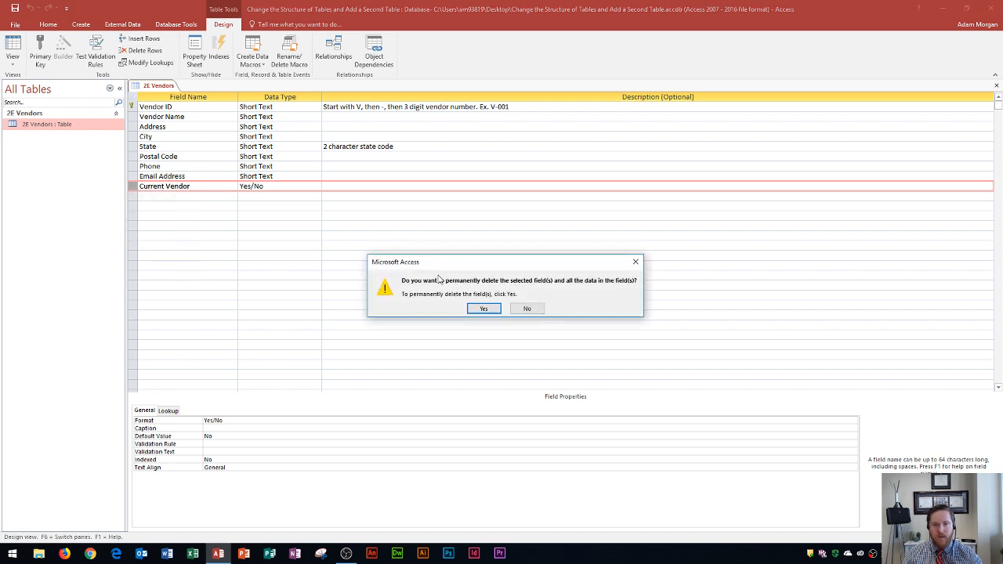
mouse_move(552, 291)
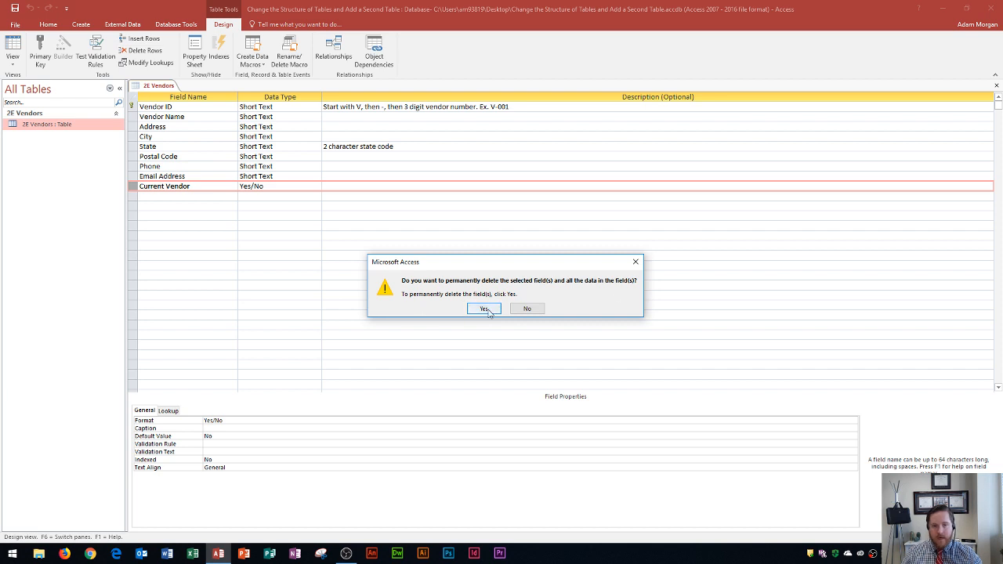
left_click(484, 308)
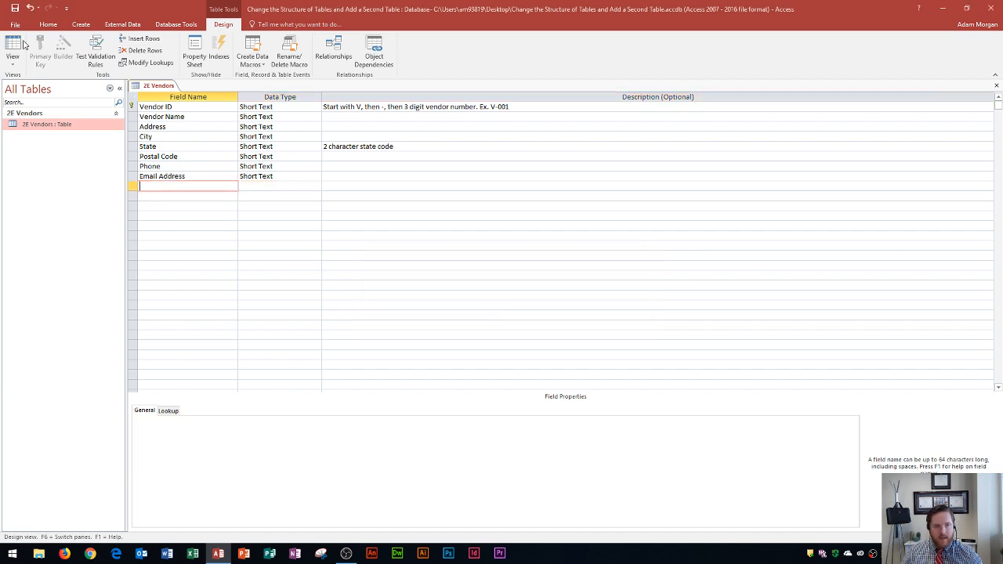
Step: Switch 2E Vendors to Datasheet view to check the records, then close the table
left_click(13, 50)
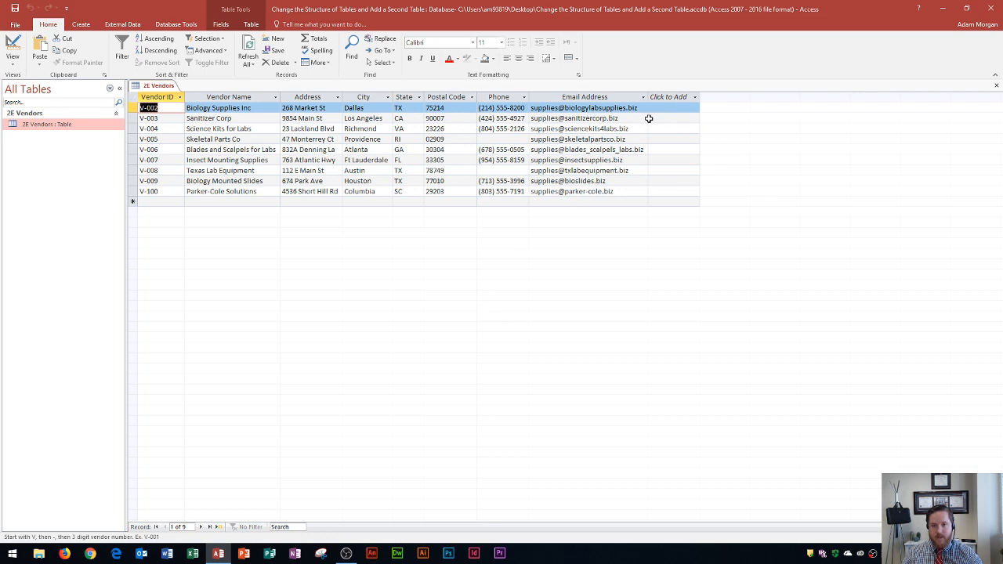
mouse_move(637, 100)
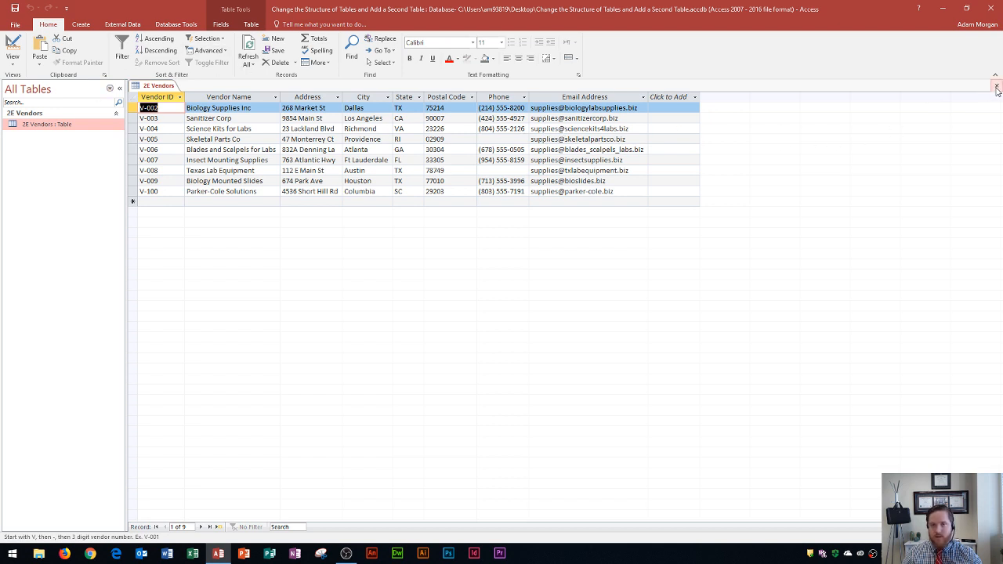
left_click(997, 86)
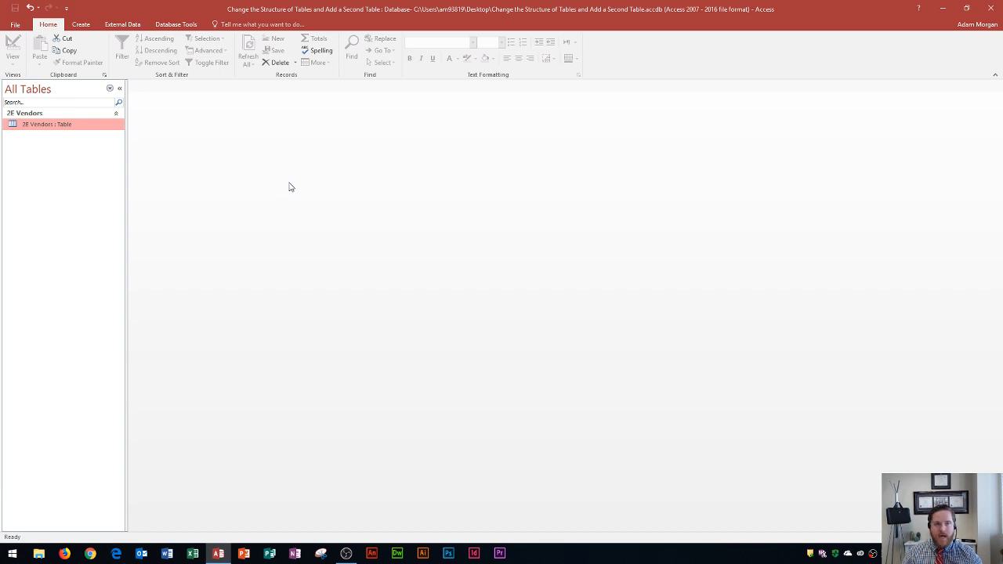
mouse_move(296, 183)
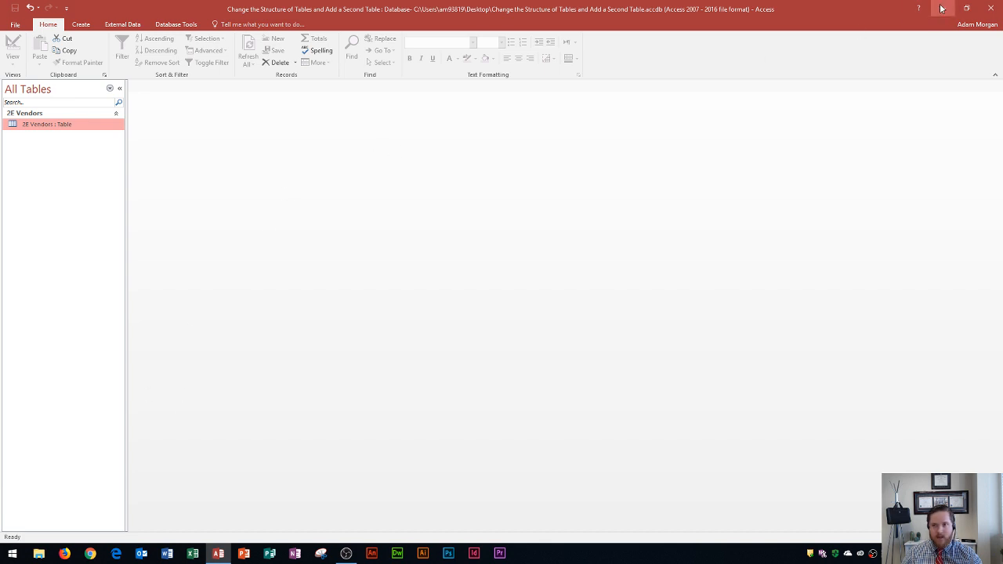
mouse_move(943, 9)
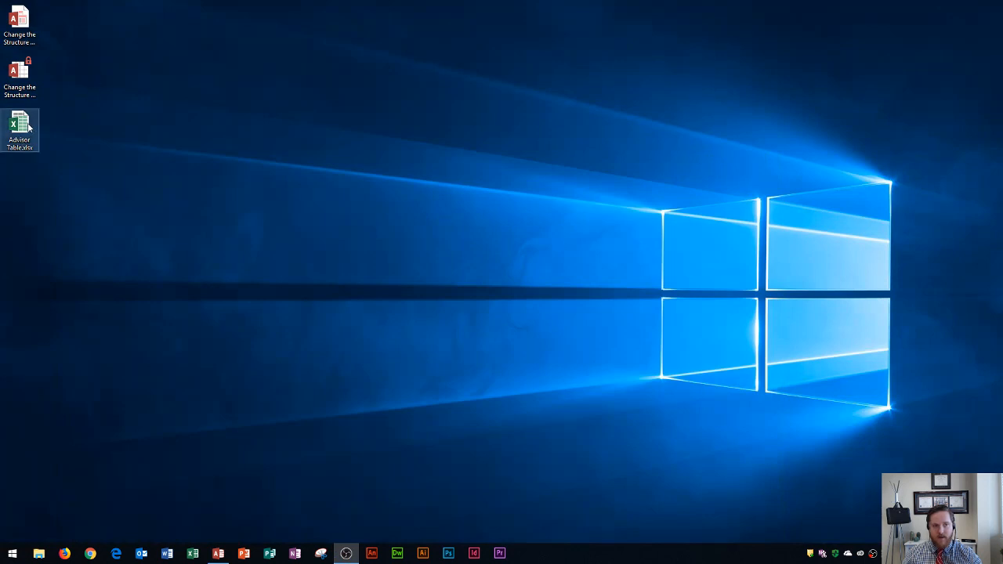
double_click(19, 130)
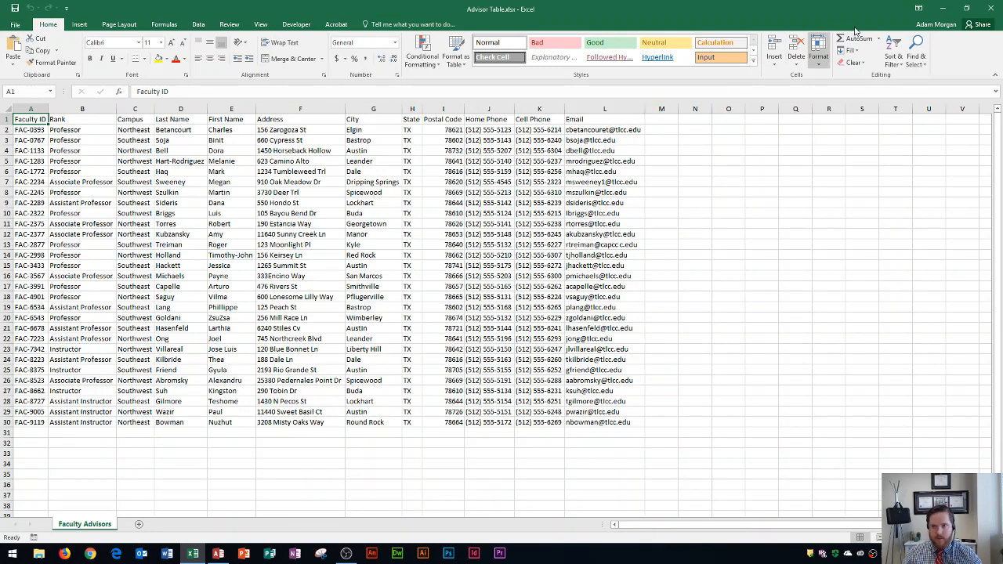
left_click(231, 109)
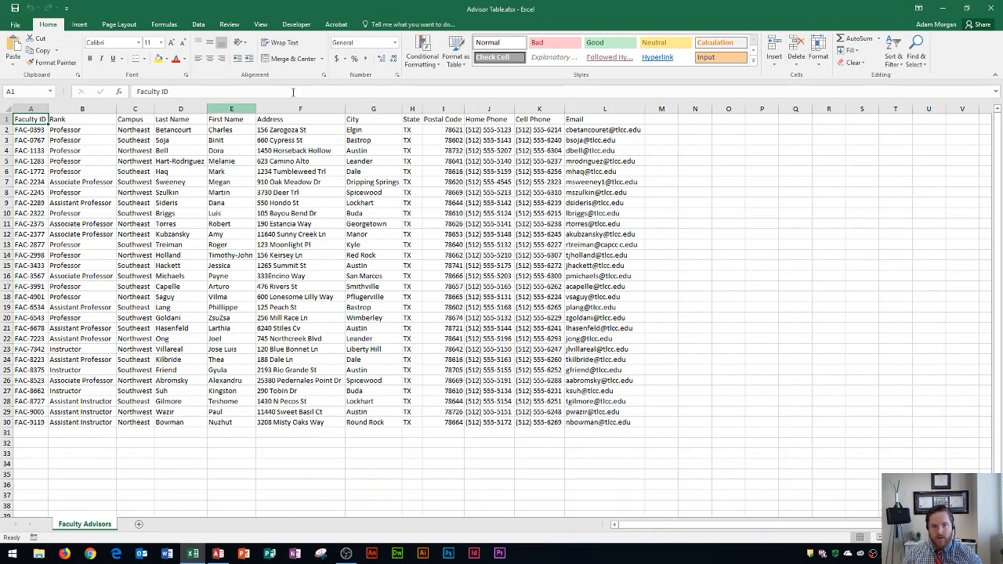
left_click(967, 9)
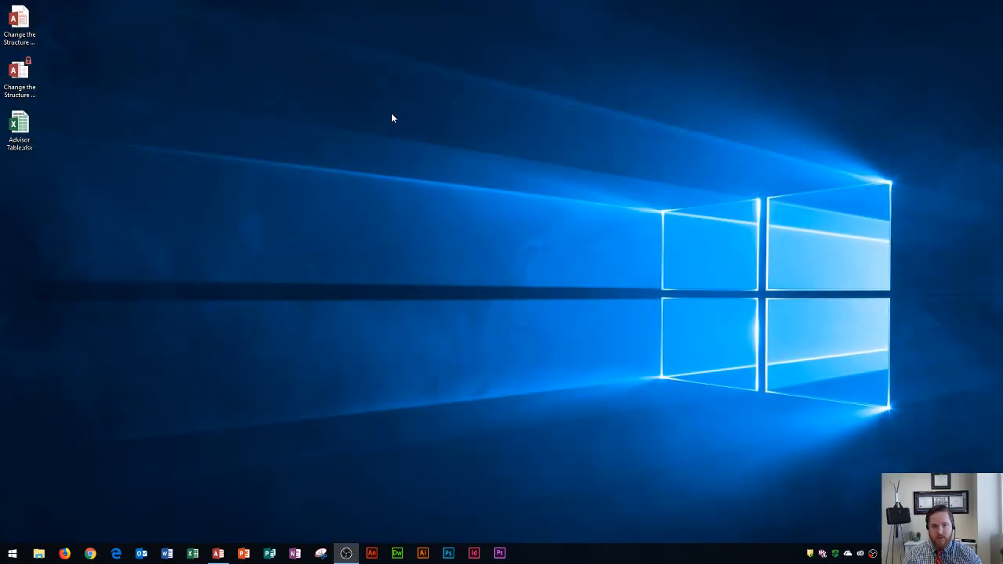
mouse_move(224, 253)
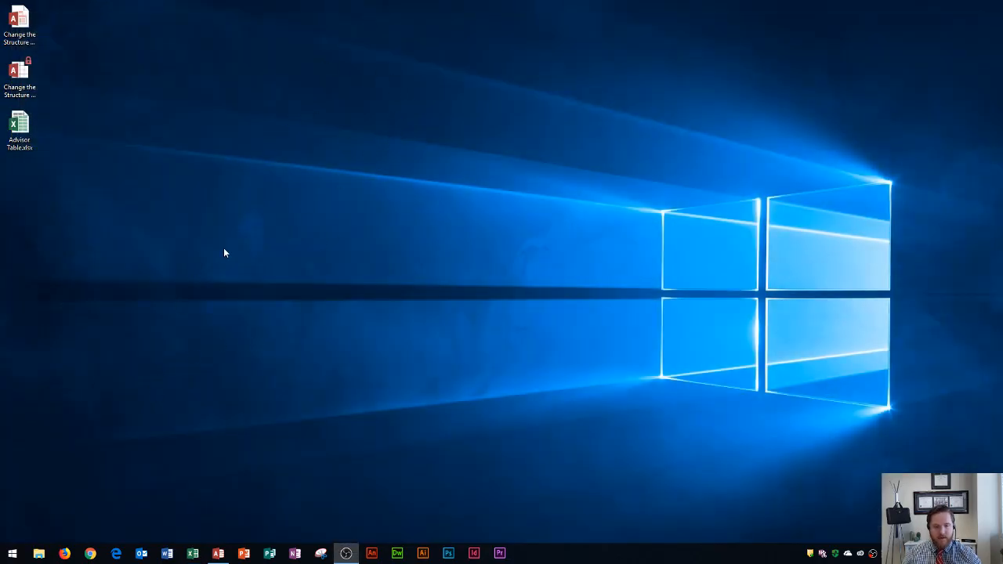
Step: Restore the Access window and show the External Data ribbon options
double_click(18, 16)
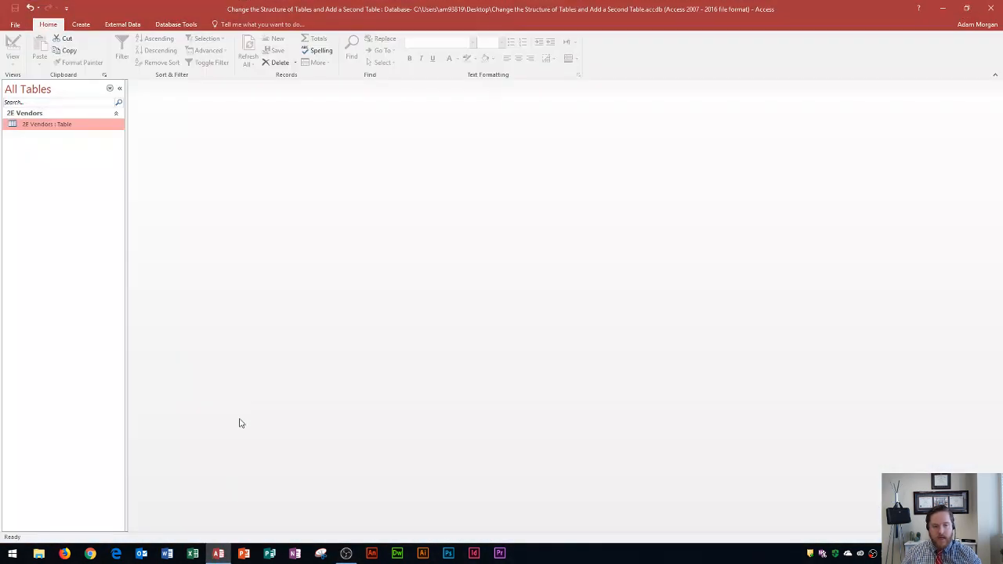
mouse_move(377, 161)
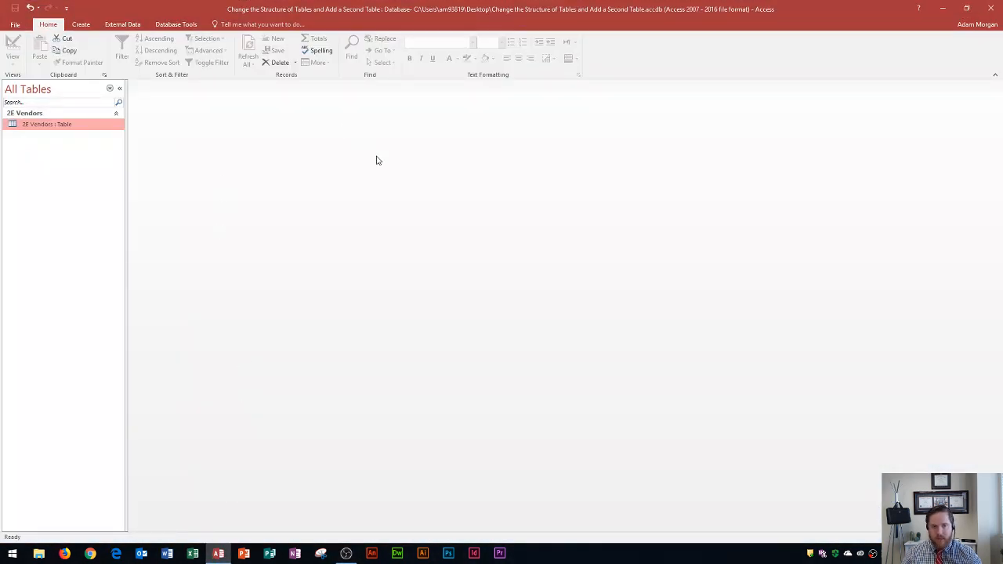
mouse_move(408, 198)
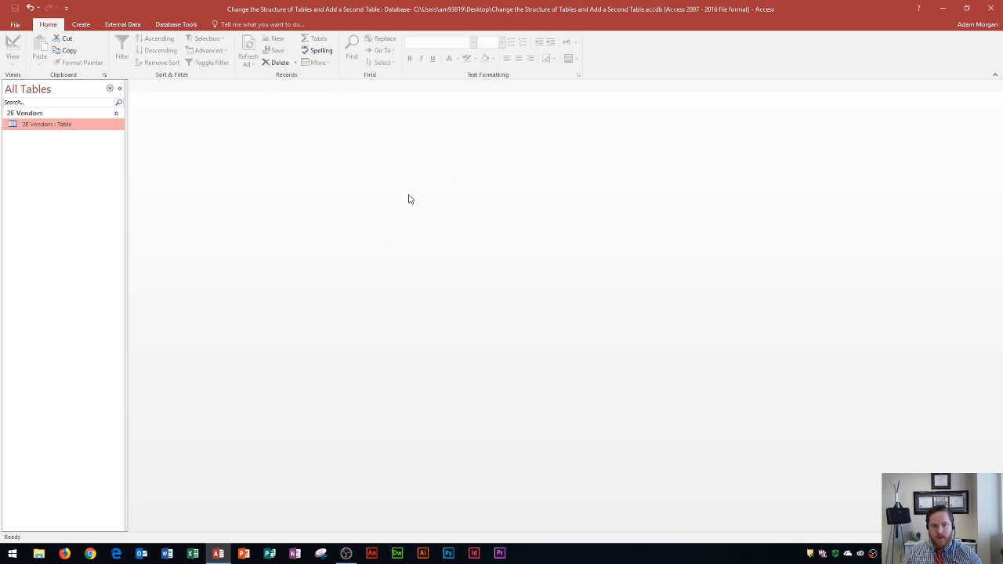
mouse_move(504, 135)
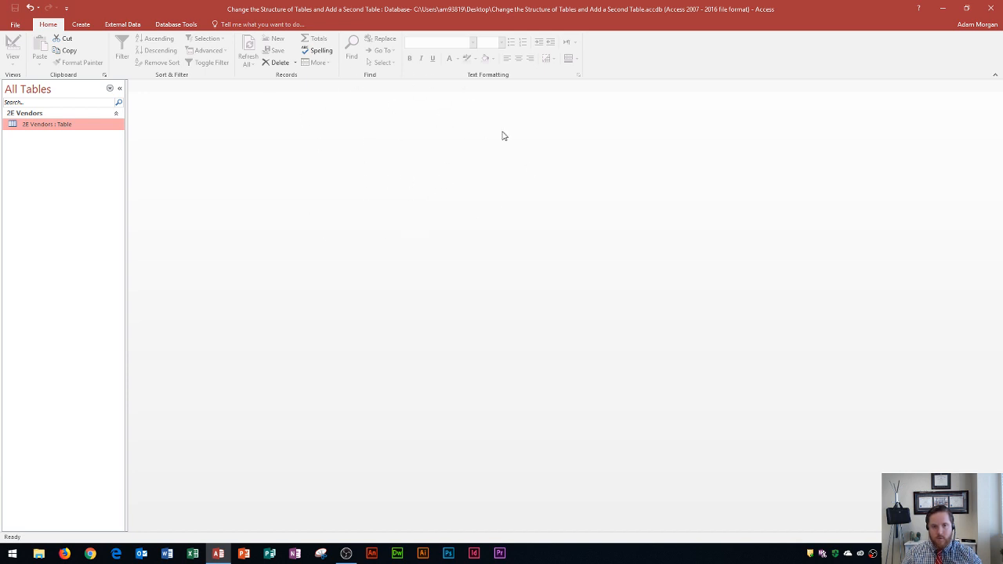
mouse_move(319, 141)
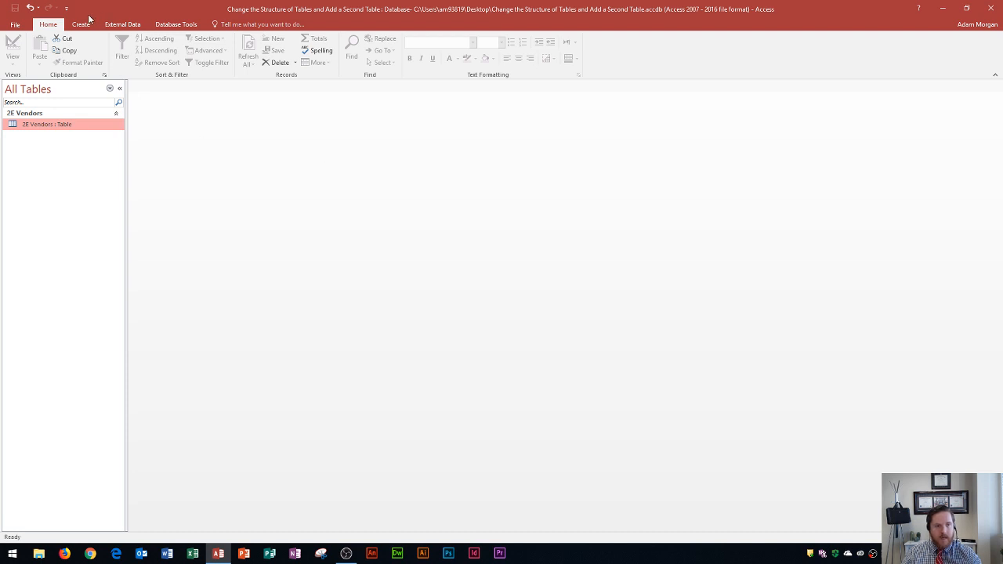
left_click(122, 25)
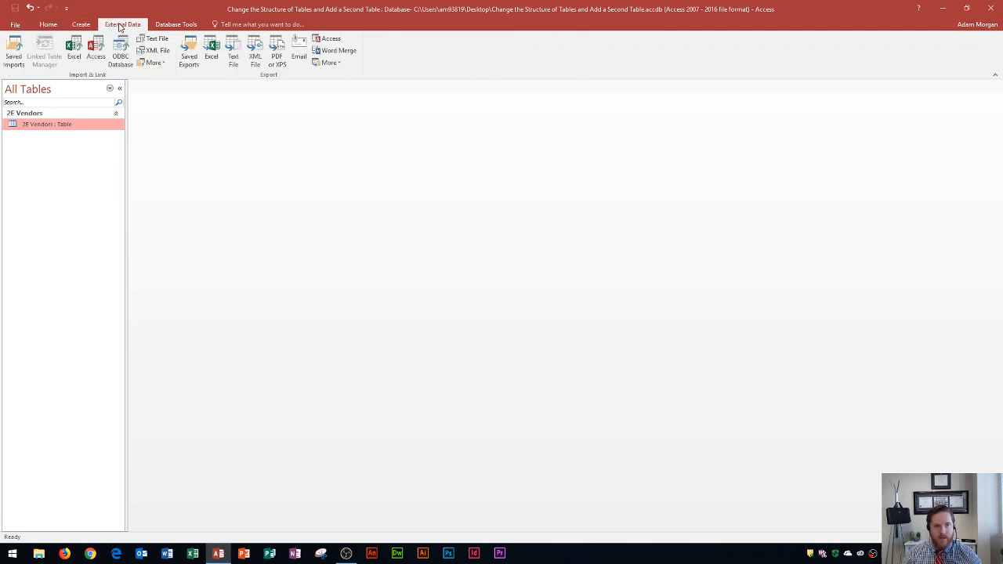
mouse_move(104, 86)
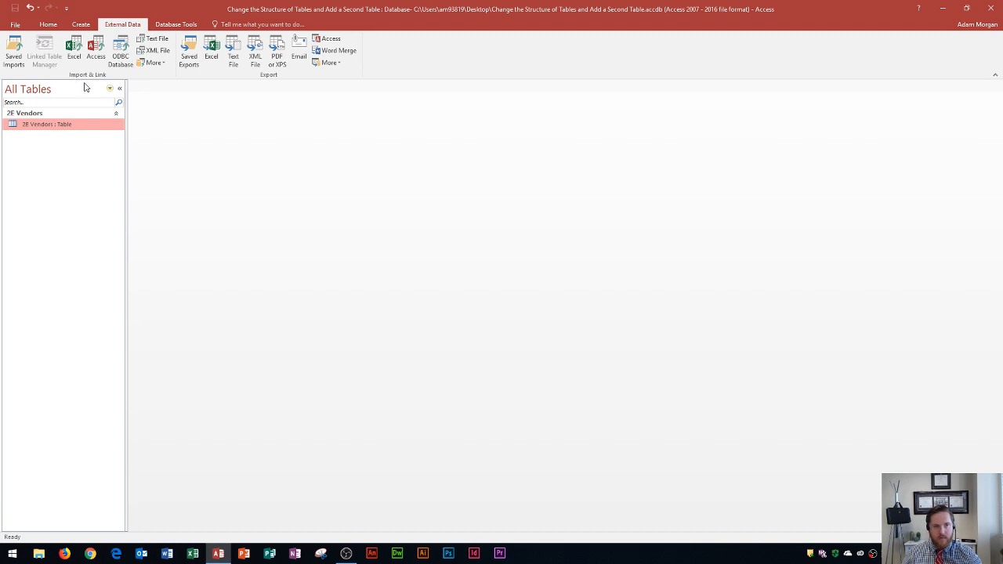
mouse_move(77, 82)
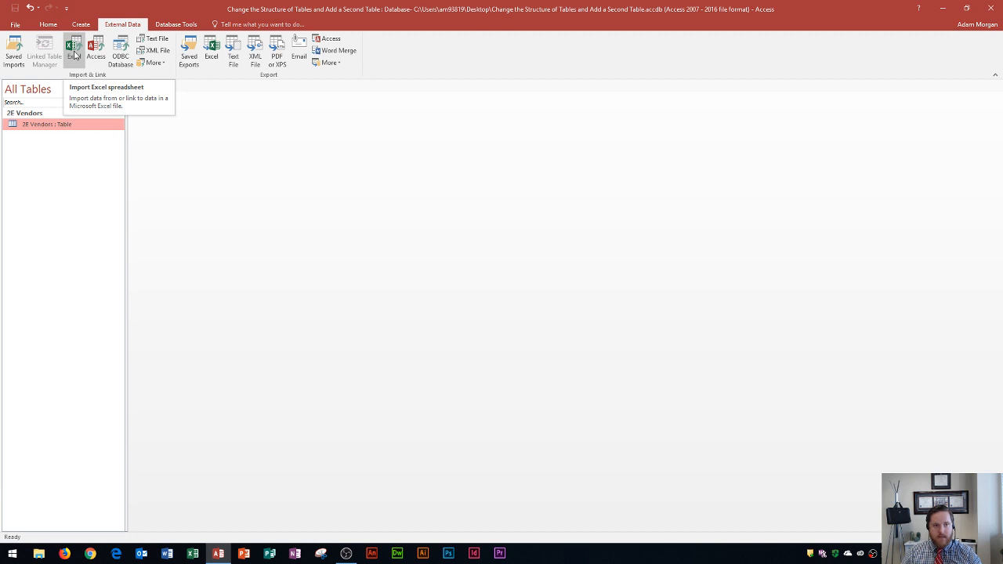
Step: Start an Excel spreadsheet import from the Import & Link group
left_click(73, 49)
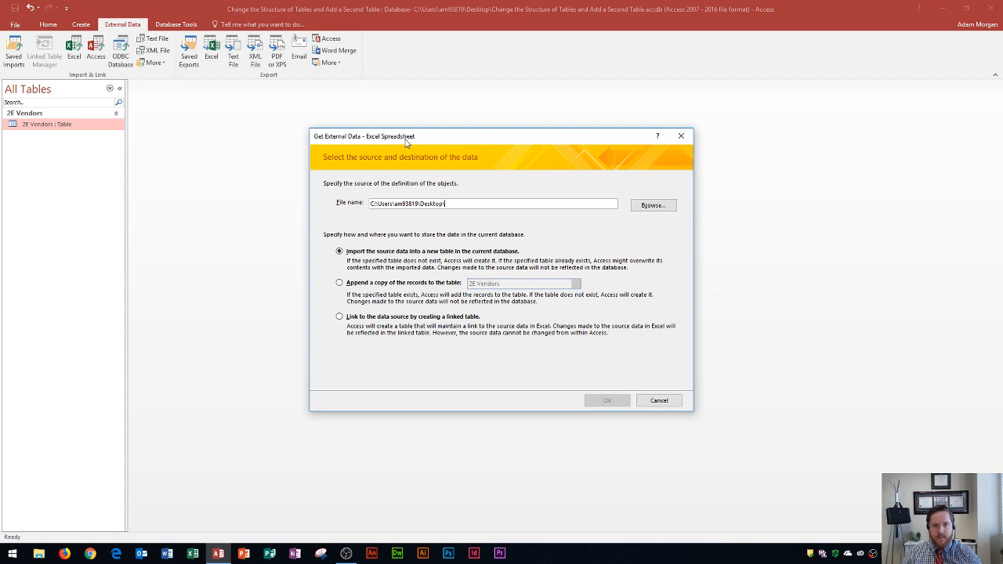
mouse_move(413, 213)
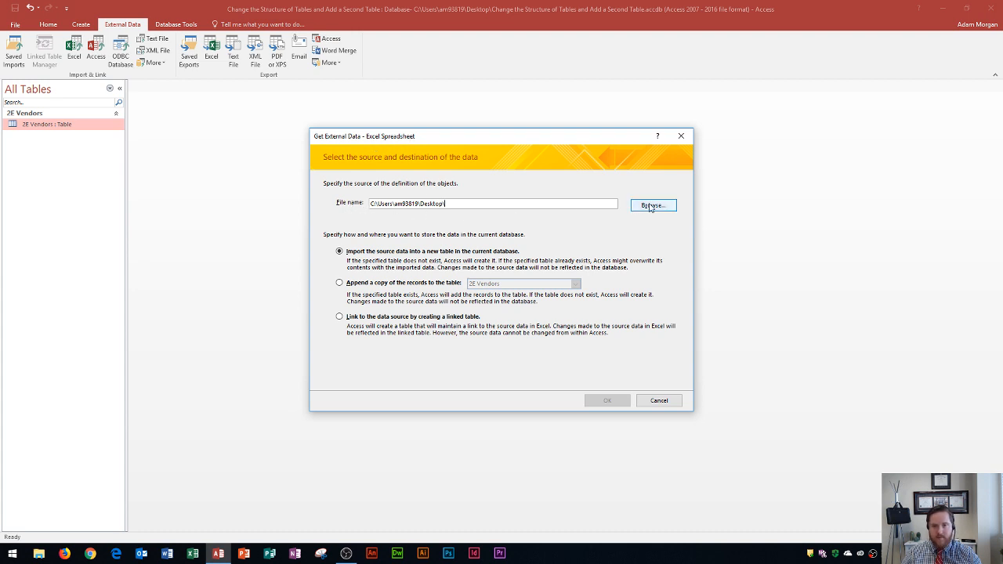
Step: Browse for the source workbook and show the Desktop files
left_click(653, 205)
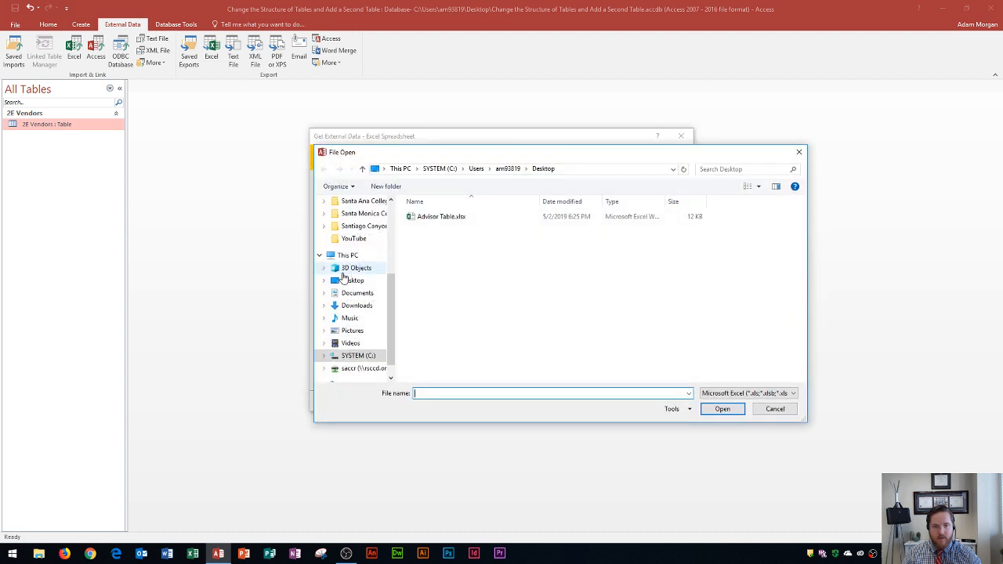
left_click(354, 280)
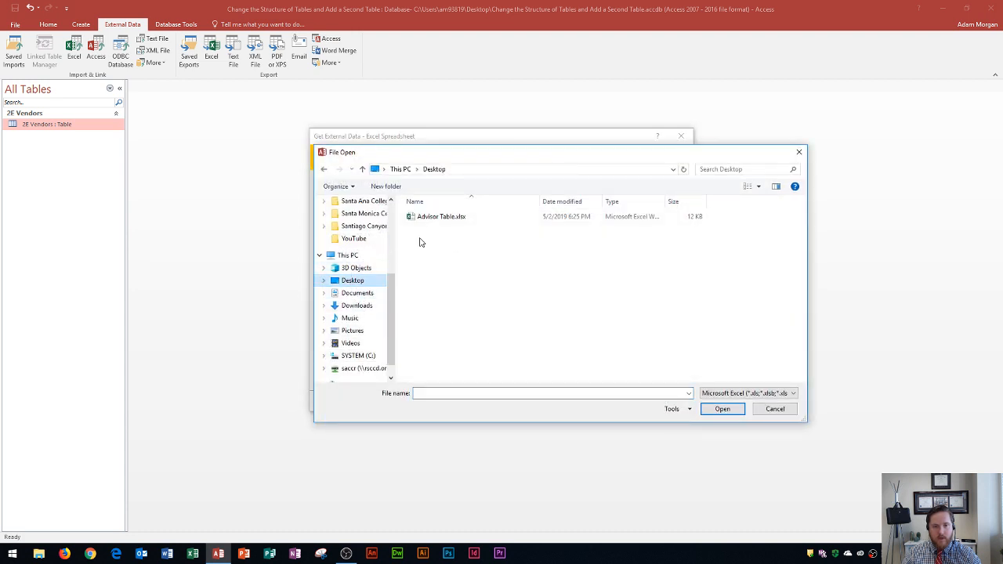
mouse_move(441, 216)
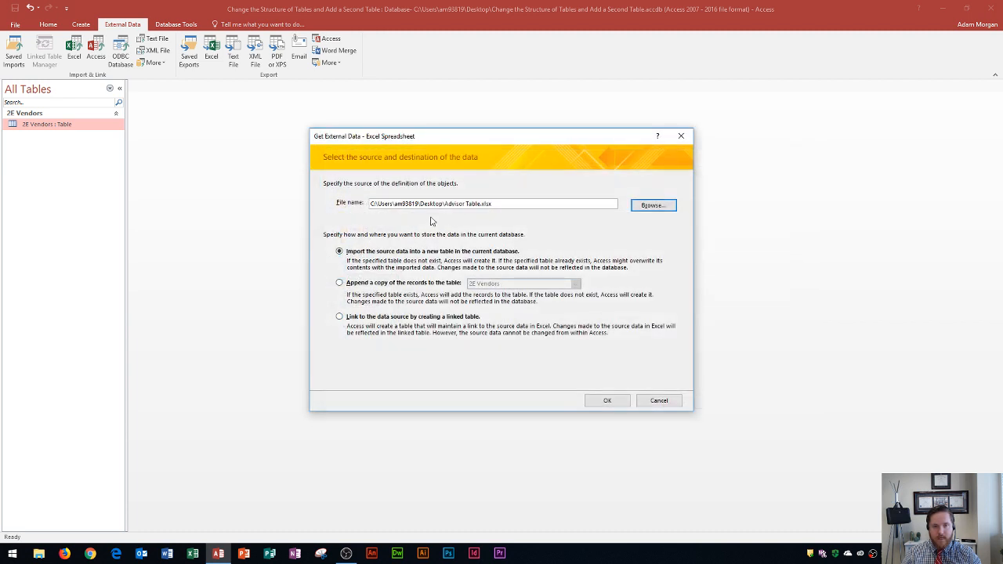
mouse_move(570, 202)
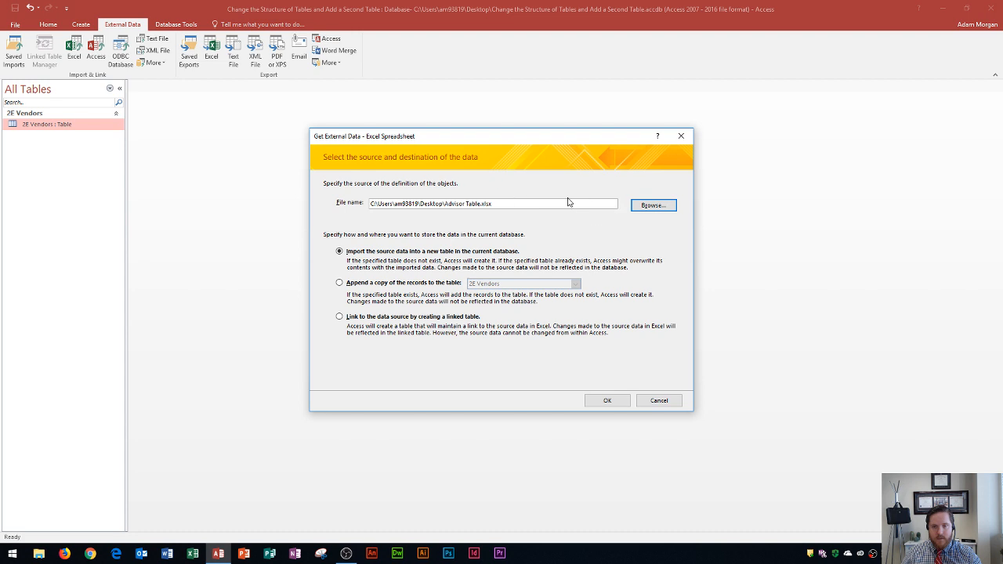
mouse_move(533, 216)
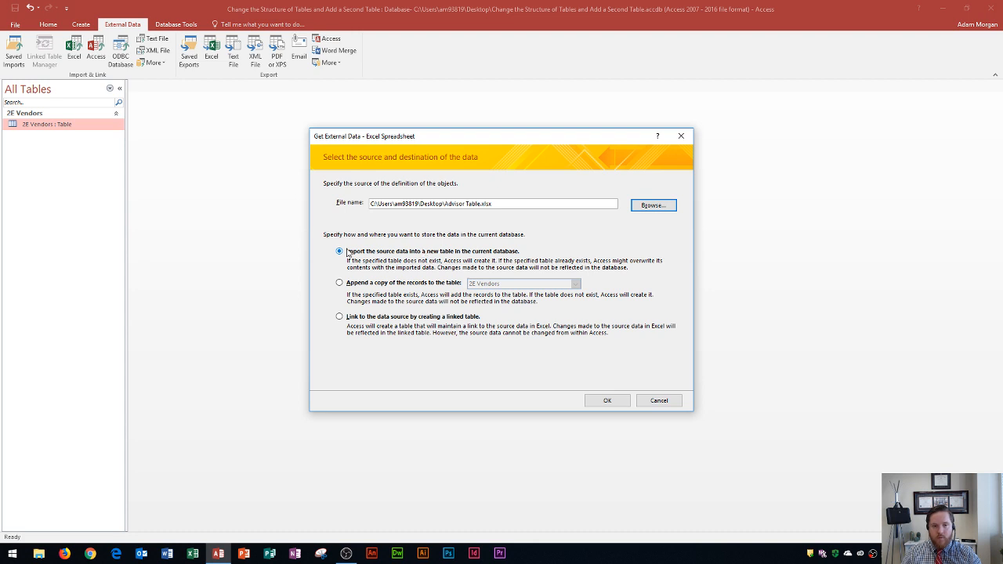
mouse_move(447, 254)
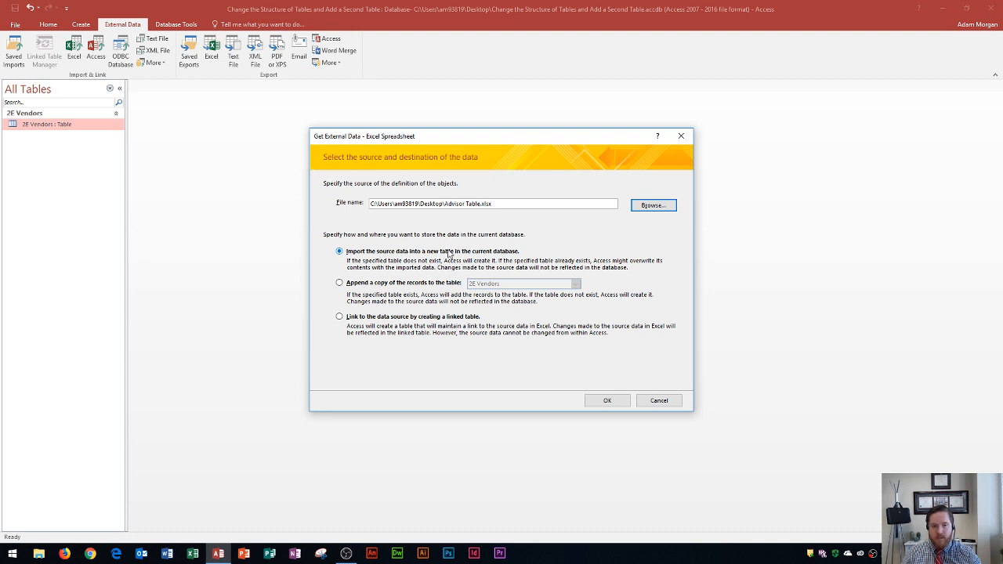
mouse_move(492, 255)
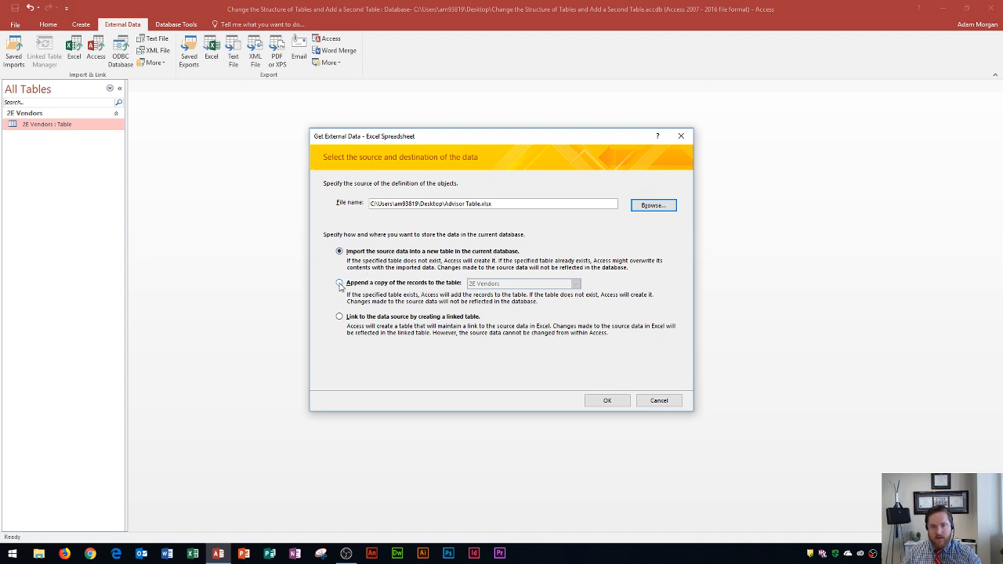
Step: Choose to import Advisor Table.xlsx into a new table rather than appending to 2E Vendors
left_click(339, 283)
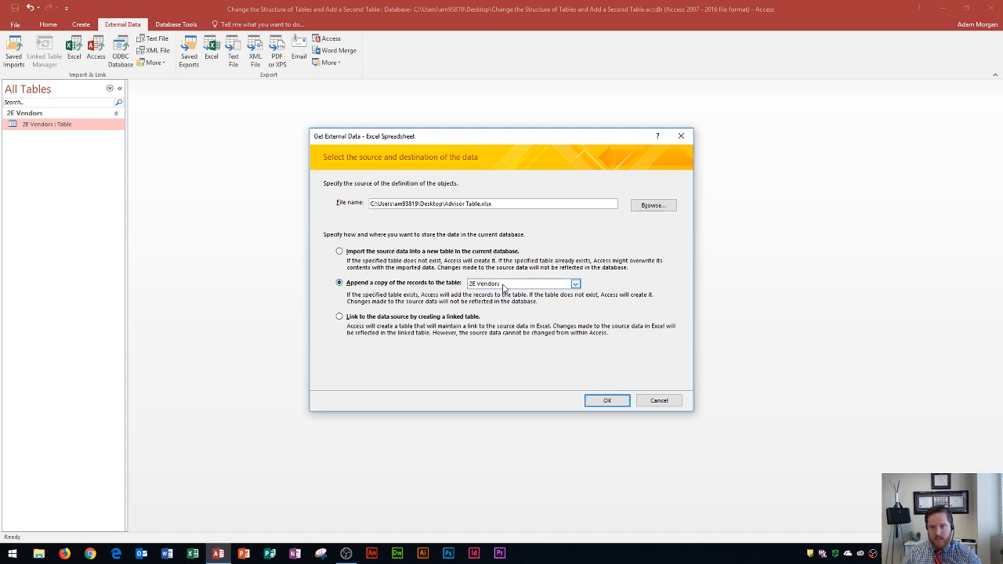
mouse_move(510, 285)
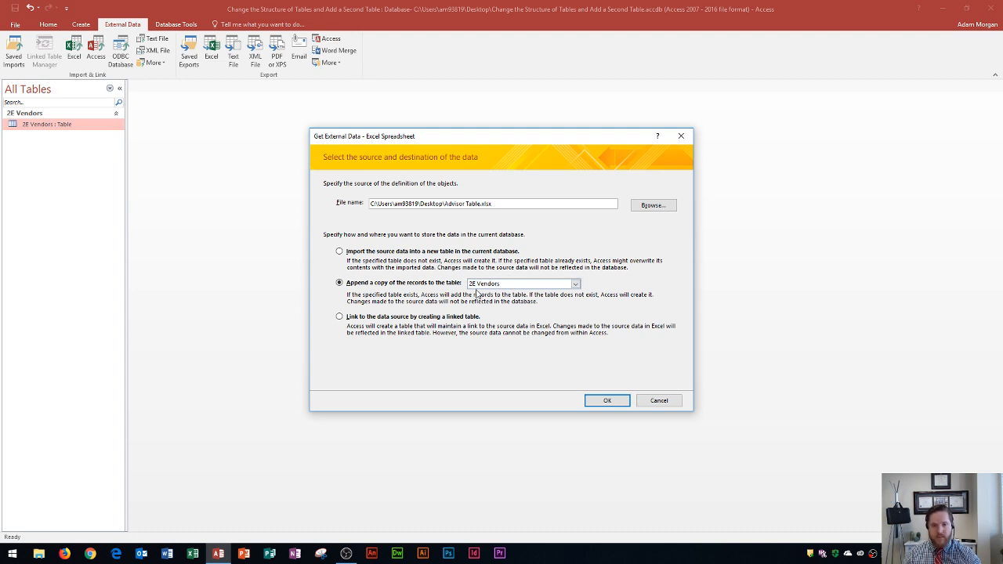
mouse_move(463, 290)
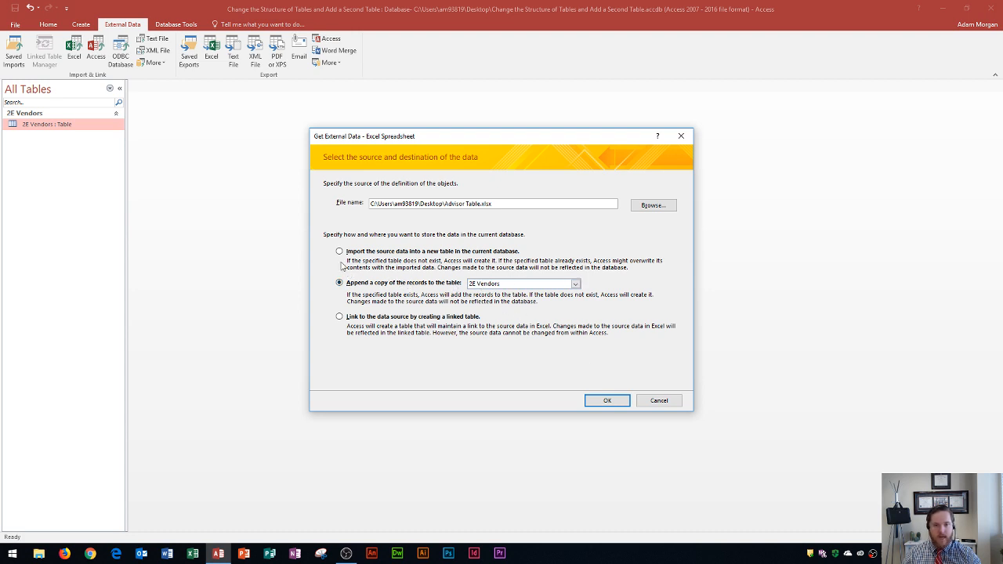
left_click(339, 251)
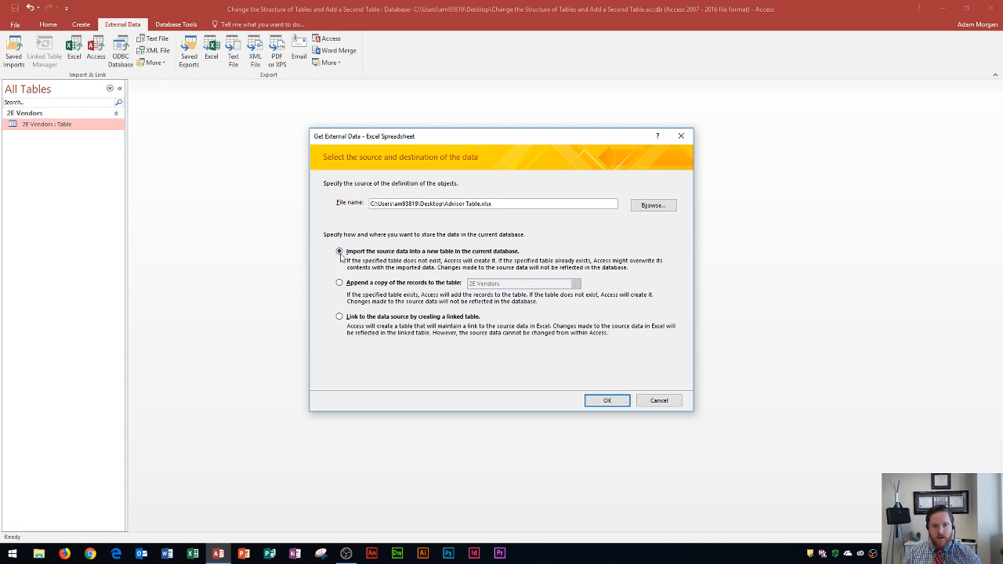
mouse_move(366, 244)
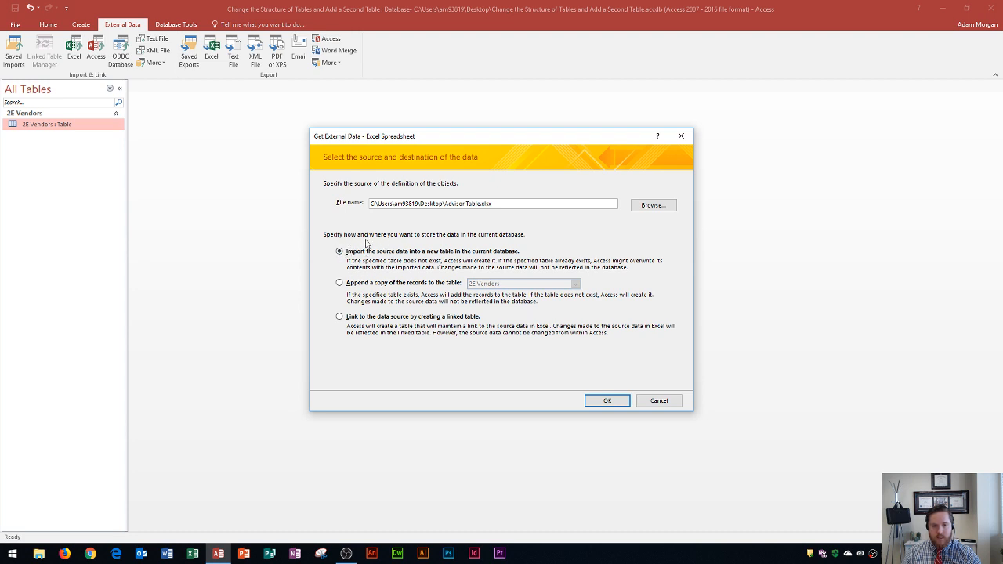
mouse_move(471, 289)
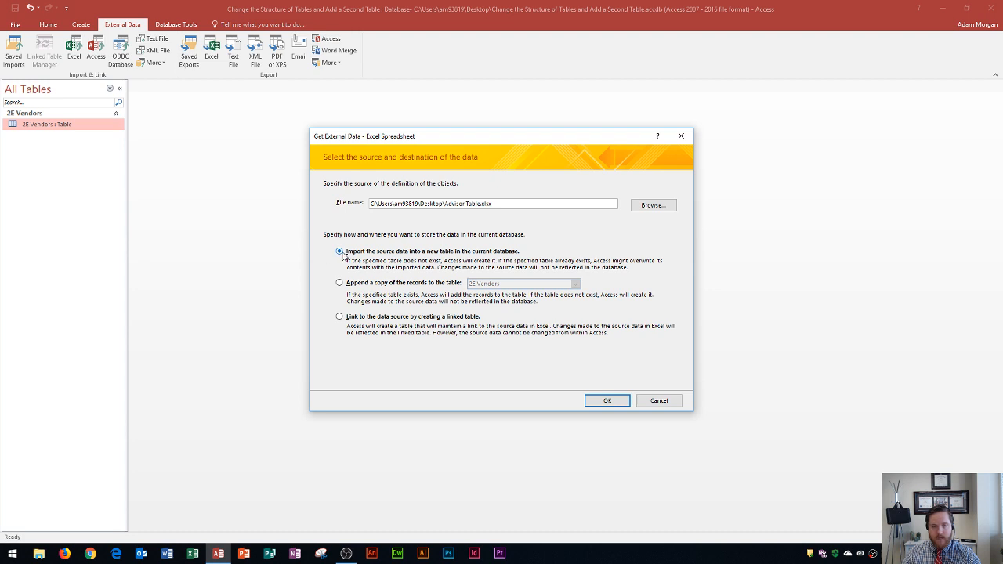
Step: Start the Import Spreadsheet Wizard with the first row used as column headings
left_click(607, 400)
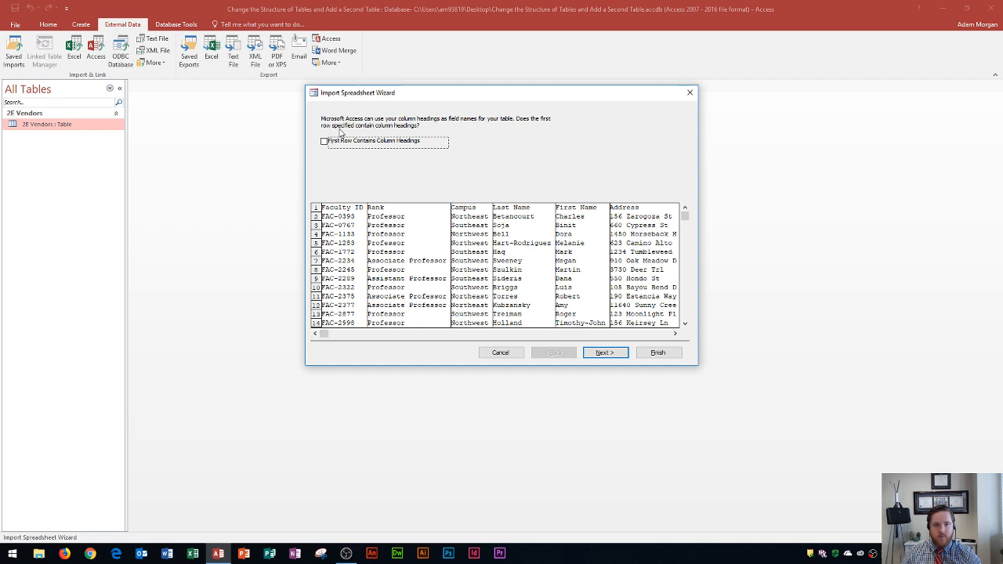
mouse_move(347, 133)
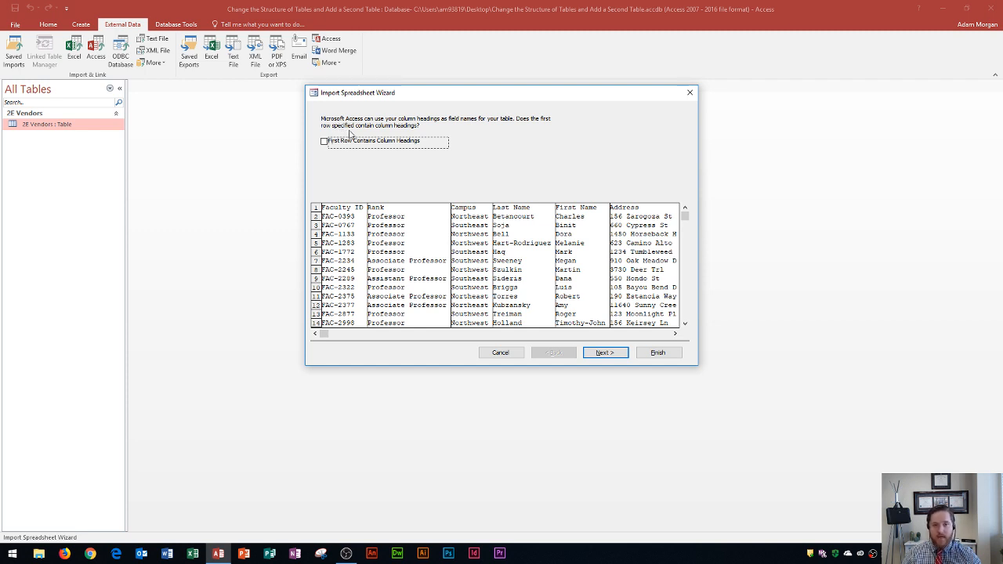
mouse_move(339, 188)
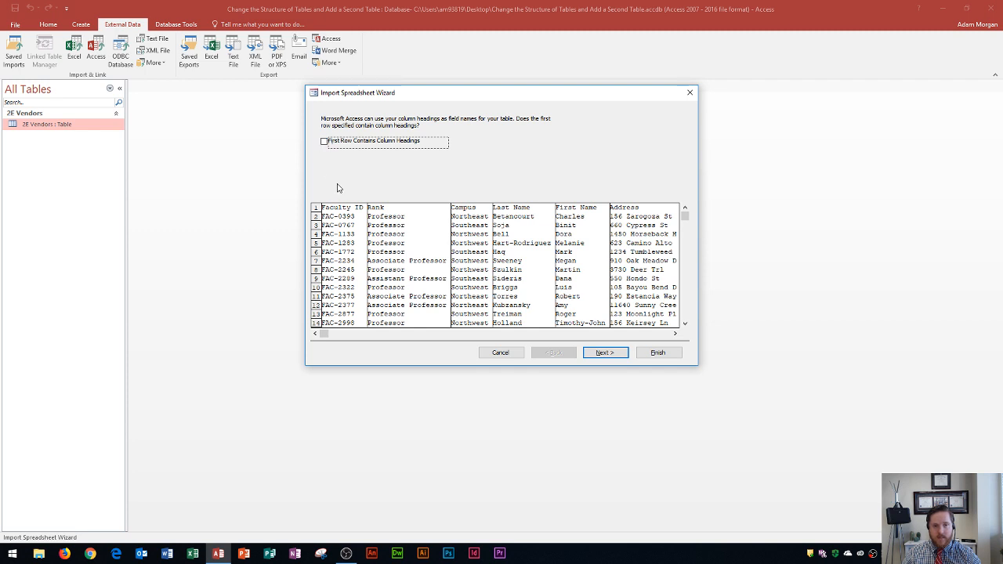
mouse_move(362, 218)
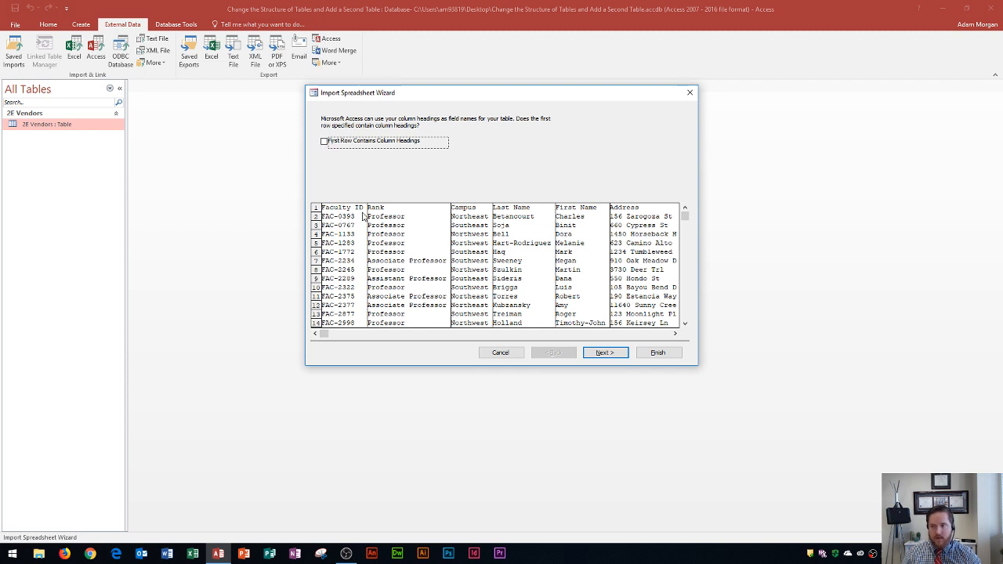
mouse_move(510, 217)
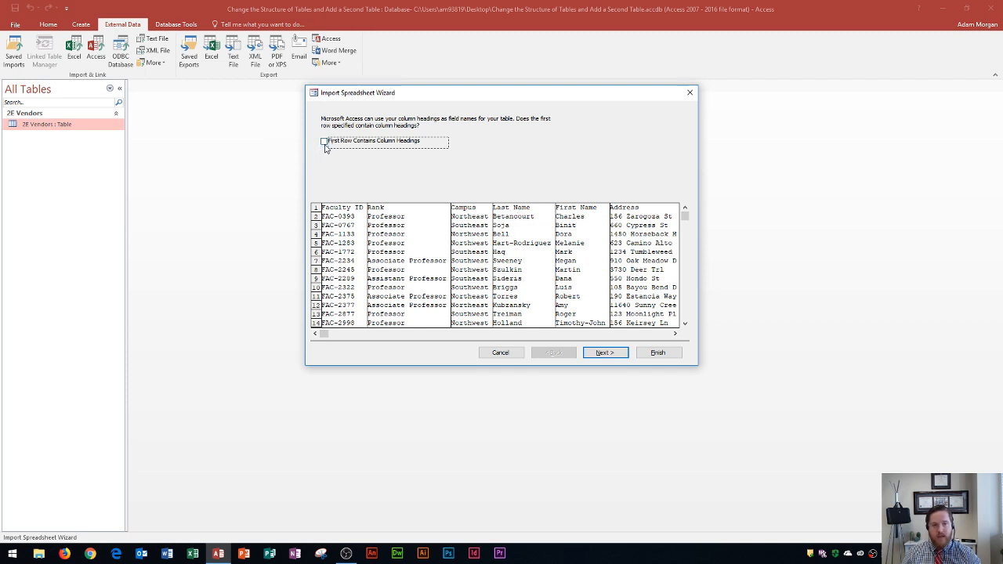
left_click(323, 142)
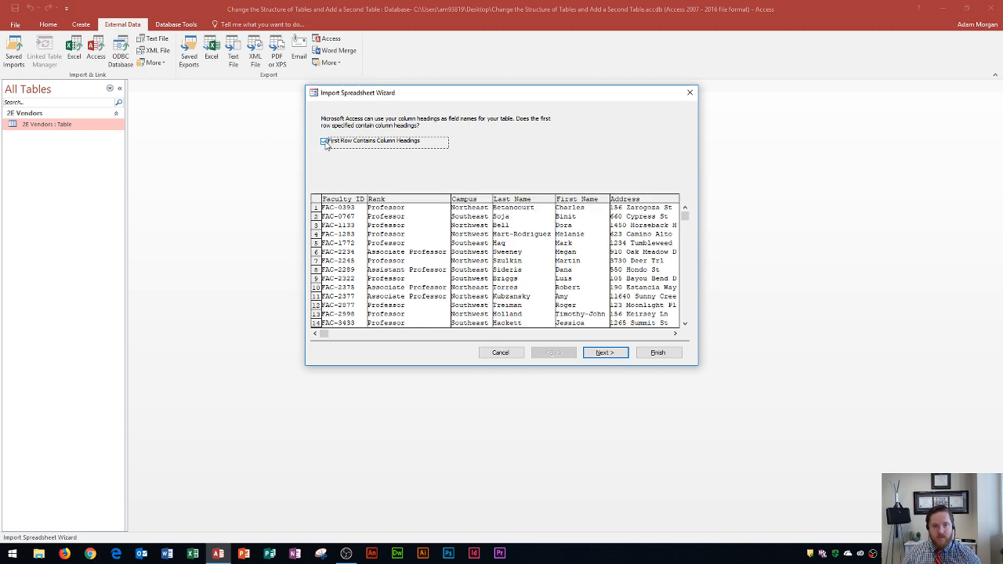
left_click(323, 141)
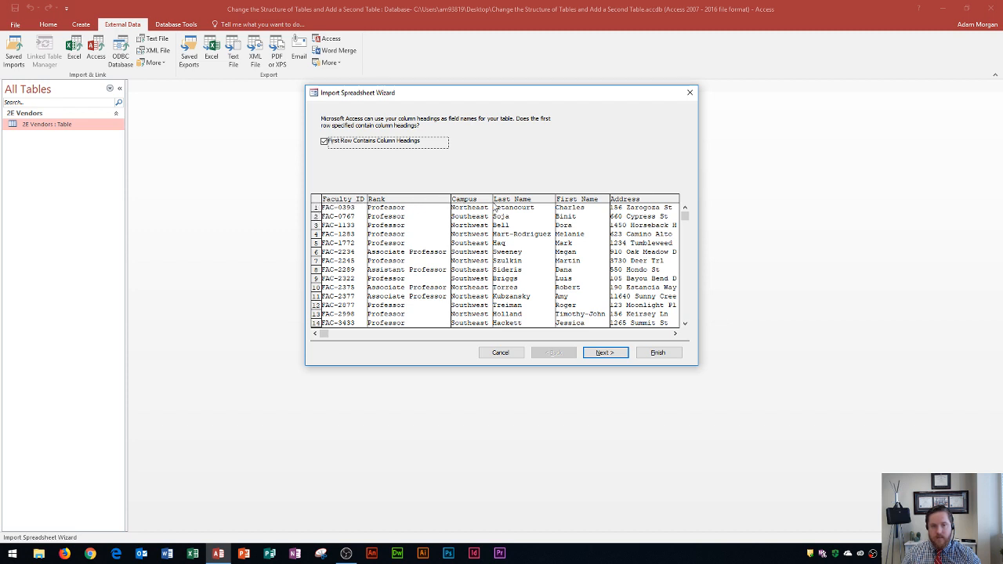
mouse_move(552, 190)
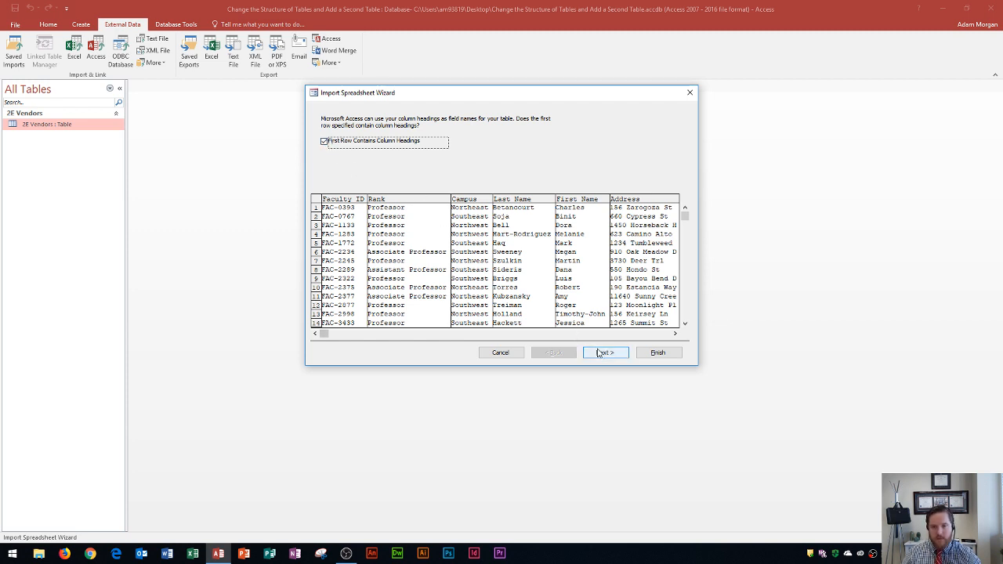
Step: Advance to the field options step and review the Address field's data type
left_click(605, 352)
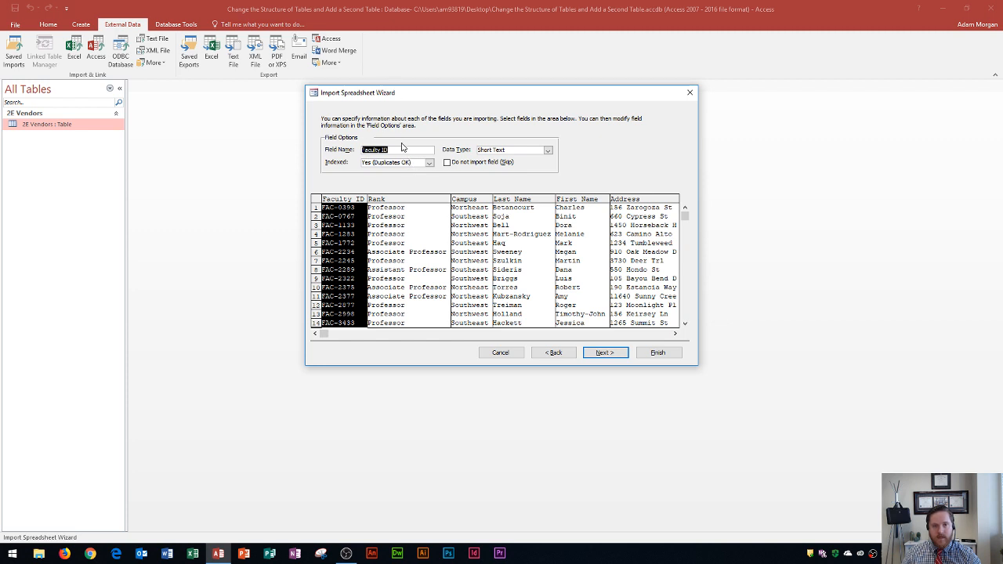
mouse_move(370, 134)
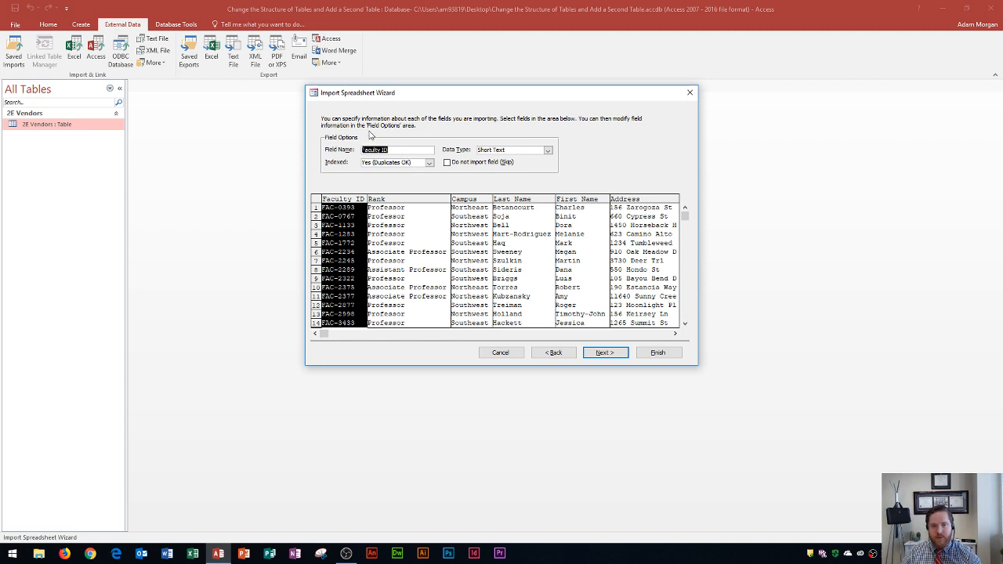
mouse_move(526, 235)
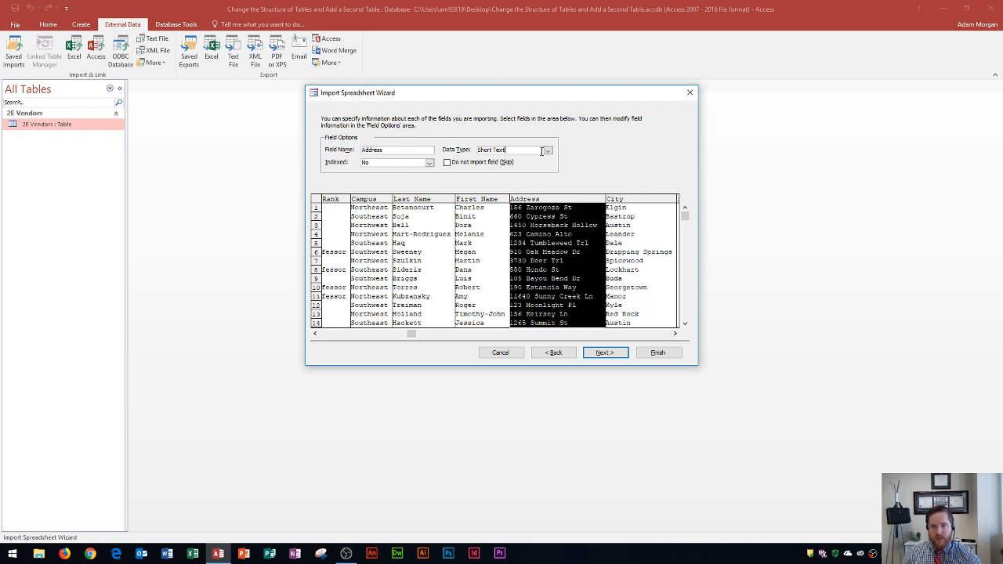
left_click(548, 150)
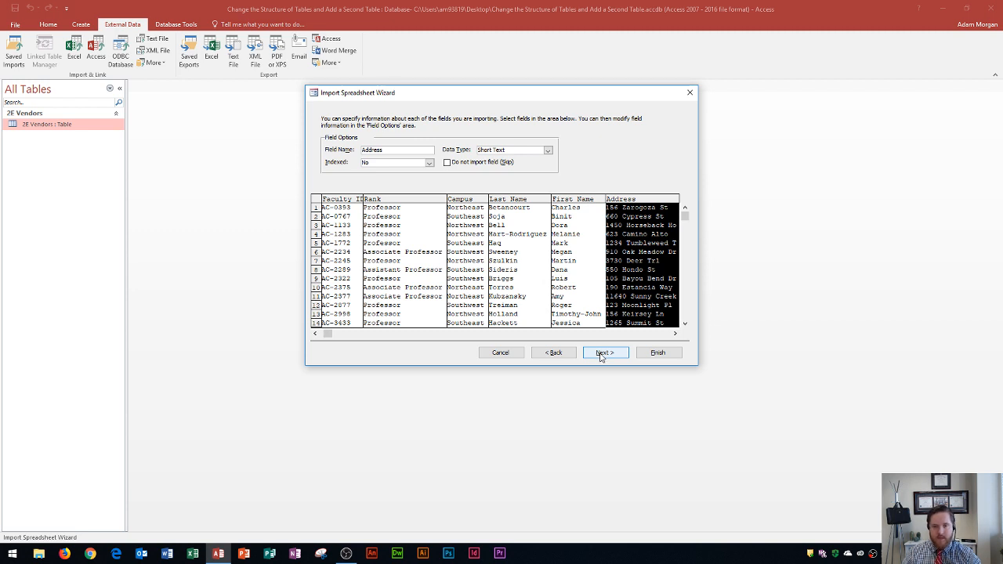
Step: Choose Faculty ID as my own primary key and continue to the final wizard step
left_click(605, 352)
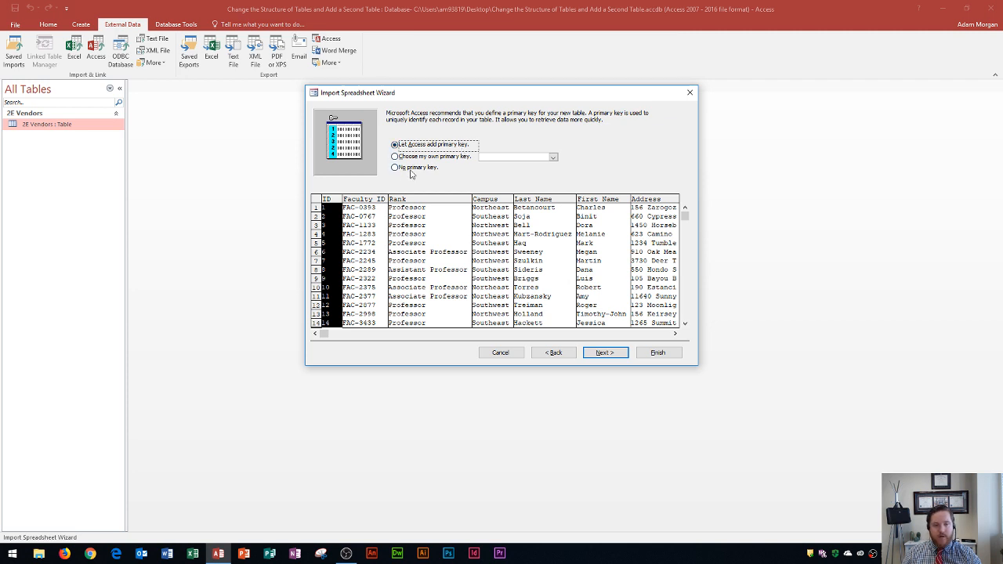
mouse_move(332, 220)
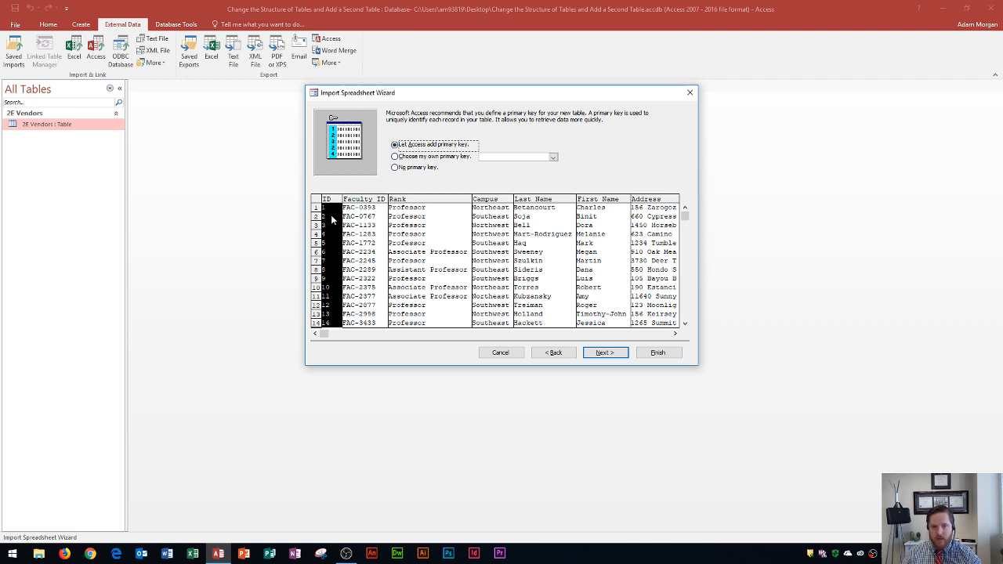
mouse_move(329, 205)
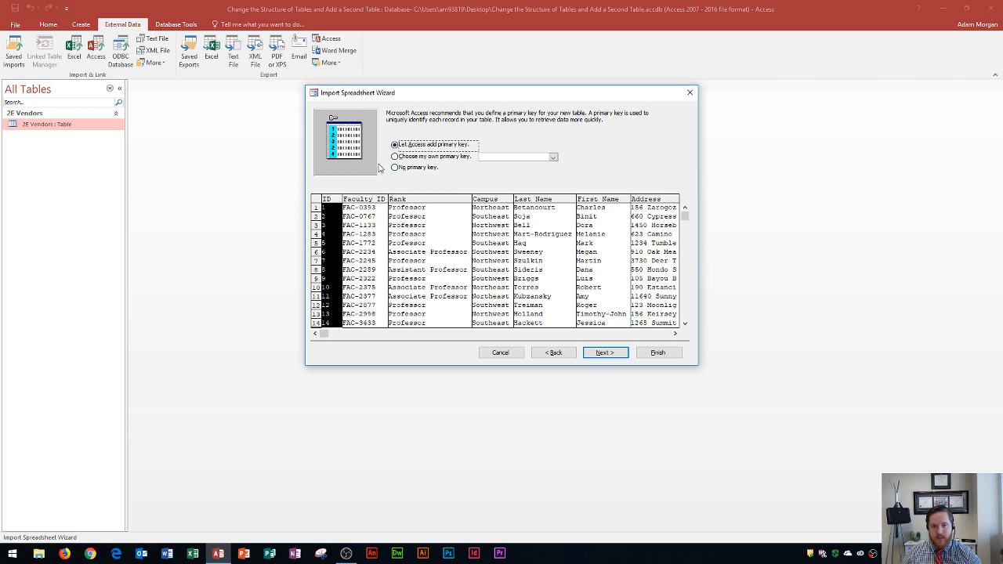
mouse_move(365, 212)
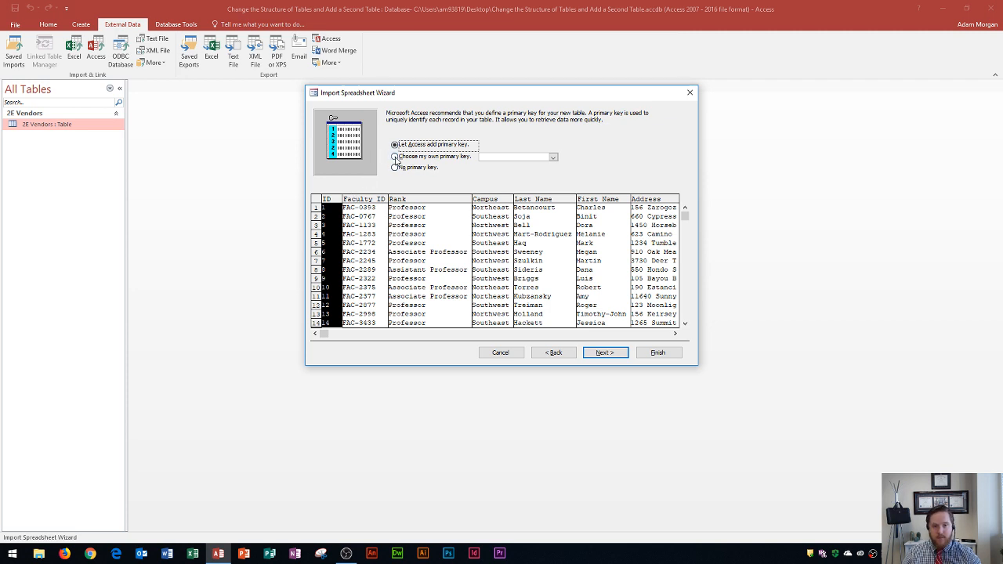
left_click(394, 156)
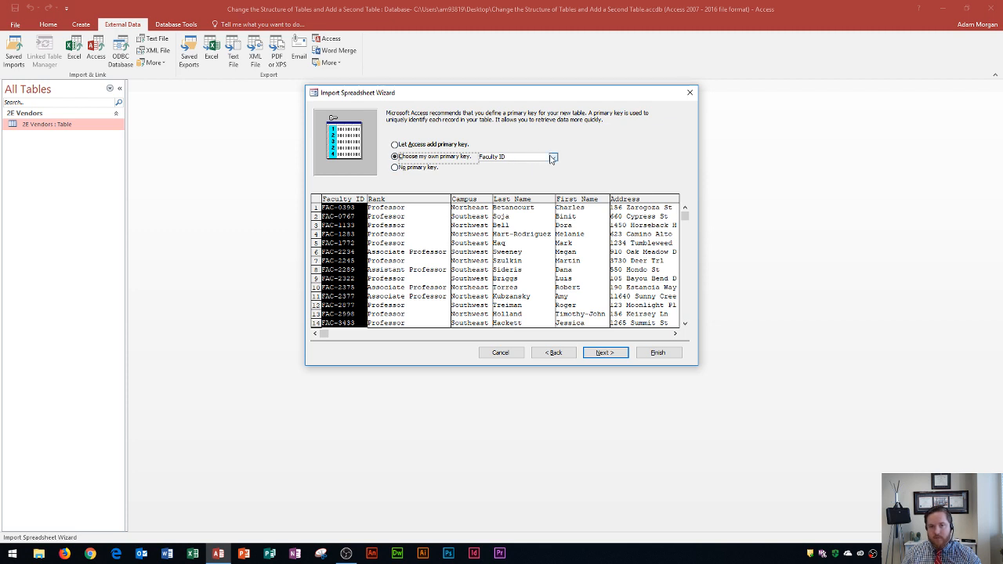
left_click(553, 157)
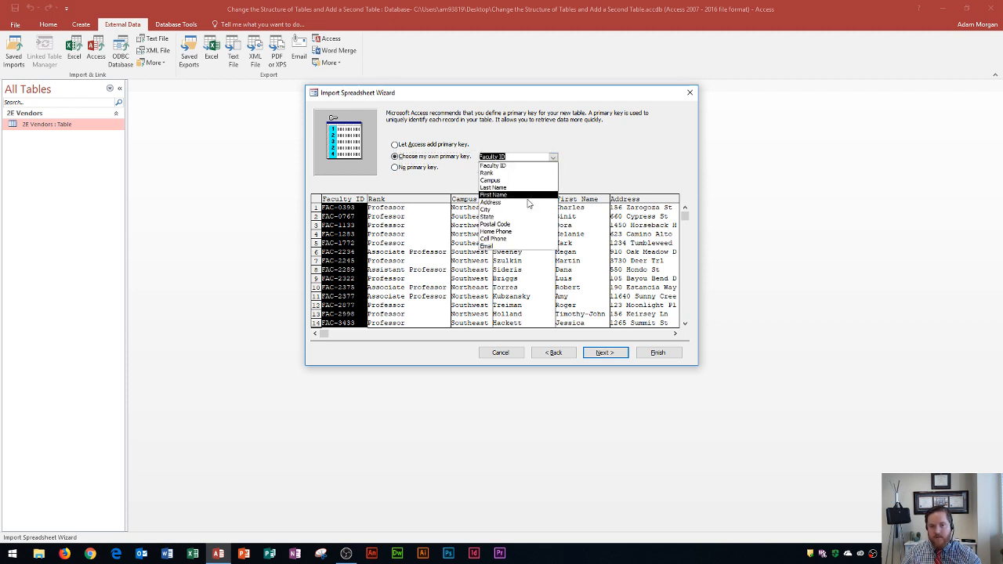
mouse_move(495, 225)
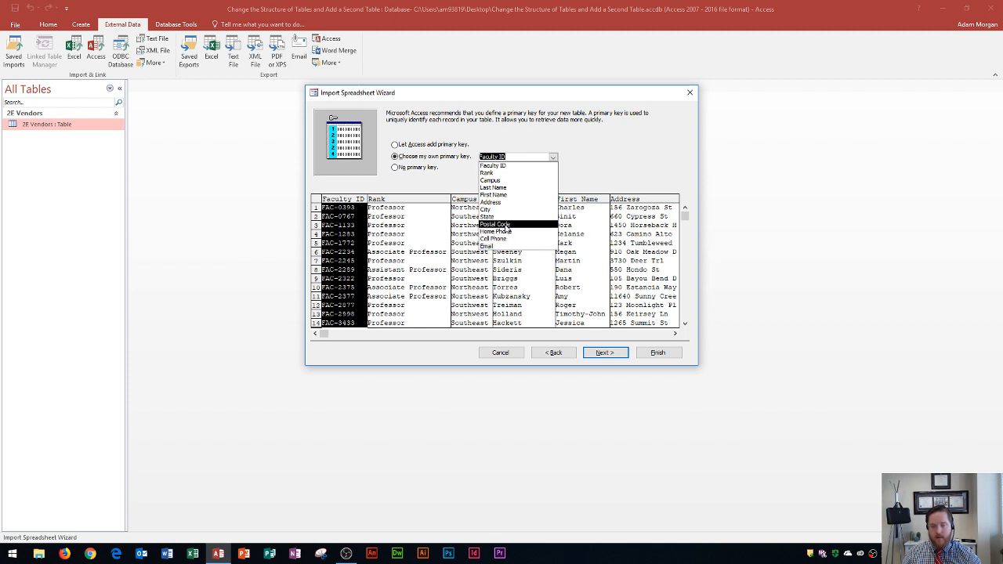
mouse_move(505, 217)
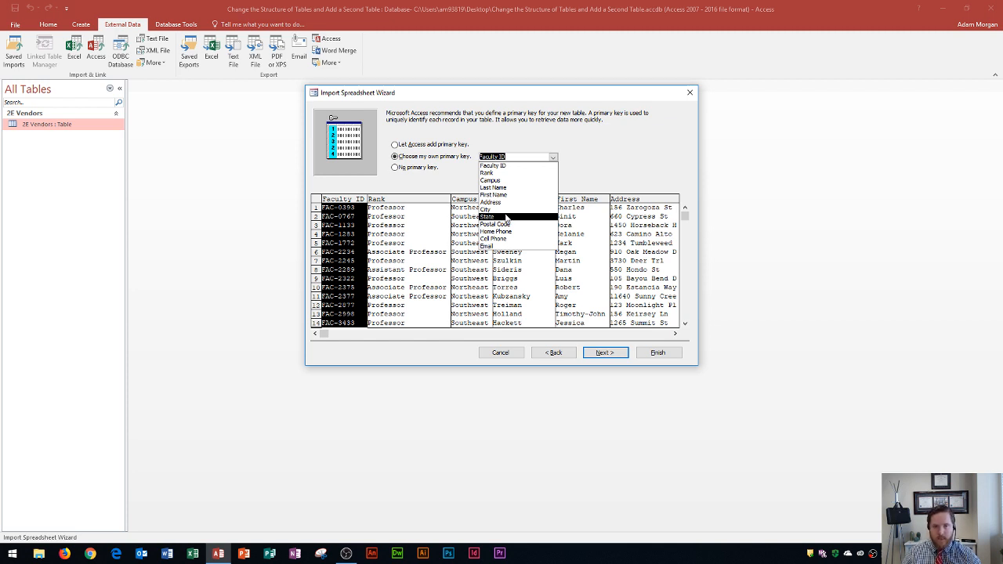
mouse_move(492, 166)
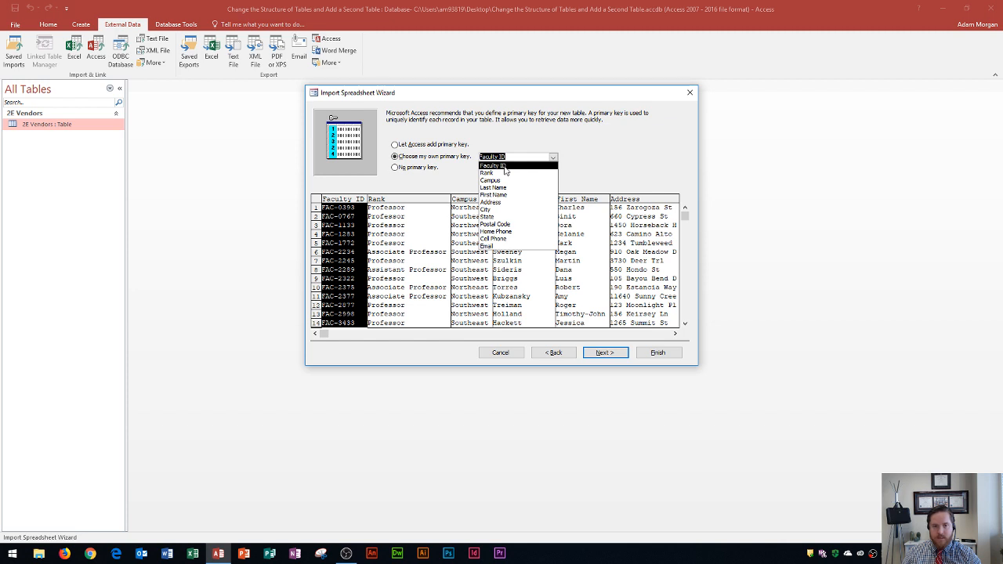
left_click(491, 156)
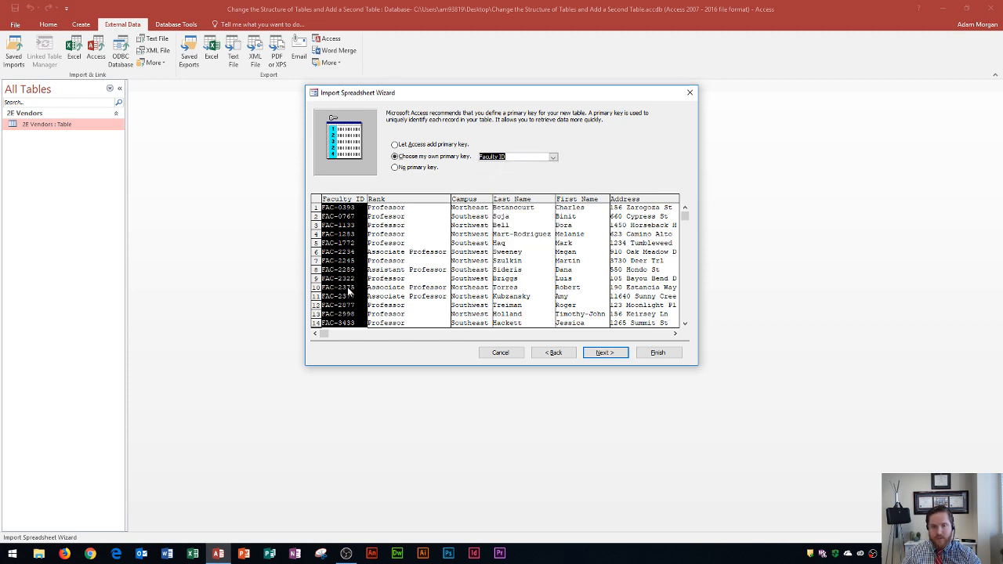
mouse_move(352, 232)
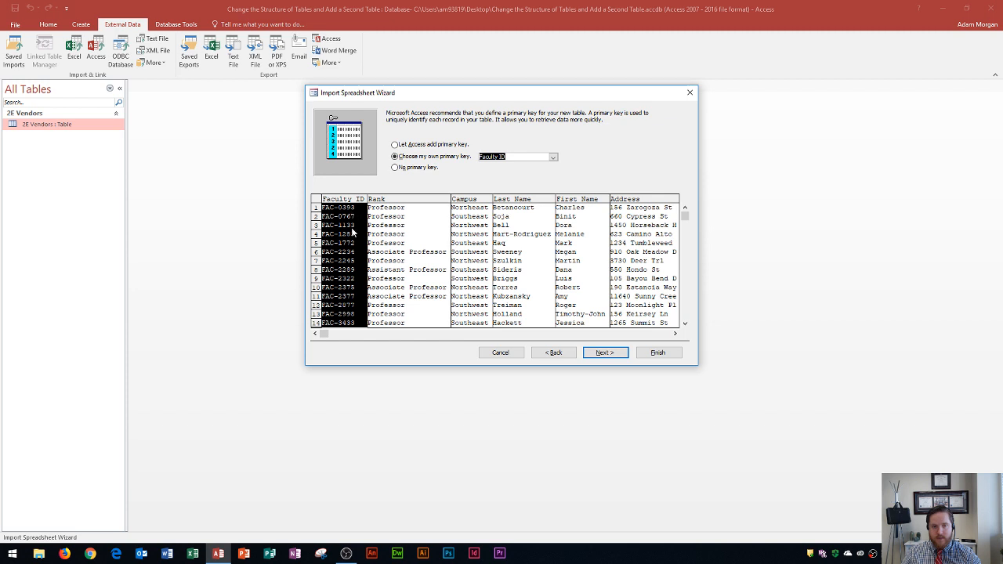
left_click(606, 352)
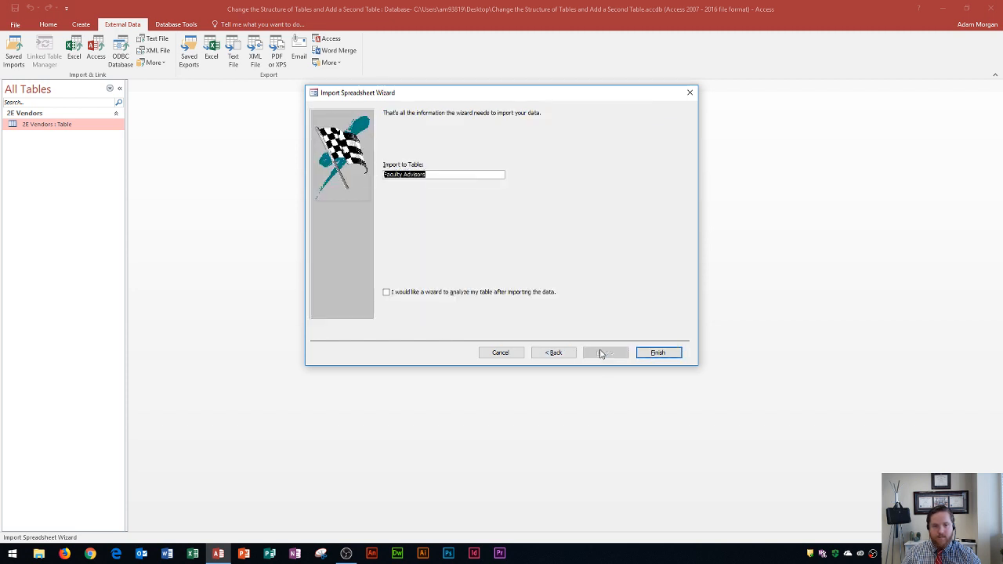
Step: Finish importing as the Faculty Advisors table and close without saving the import steps
left_click(443, 174)
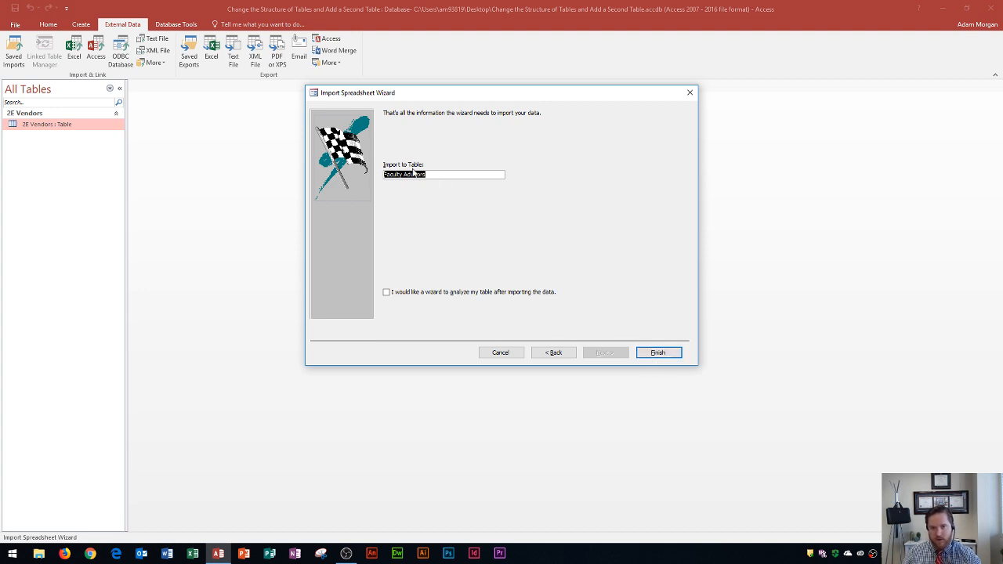
mouse_move(658, 353)
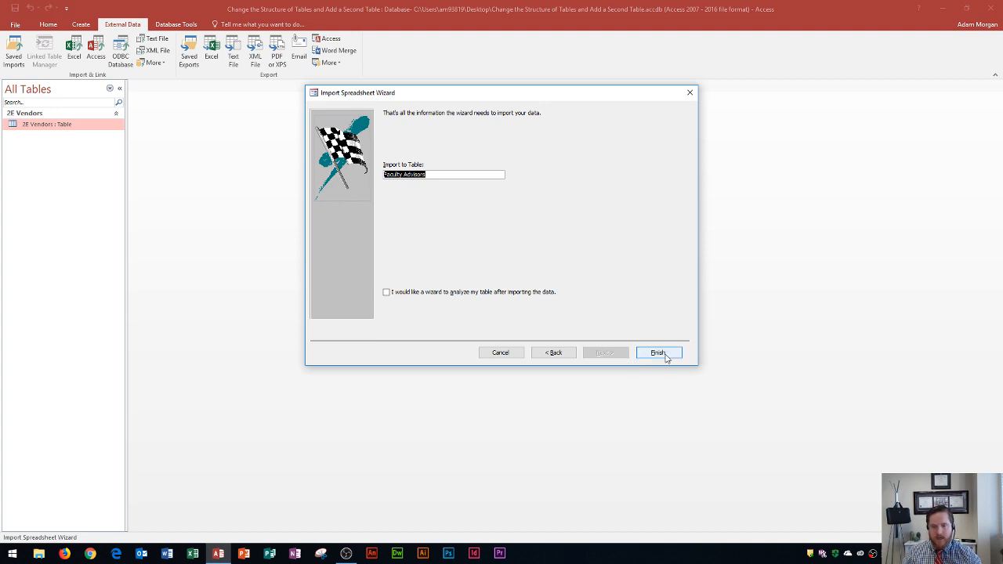
left_click(657, 352)
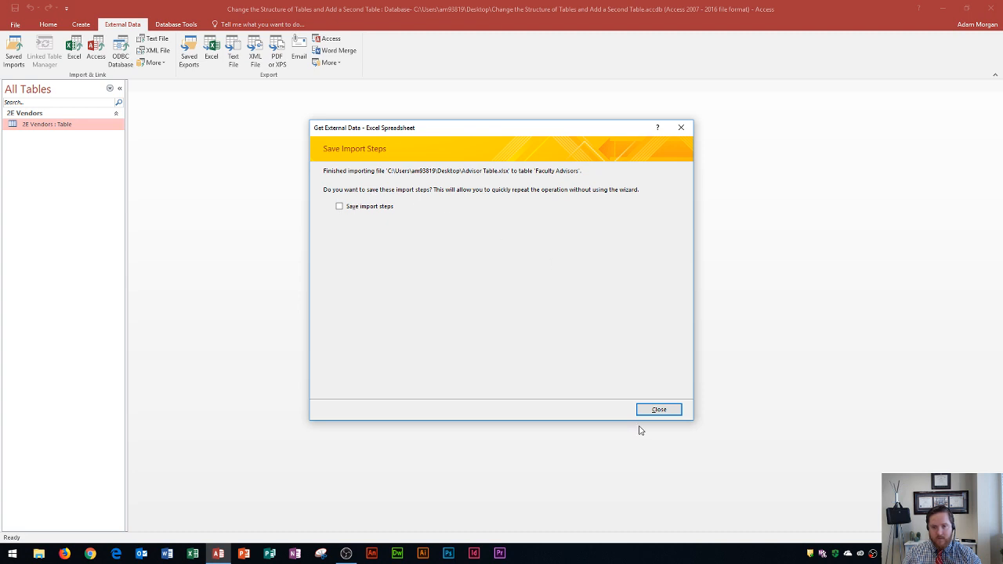
left_click(659, 409)
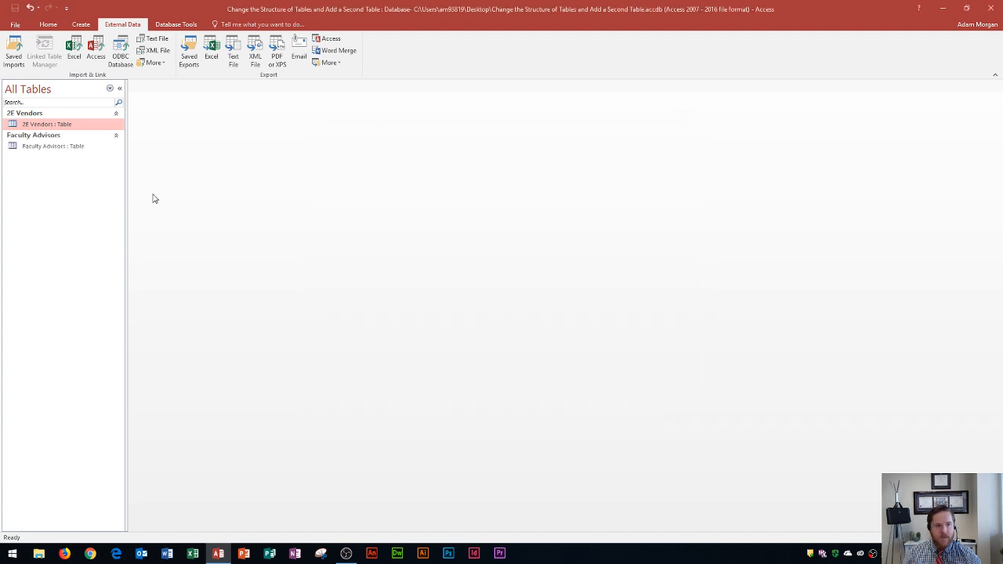
mouse_move(53, 146)
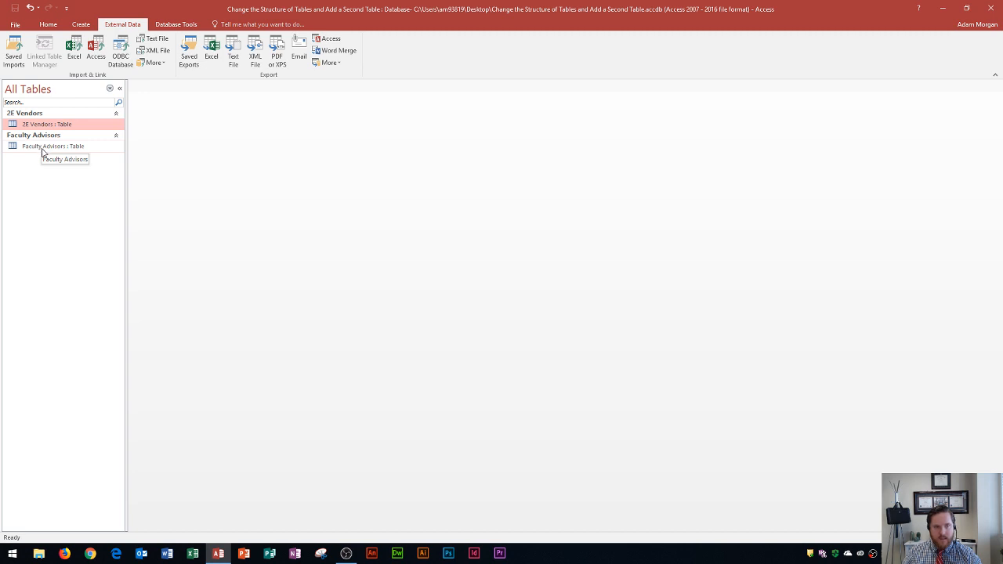
Step: Open Faculty Advisors and best-fit the Rank, City and Address columns to their contents
double_click(53, 146)
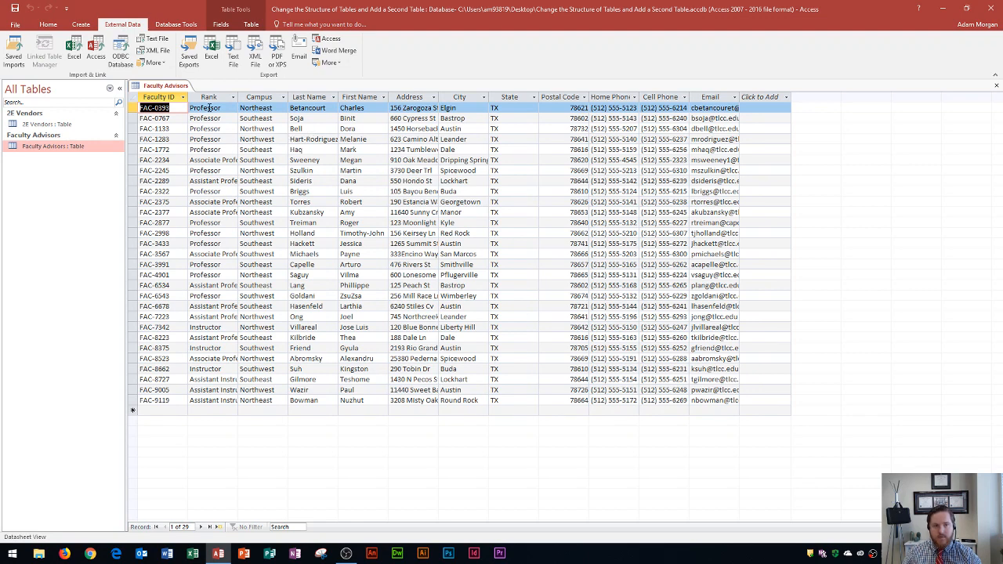
left_click(208, 97)
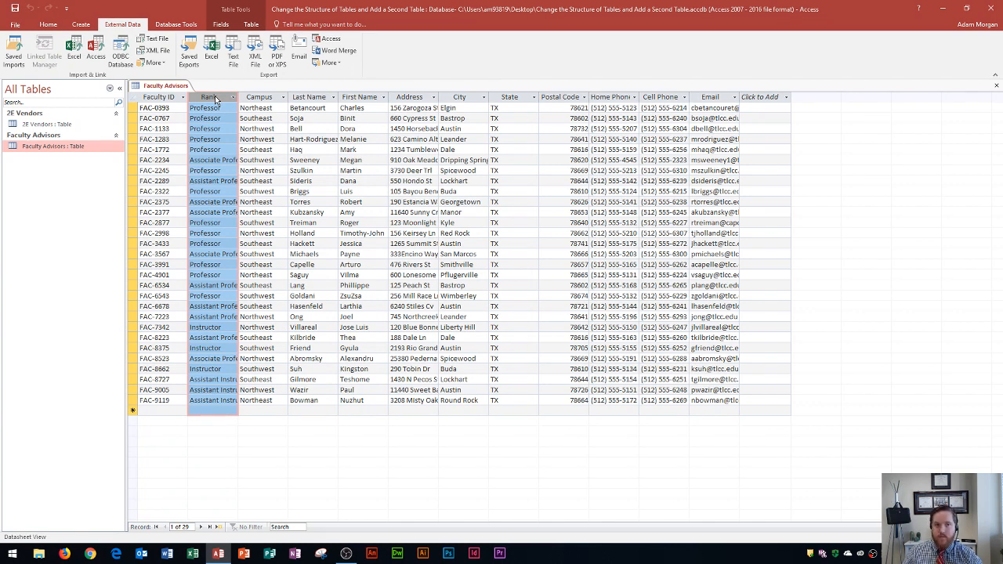
mouse_move(220, 99)
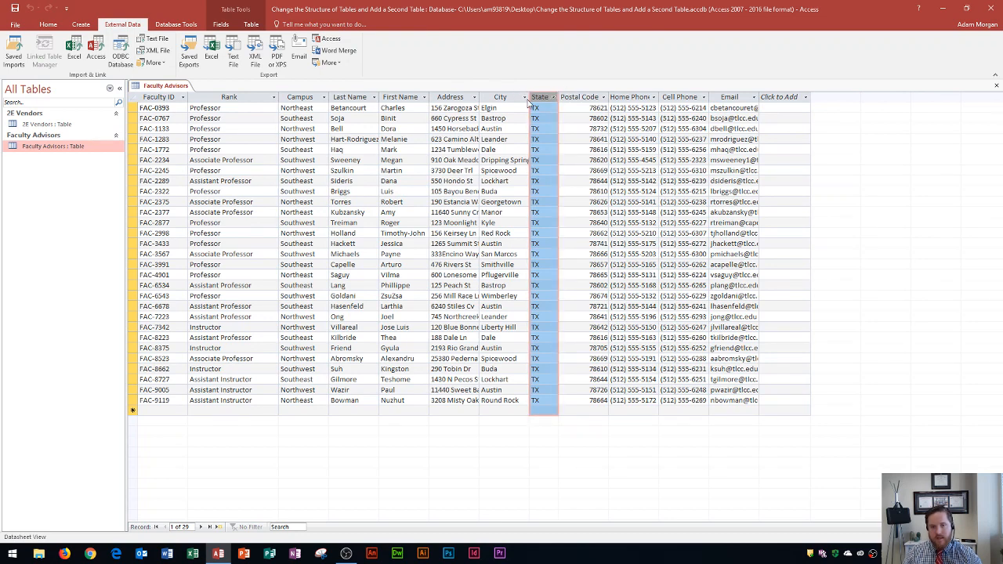
left_click(499, 97)
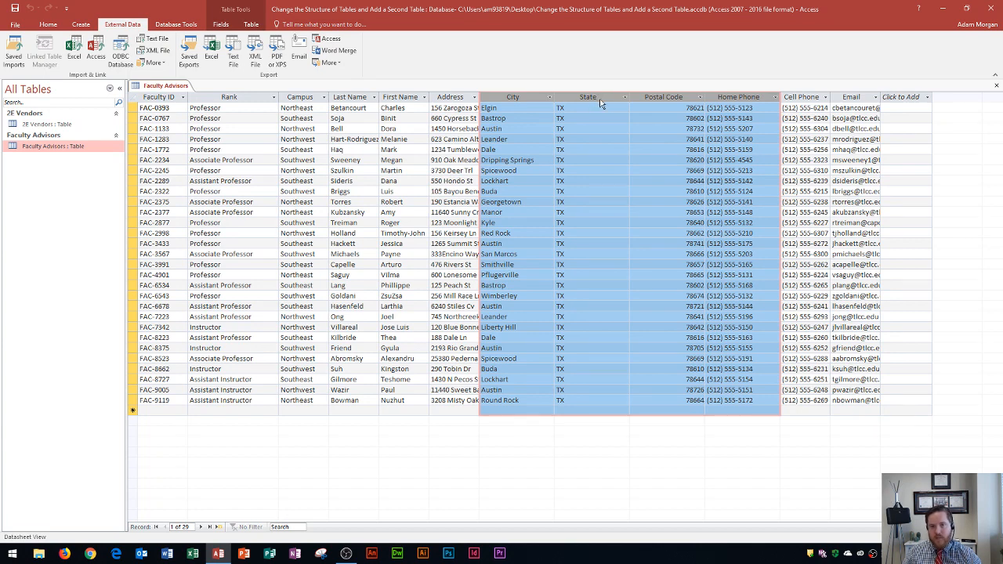
left_click(450, 96)
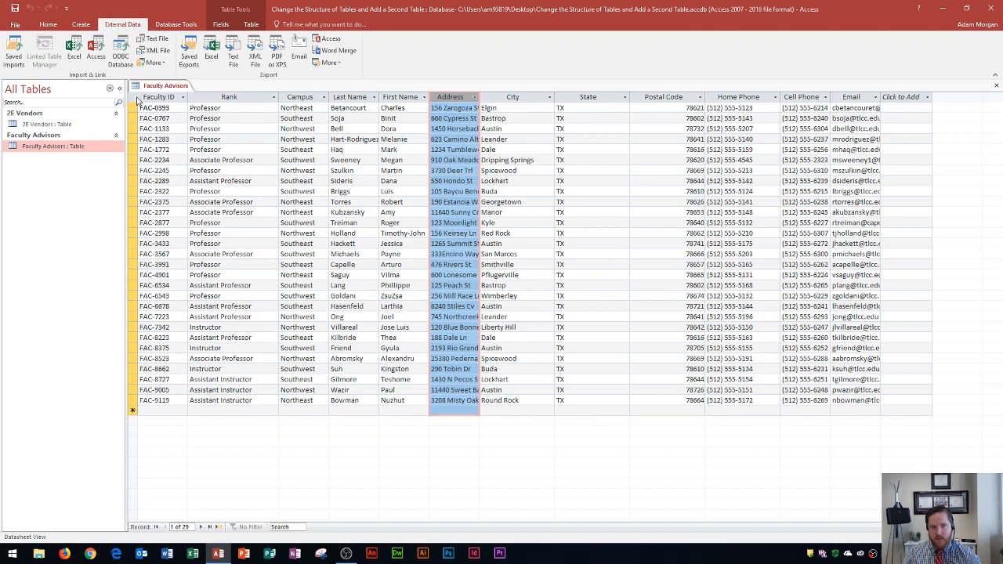
Step: Select all columns from Faculty ID to Email and best-fit them to their contents
left_click(160, 96)
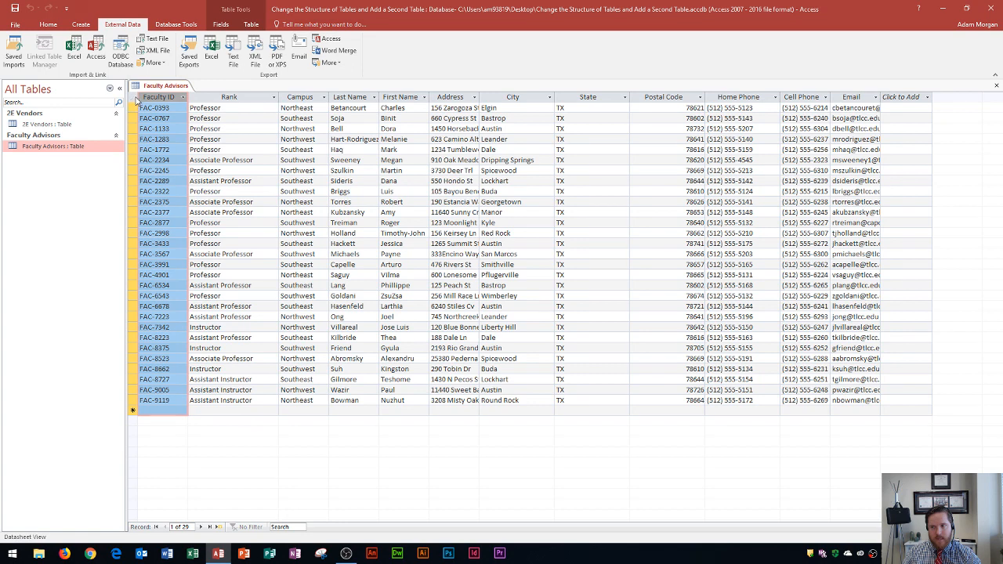
left_click(135, 96)
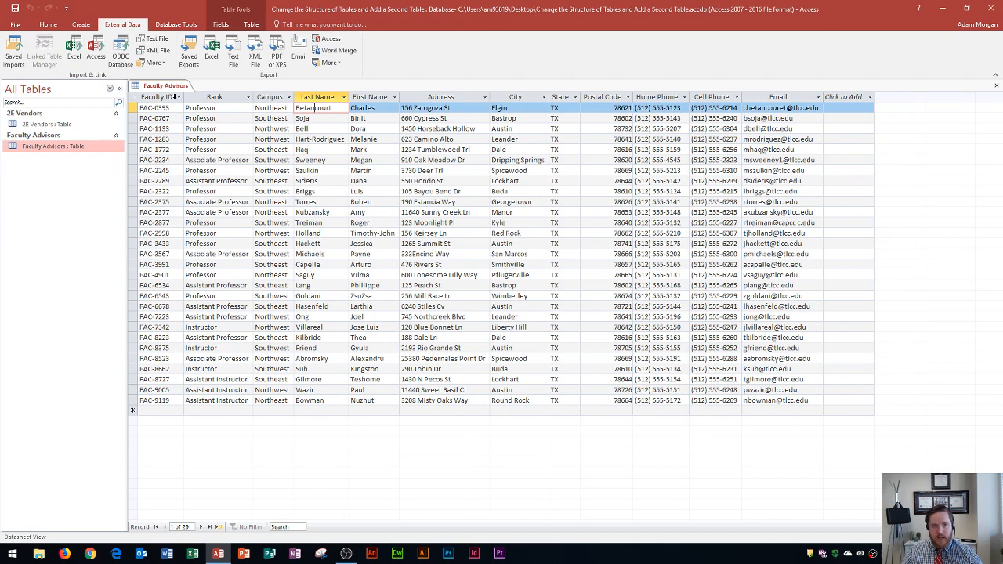
left_click(157, 96)
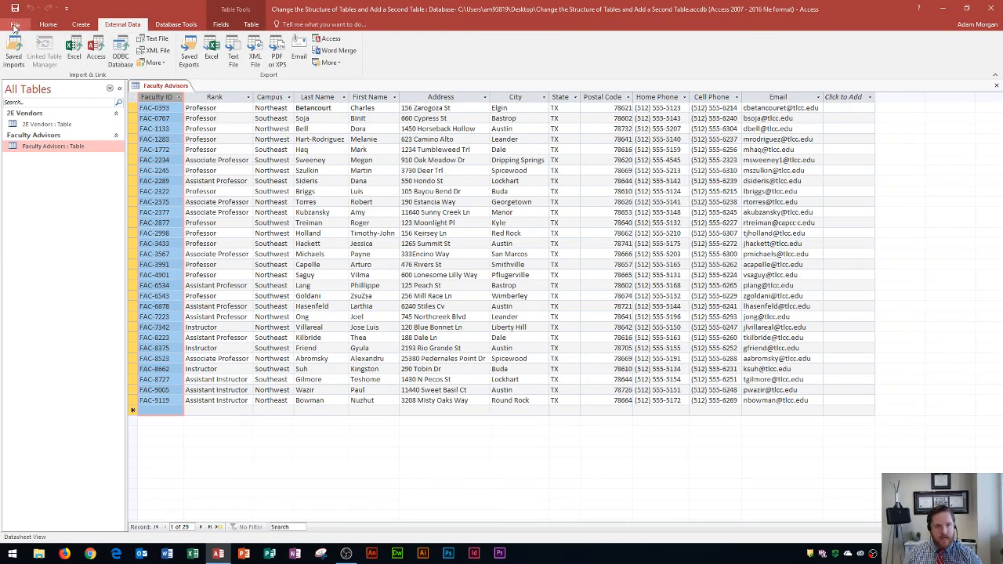
Step: Preview the Faculty Advisors table for printing and switch it to landscape orientation
left_click(14, 23)
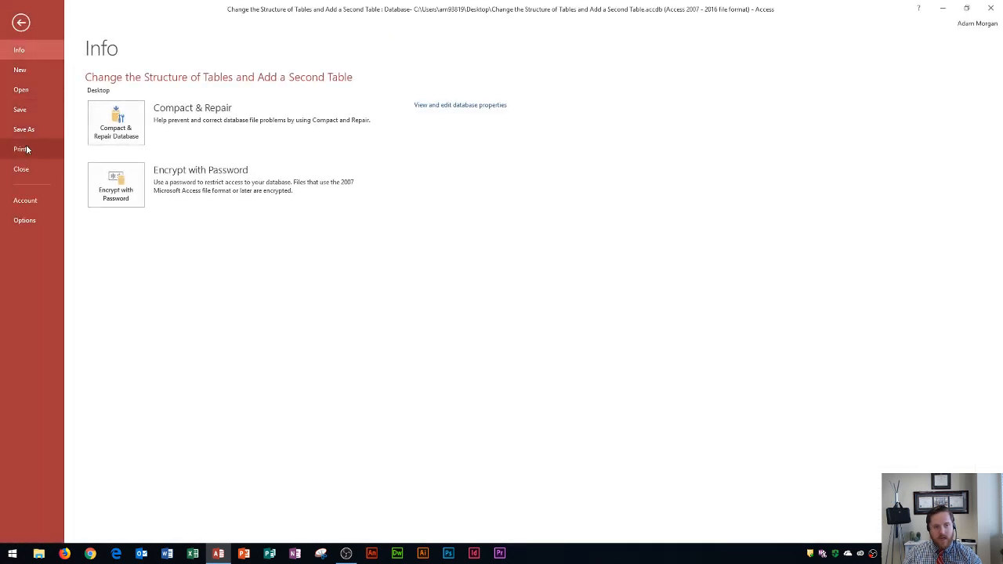
left_click(20, 149)
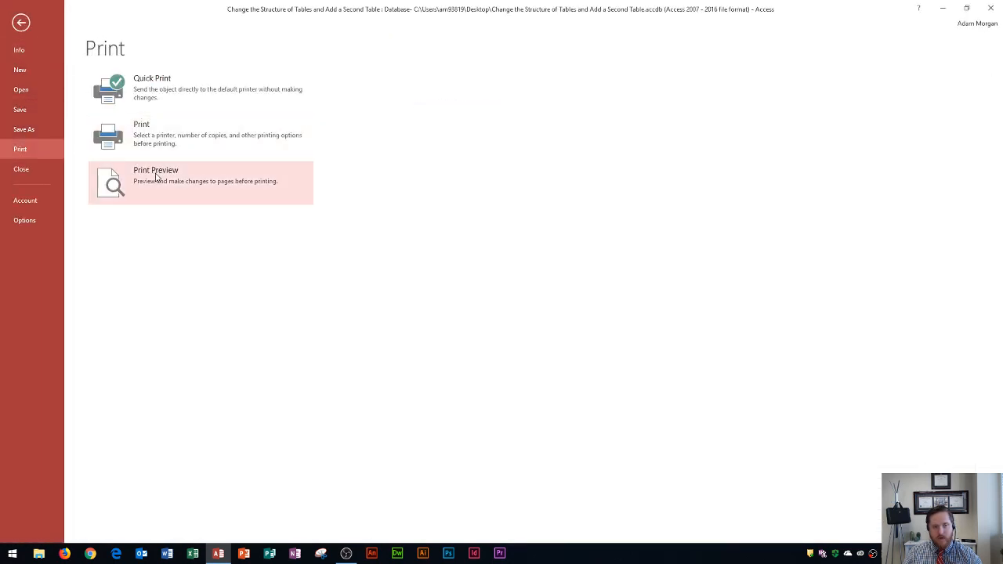
left_click(156, 170)
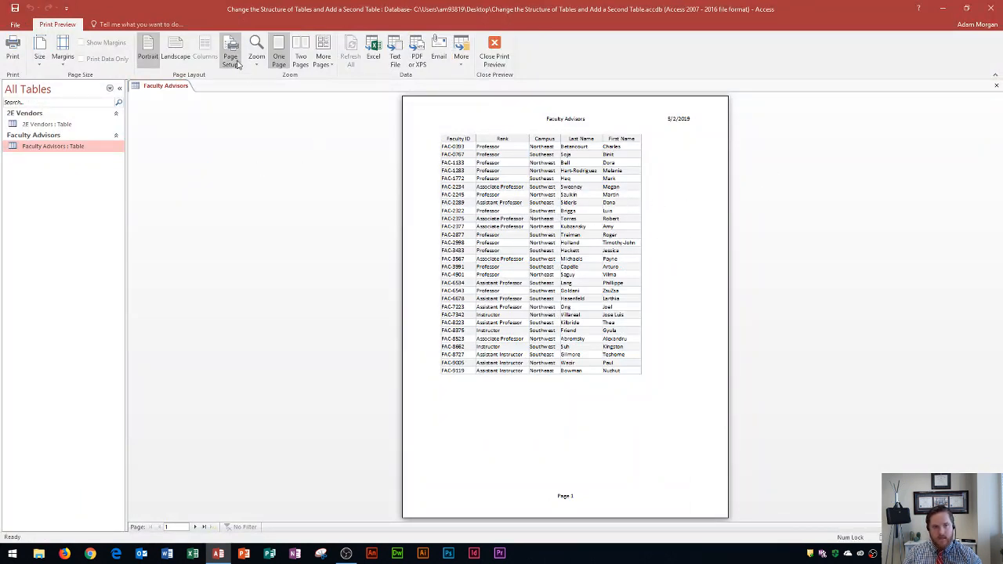
left_click(175, 48)
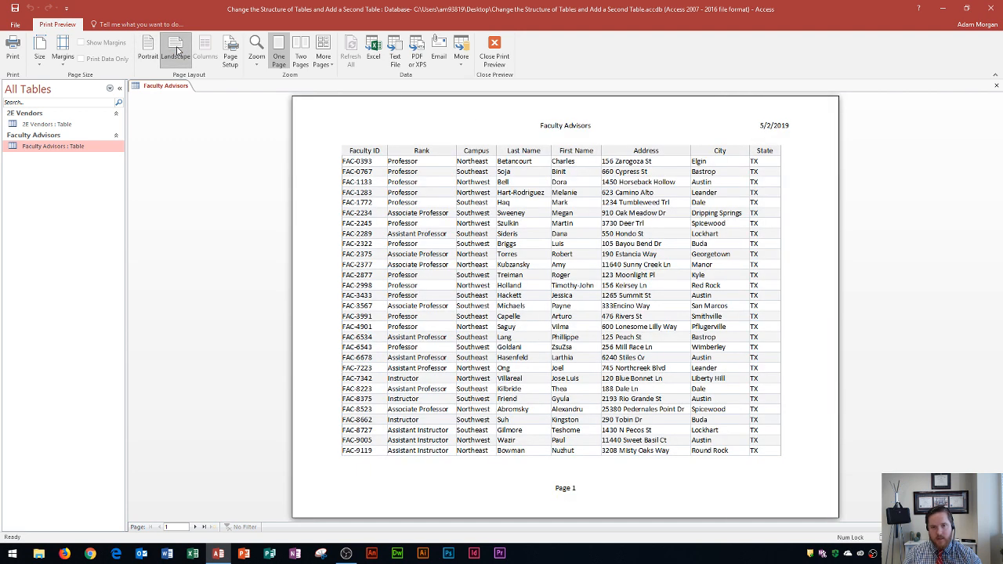
mouse_move(598, 267)
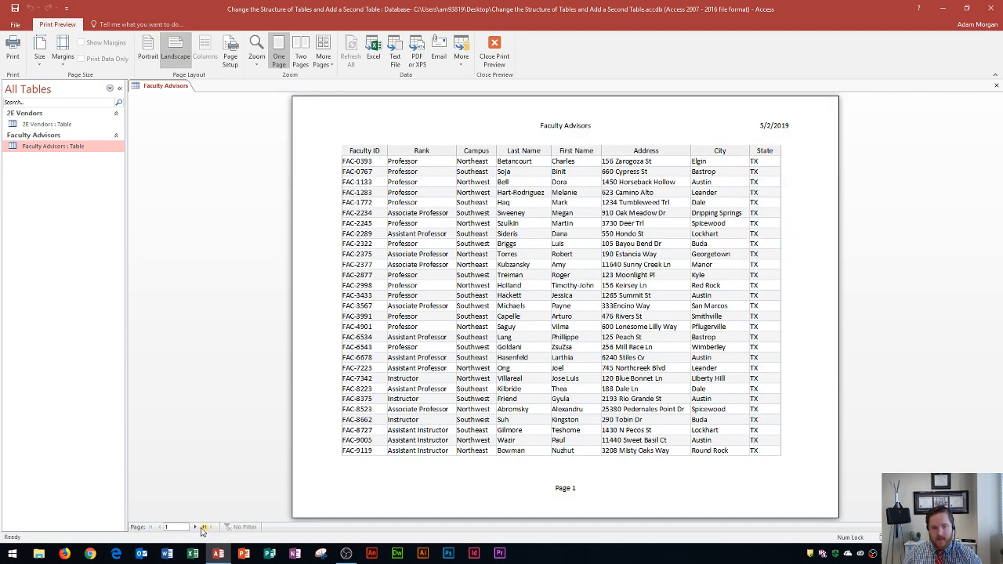
Step: Page through both preview pages and bring up the Page Setup settings
left_click(196, 527)
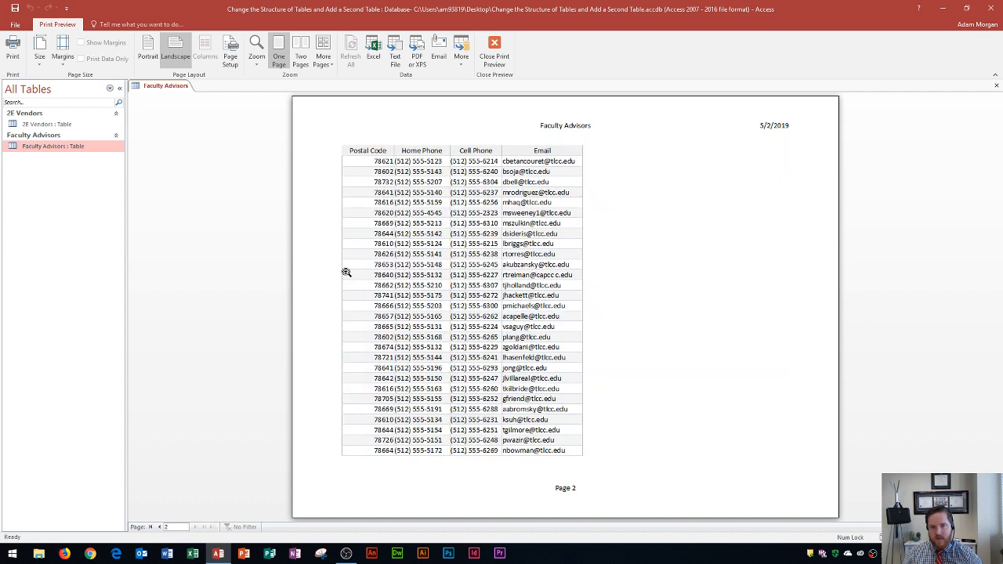
mouse_move(139, 532)
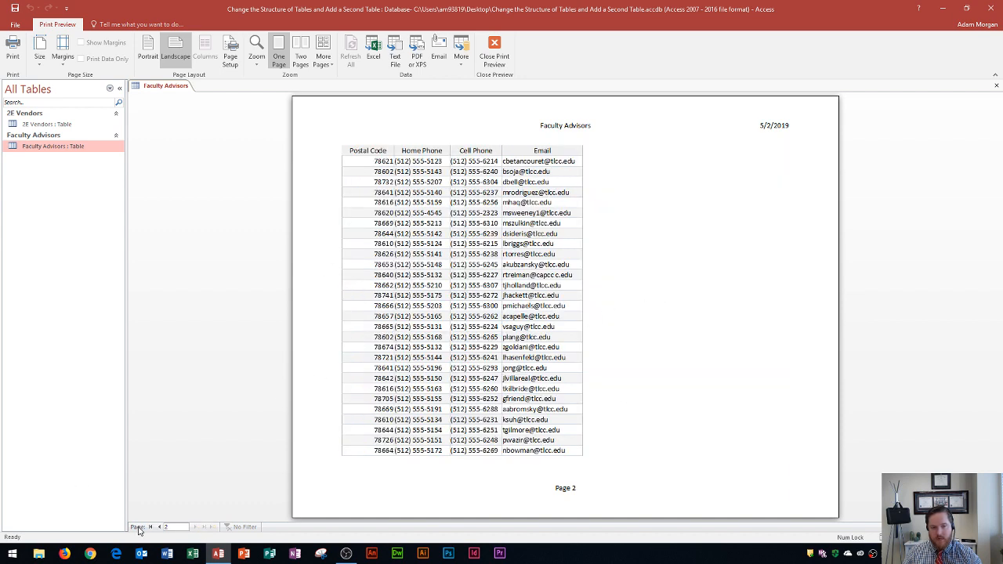
left_click(159, 527)
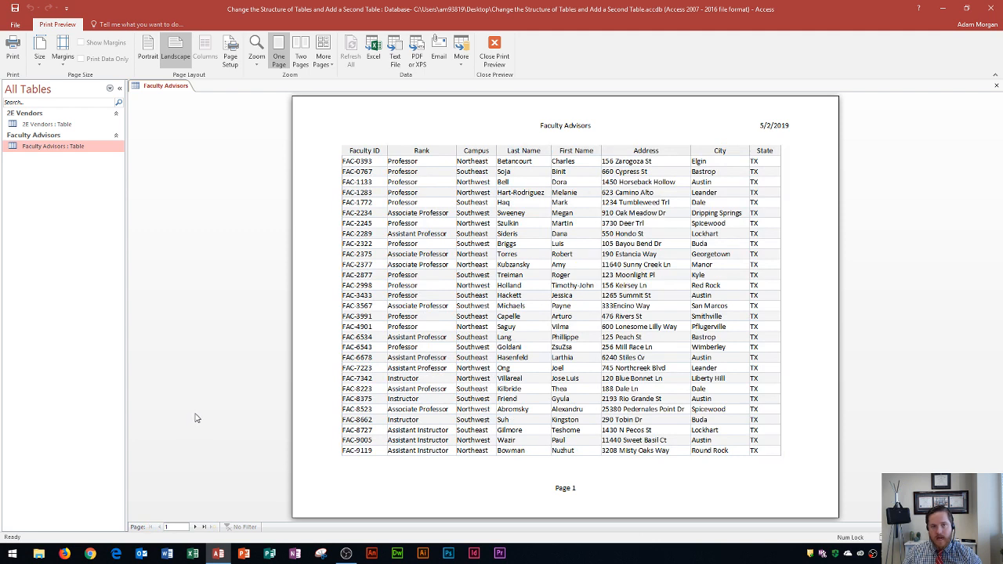
mouse_move(215, 185)
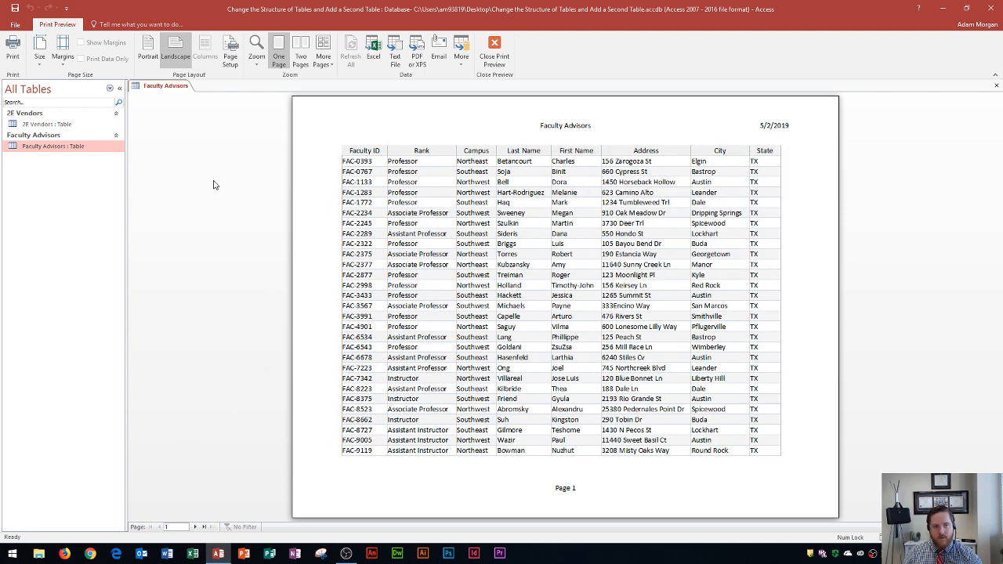
mouse_move(210, 102)
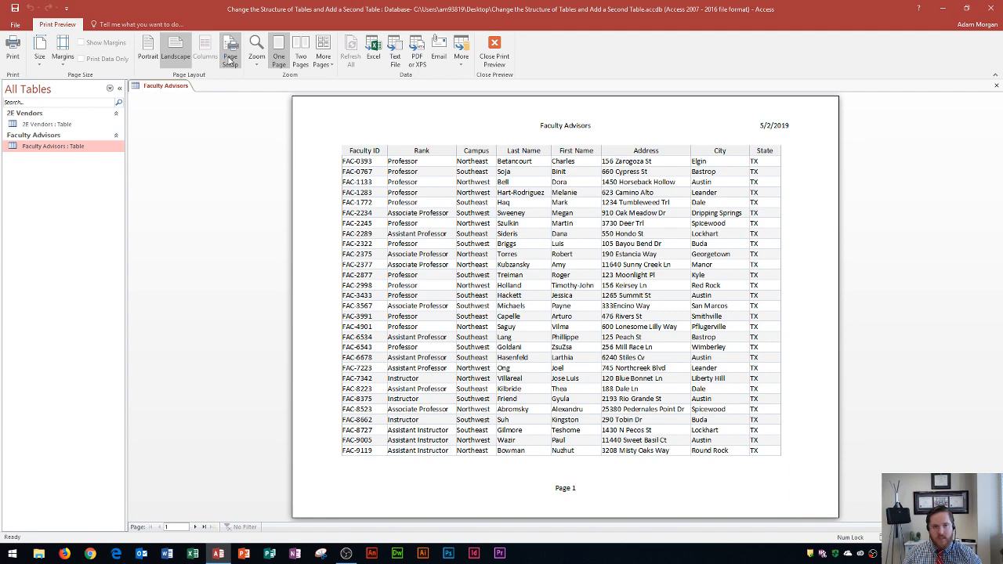
left_click(230, 48)
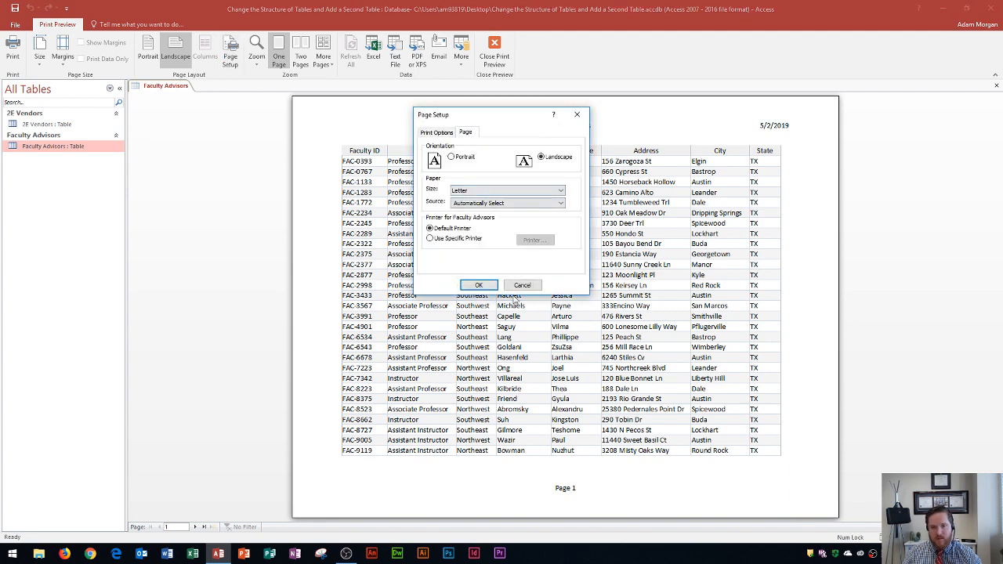
Step: Accept the page setup, cancel the Print dialog and leave print preview for the datasheet
left_click(479, 284)
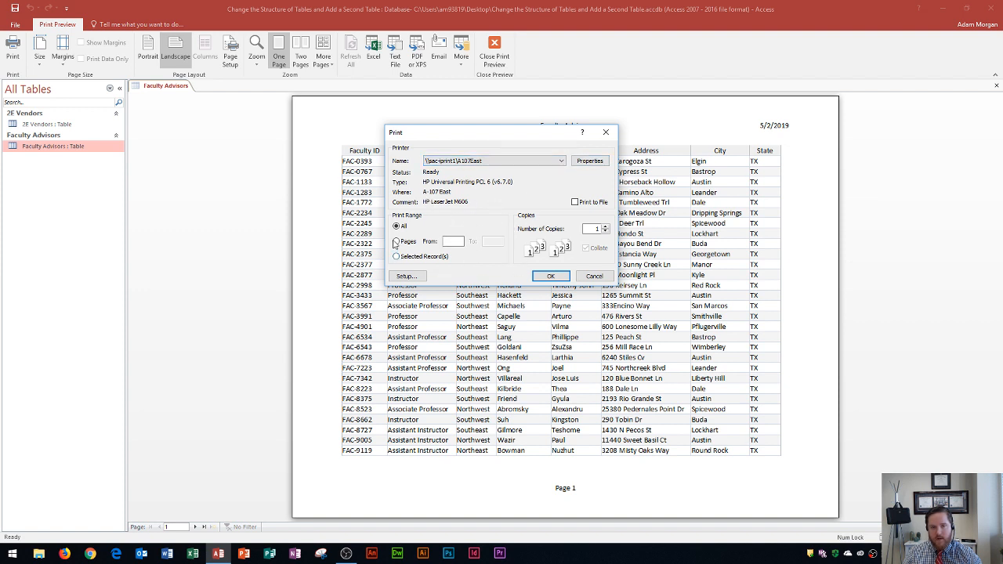
left_click(594, 276)
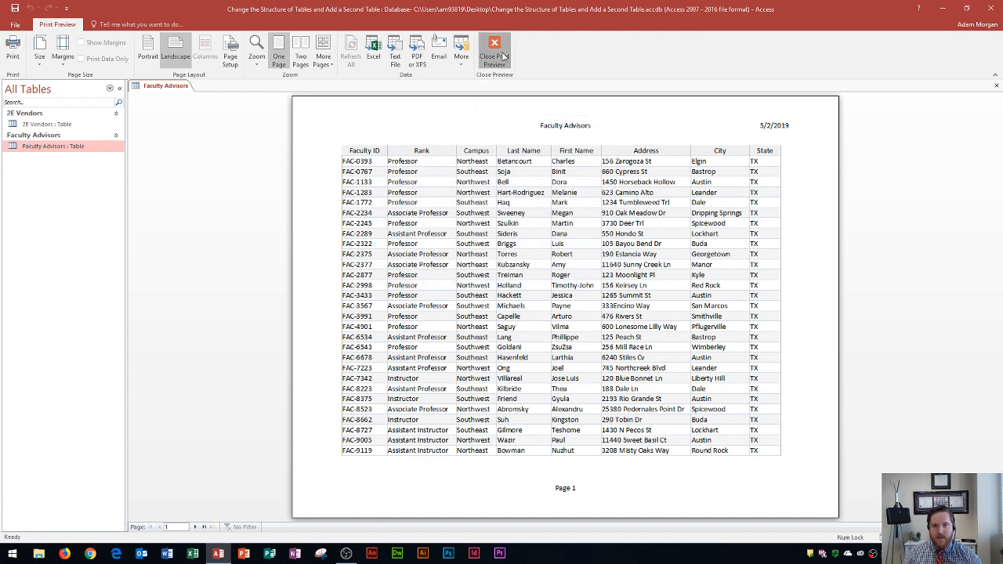
left_click(493, 49)
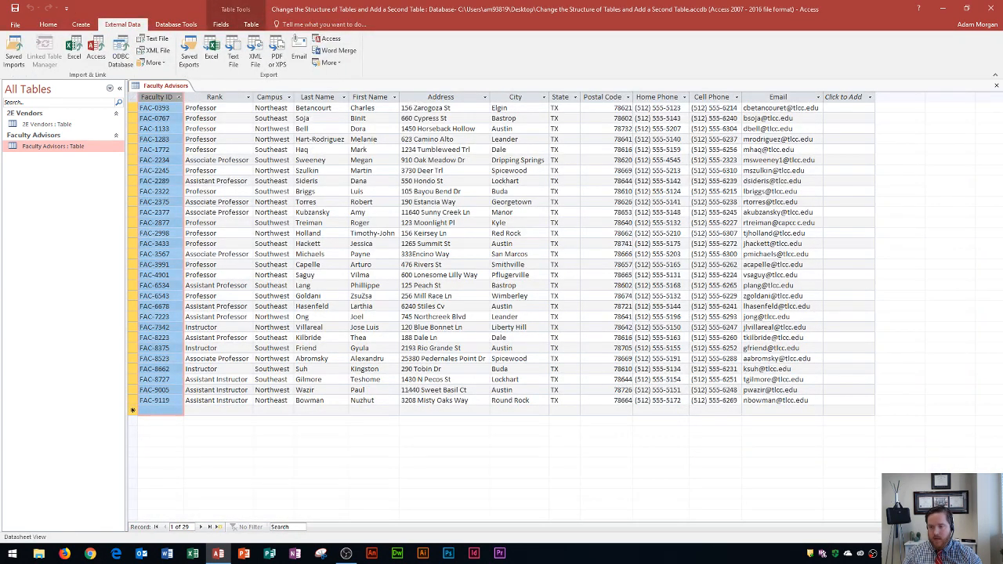